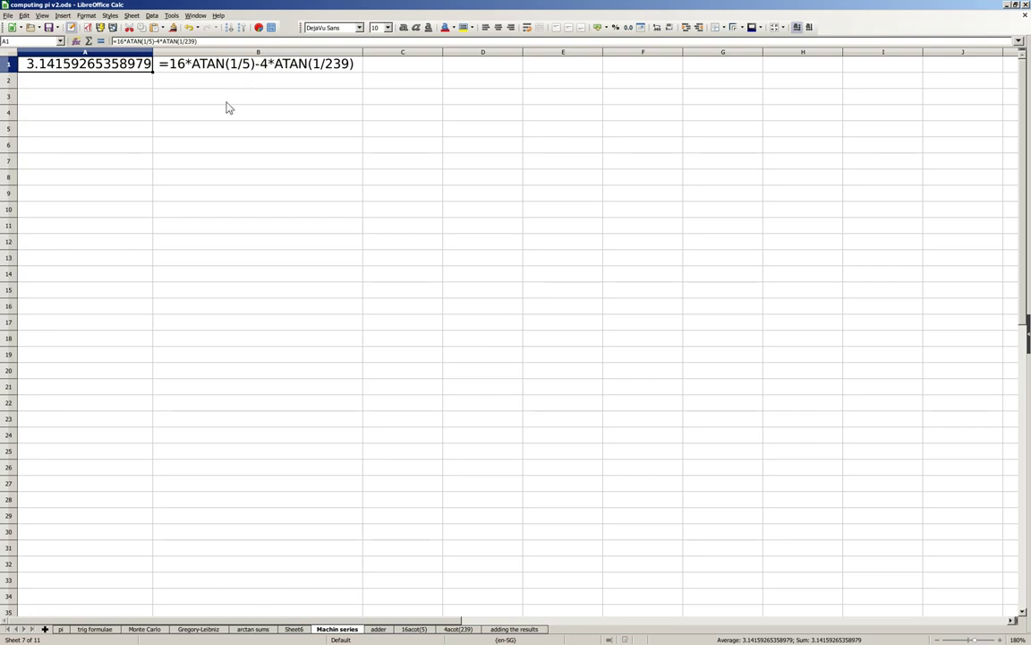
mouse_move(213, 122)
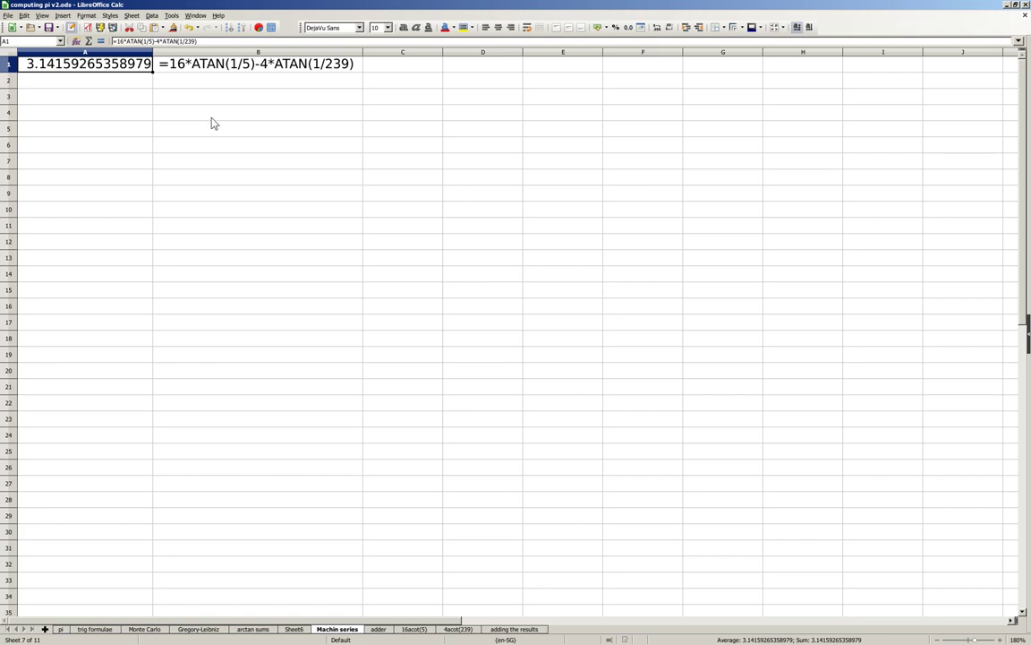
mouse_move(215, 140)
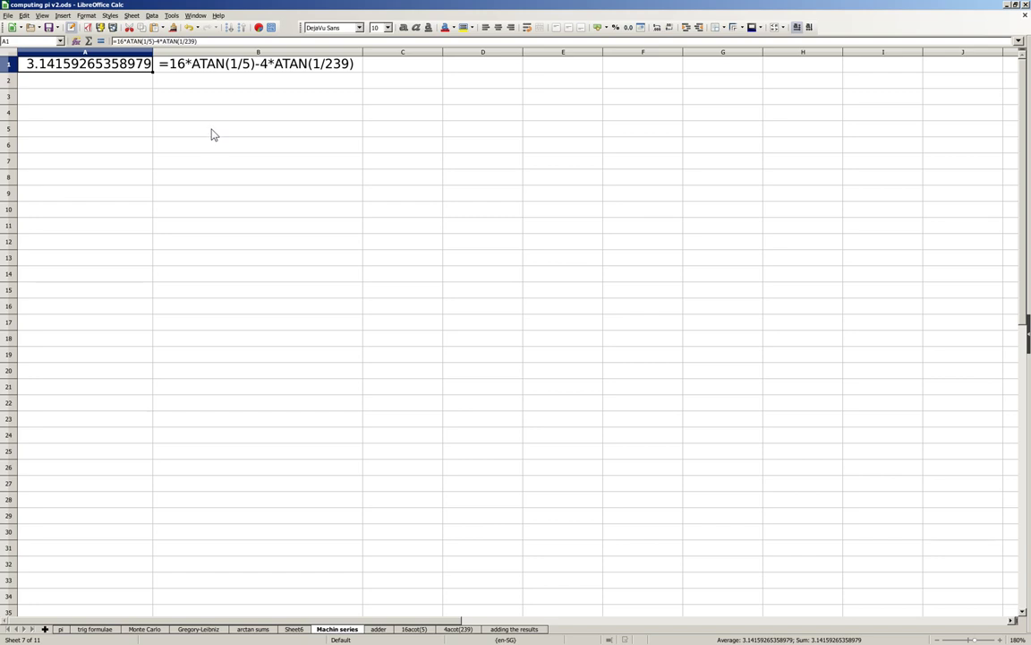
mouse_move(215, 112)
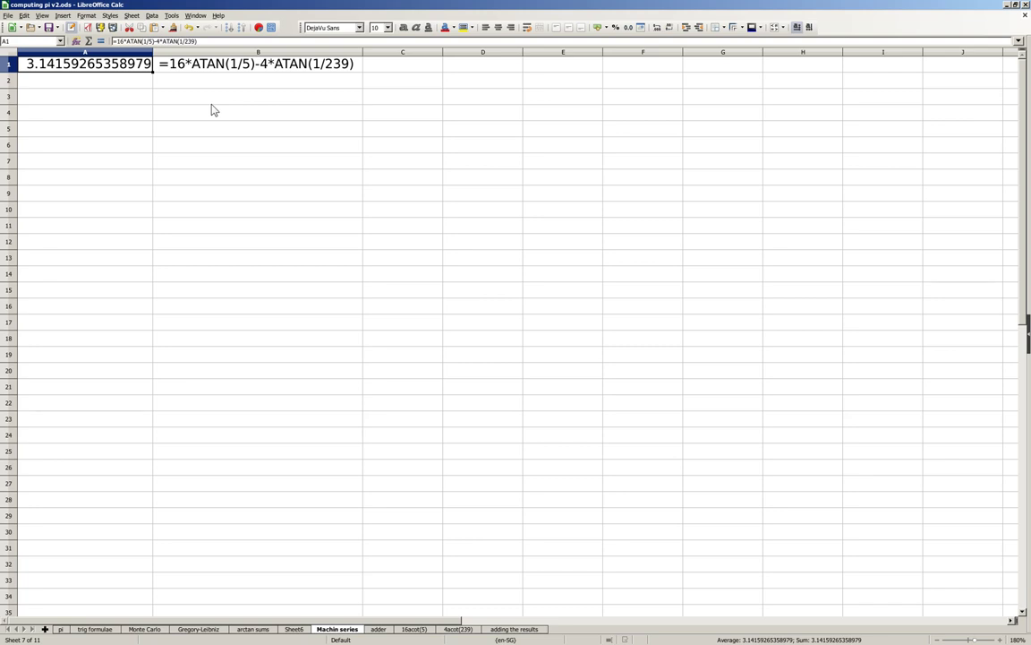
mouse_move(197, 86)
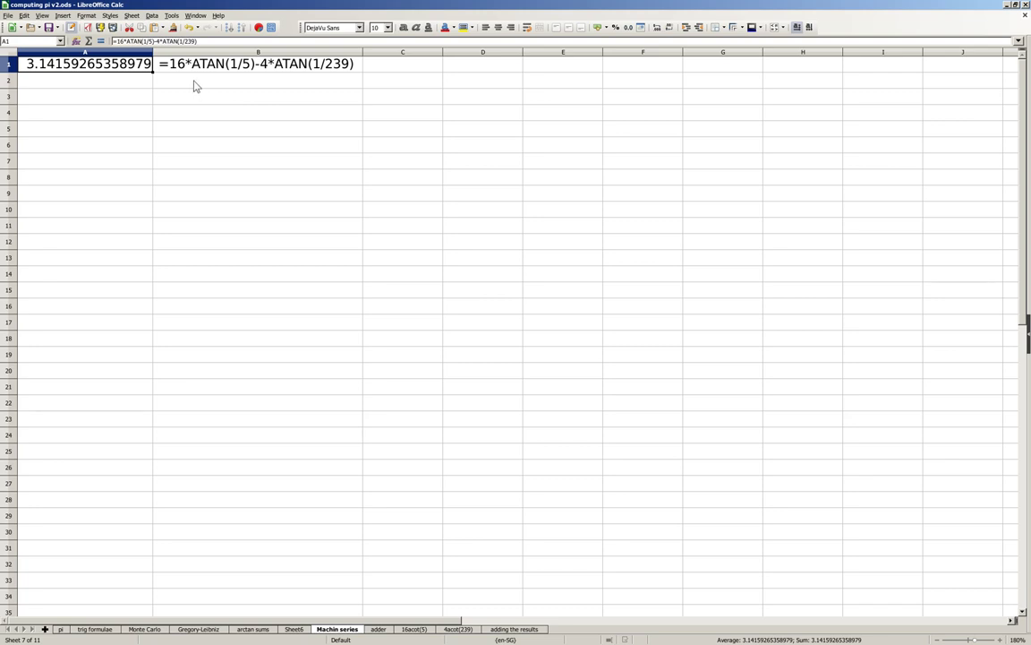
mouse_move(251, 74)
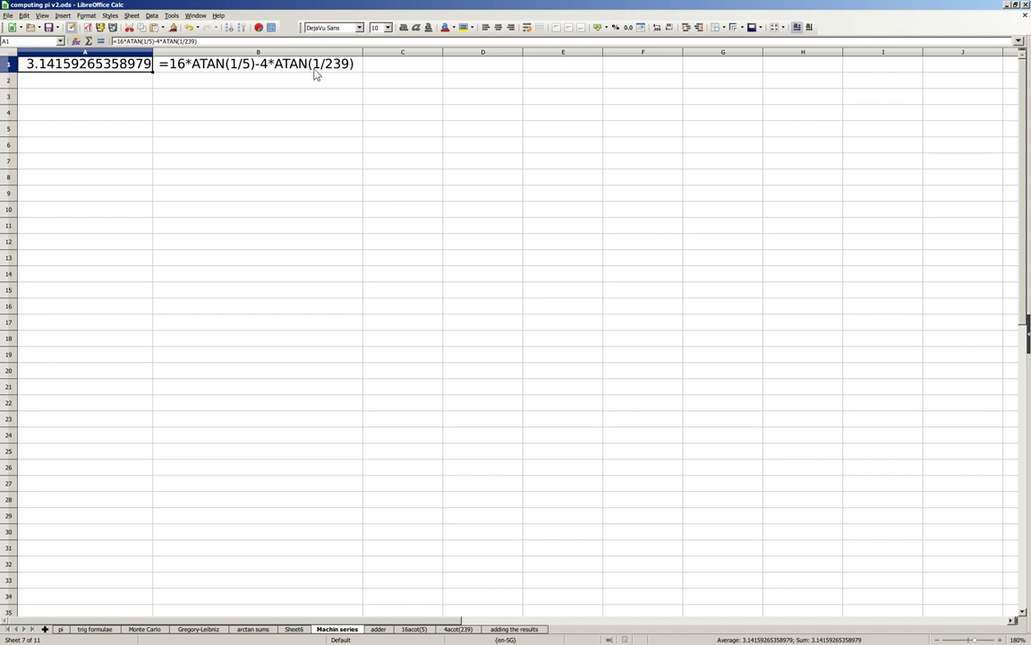
mouse_move(272, 91)
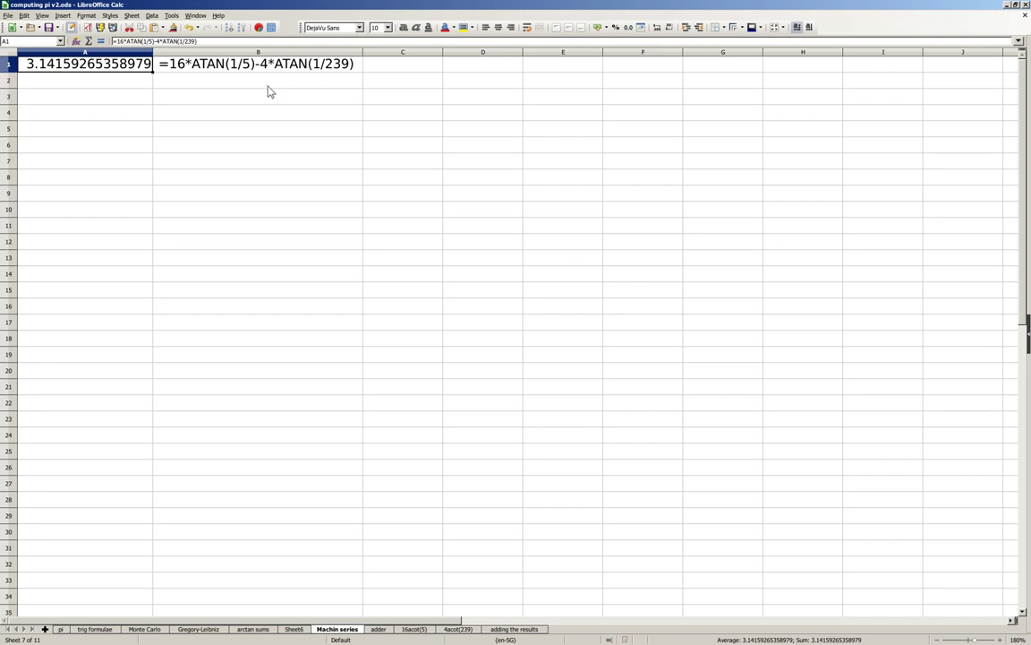
mouse_move(200, 119)
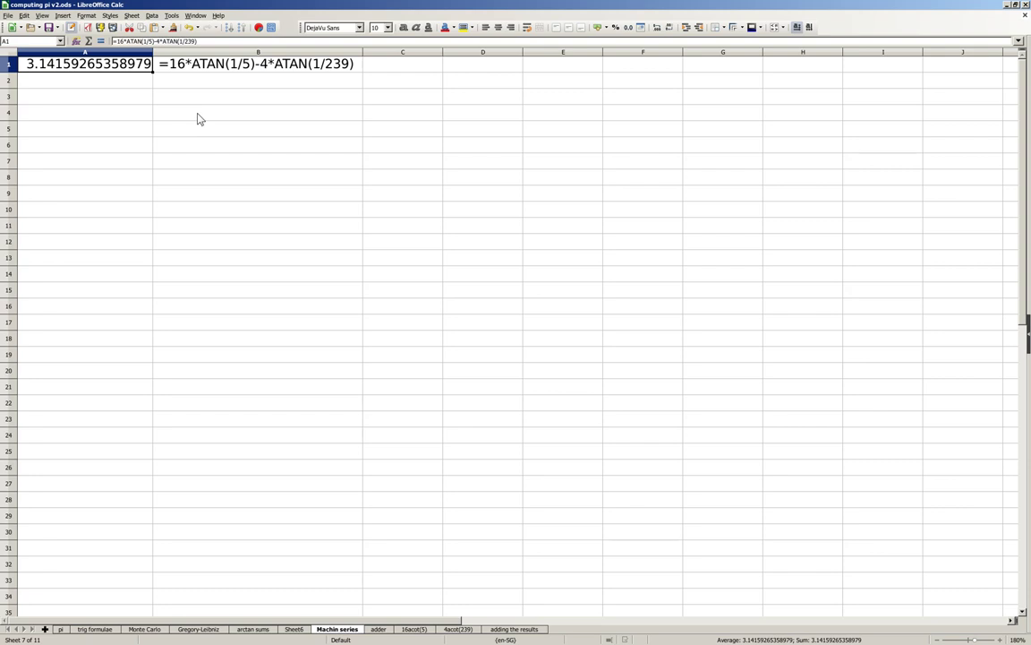
mouse_move(211, 117)
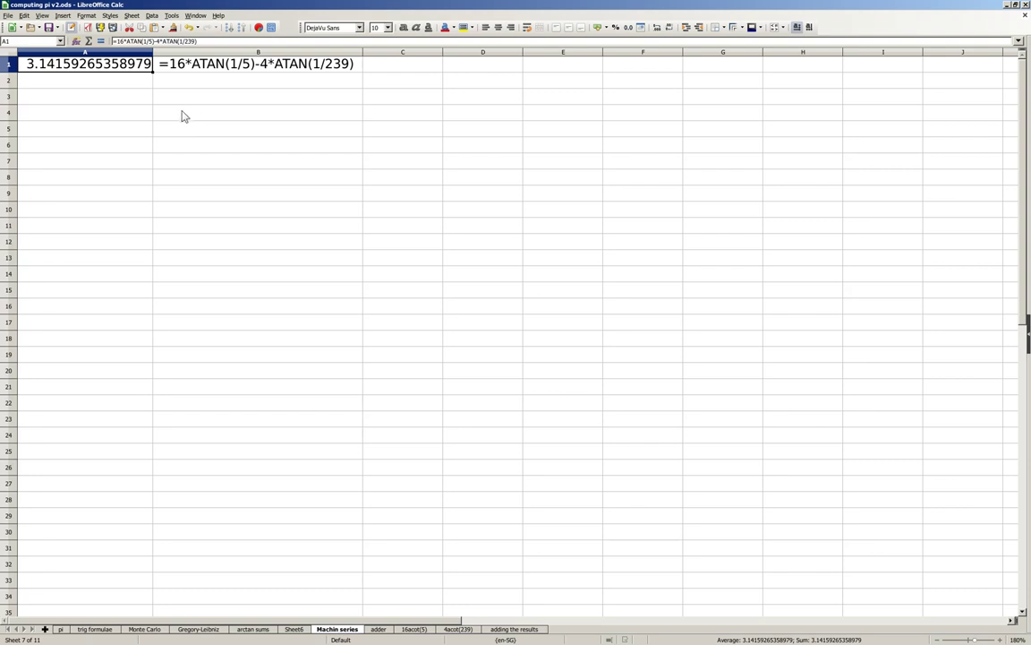
mouse_move(176, 120)
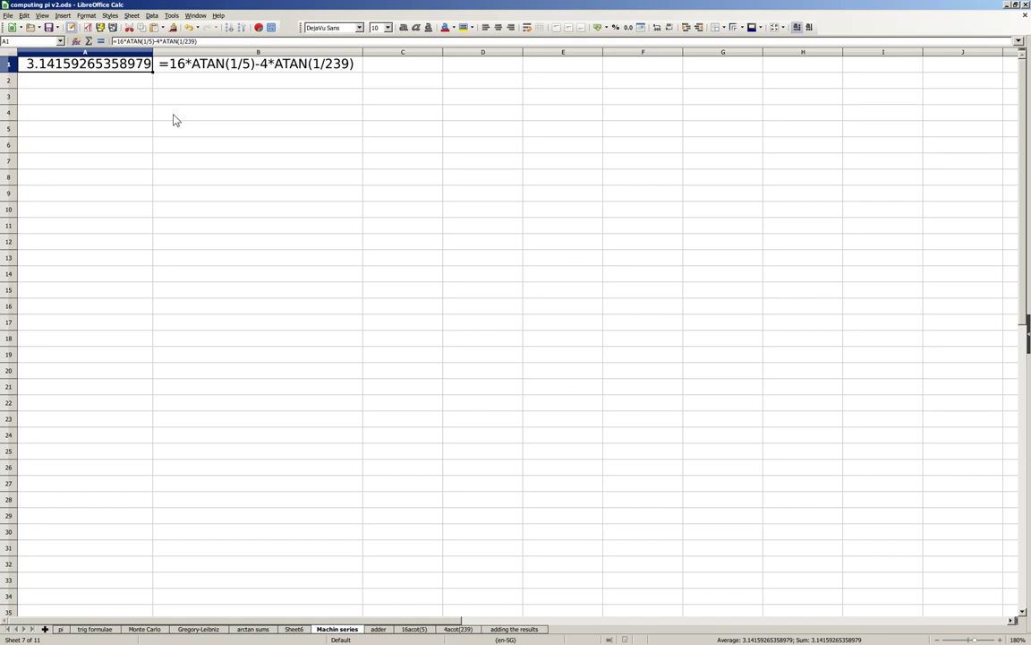
mouse_move(235, 74)
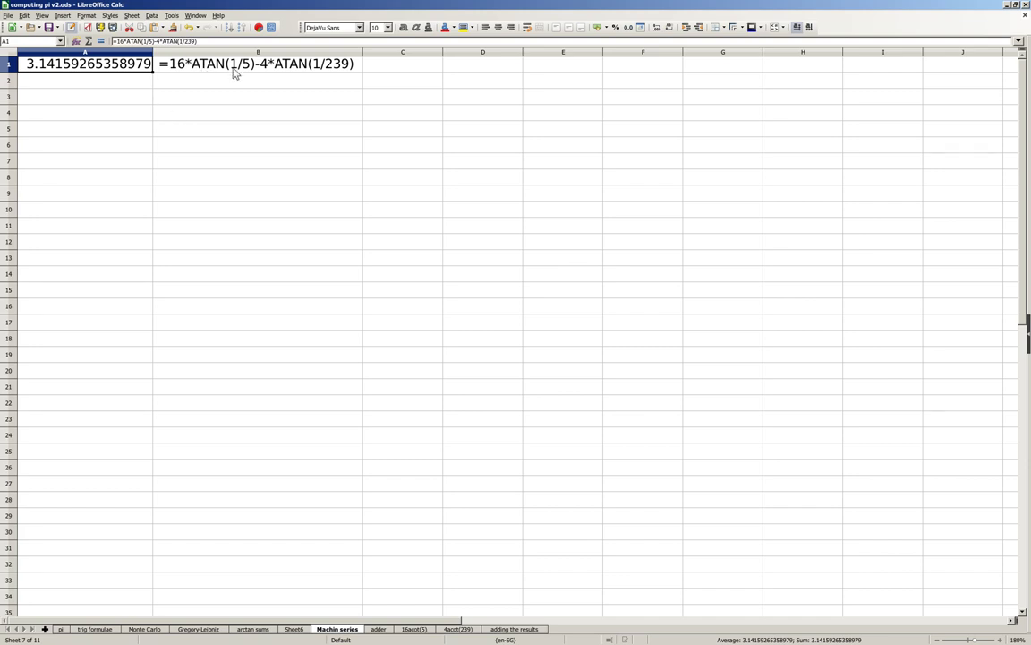
mouse_move(333, 74)
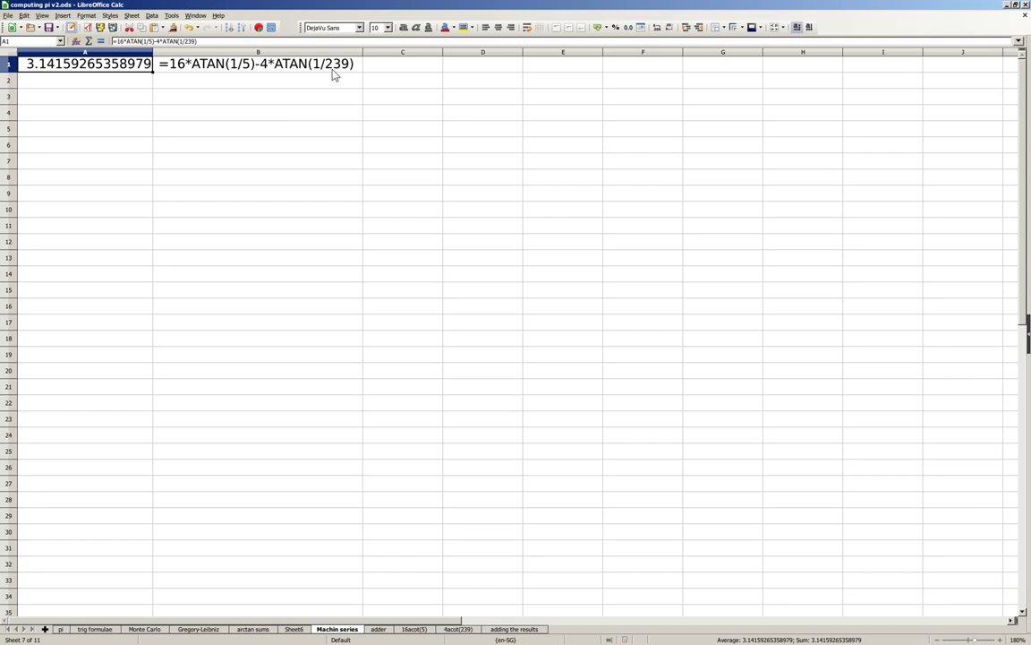
mouse_move(347, 79)
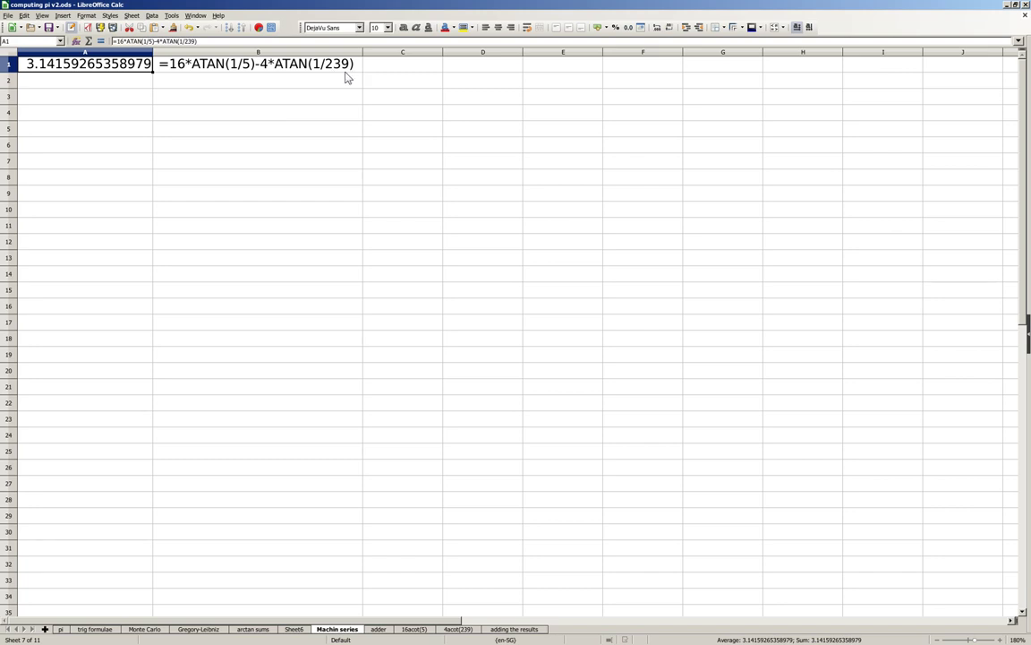
mouse_move(333, 90)
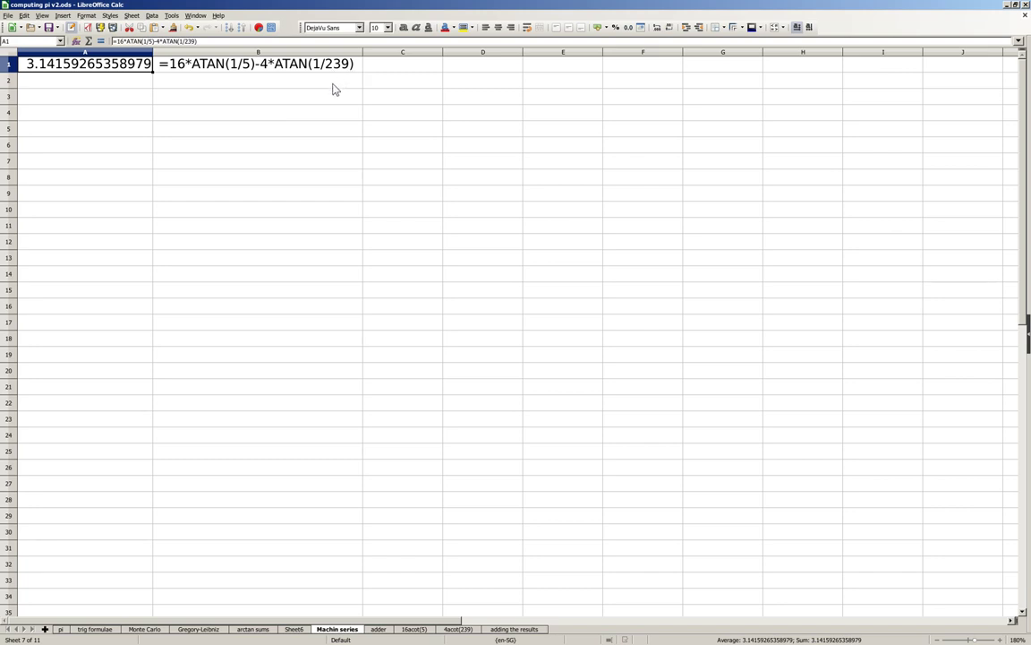
mouse_move(332, 93)
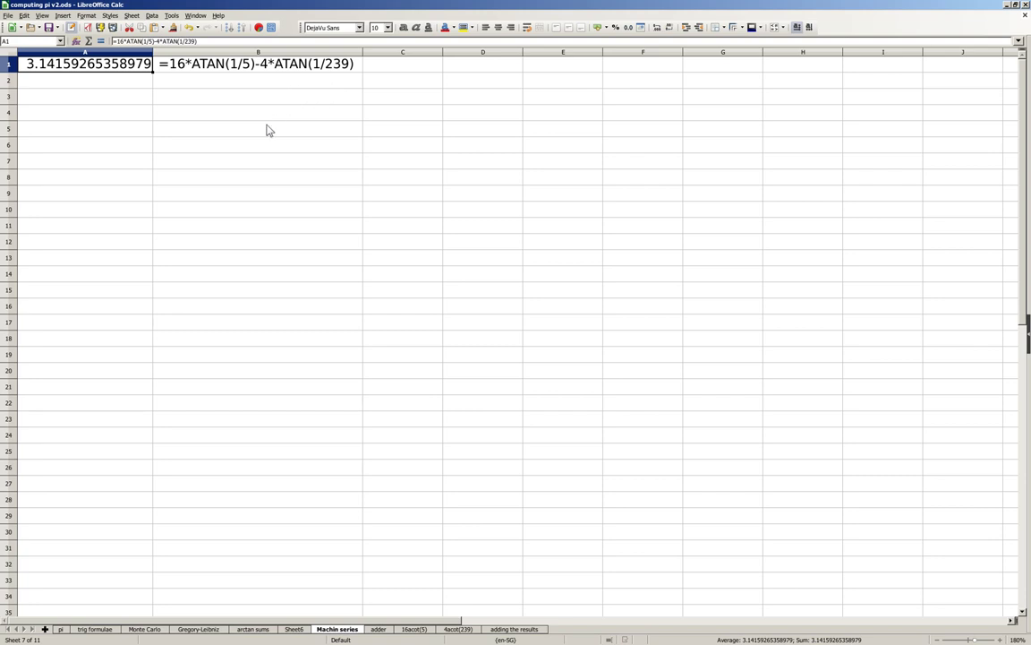
Step: Switch from the Machin series sheet to the 'adder' sheet
click(380, 627)
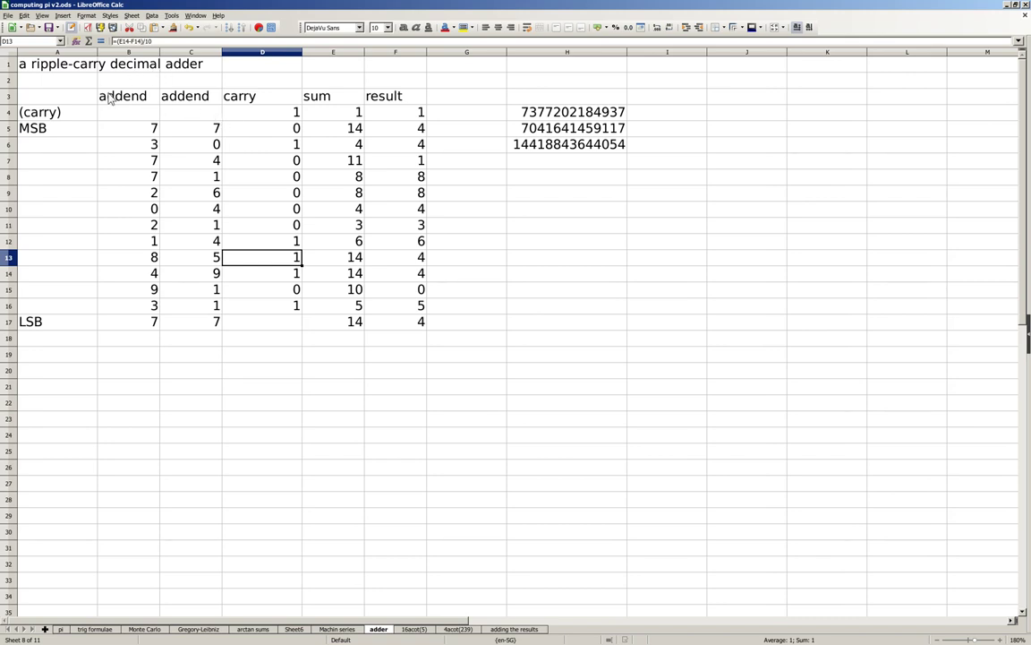
mouse_move(122, 144)
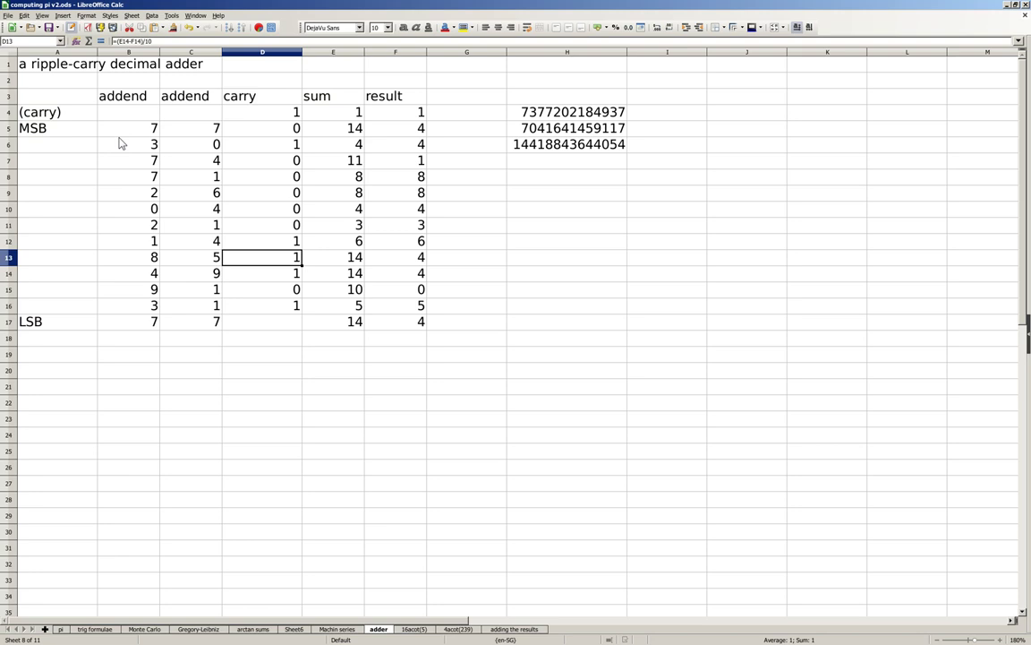
mouse_move(156, 383)
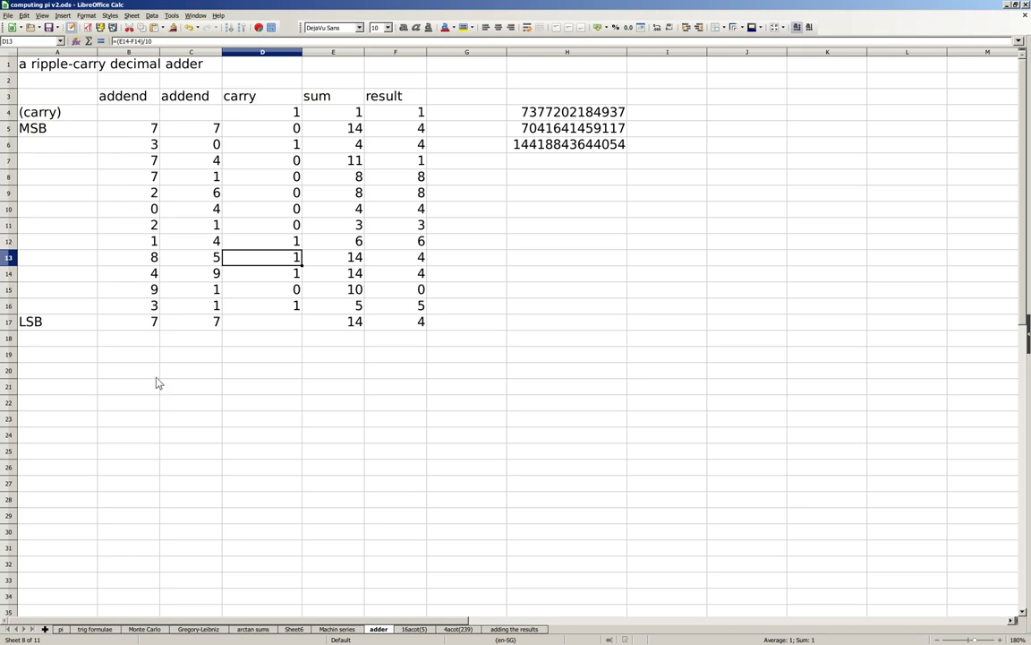
mouse_move(365, 142)
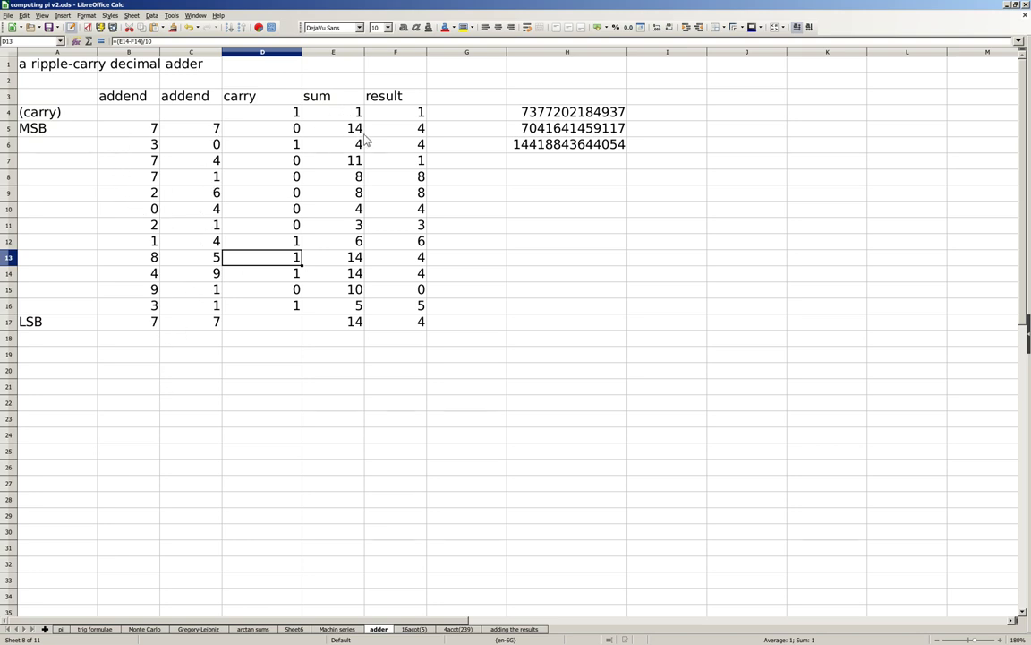
drag(394, 111, 394, 290)
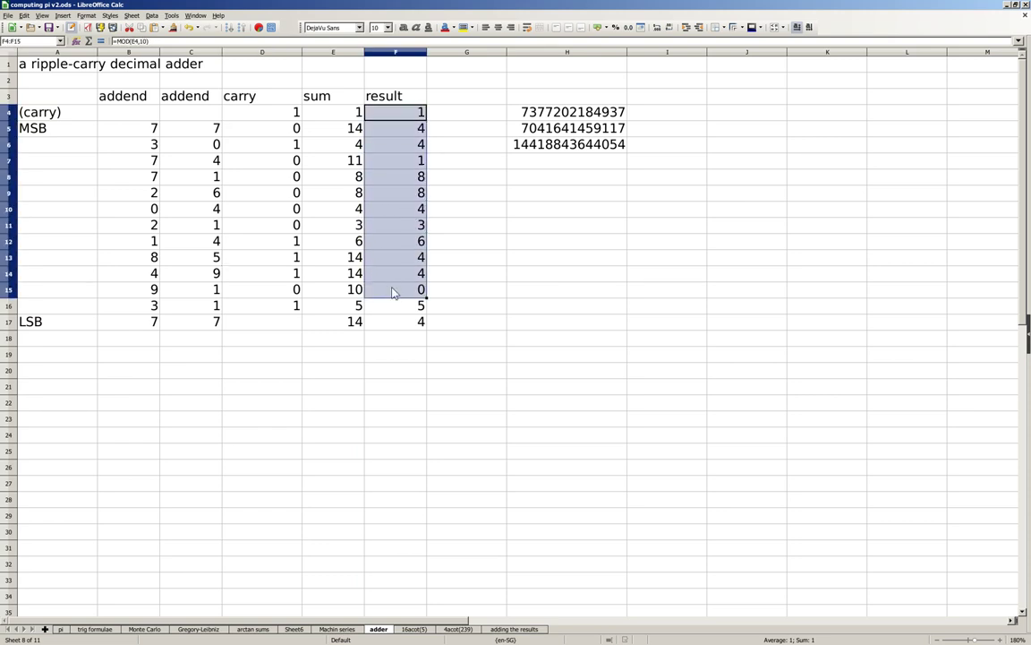
drag(396, 290, 396, 321)
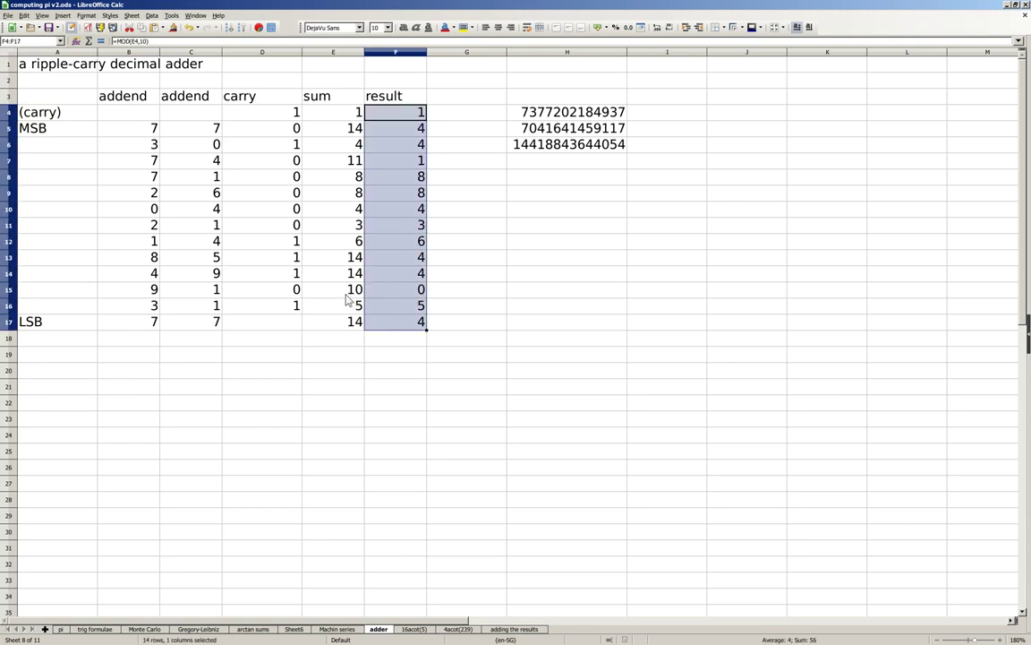
click(190, 323)
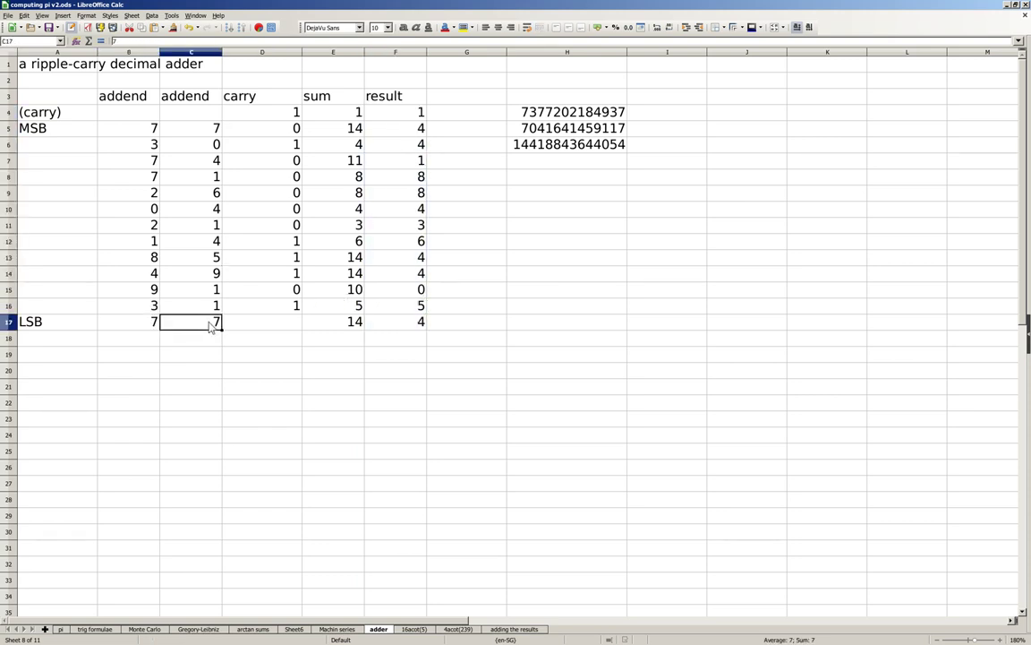
click(333, 321)
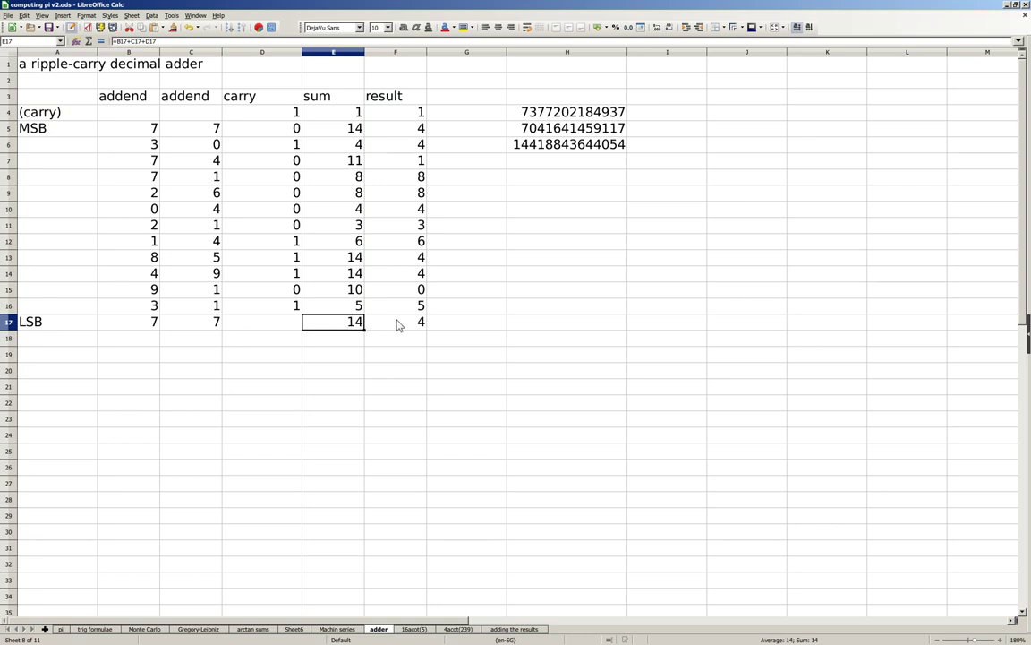
click(261, 304)
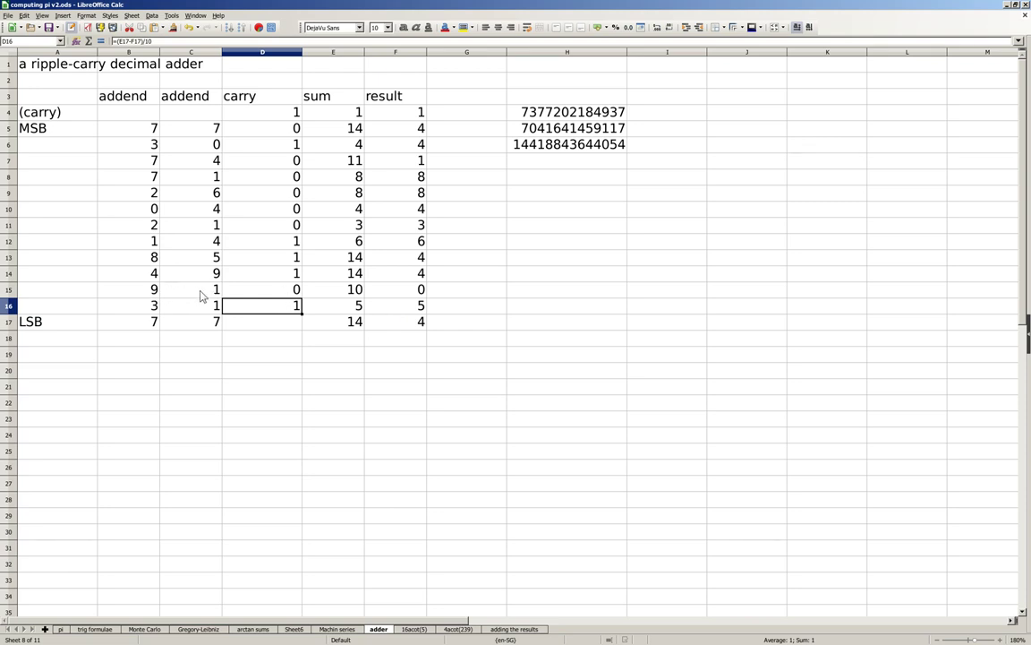
mouse_move(143, 285)
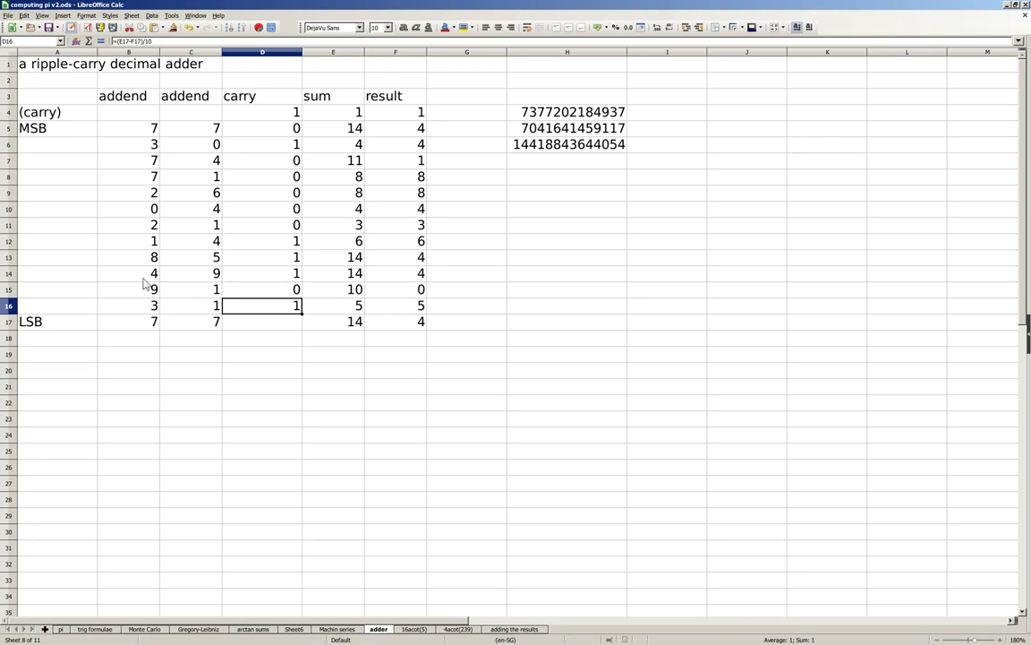
mouse_move(317, 281)
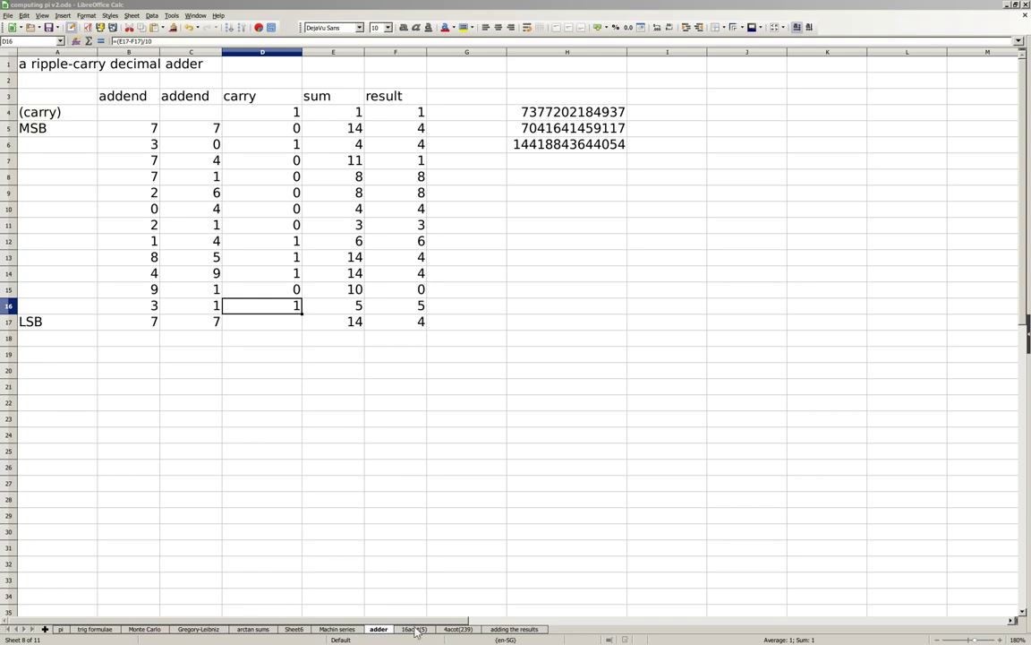
click(419, 629)
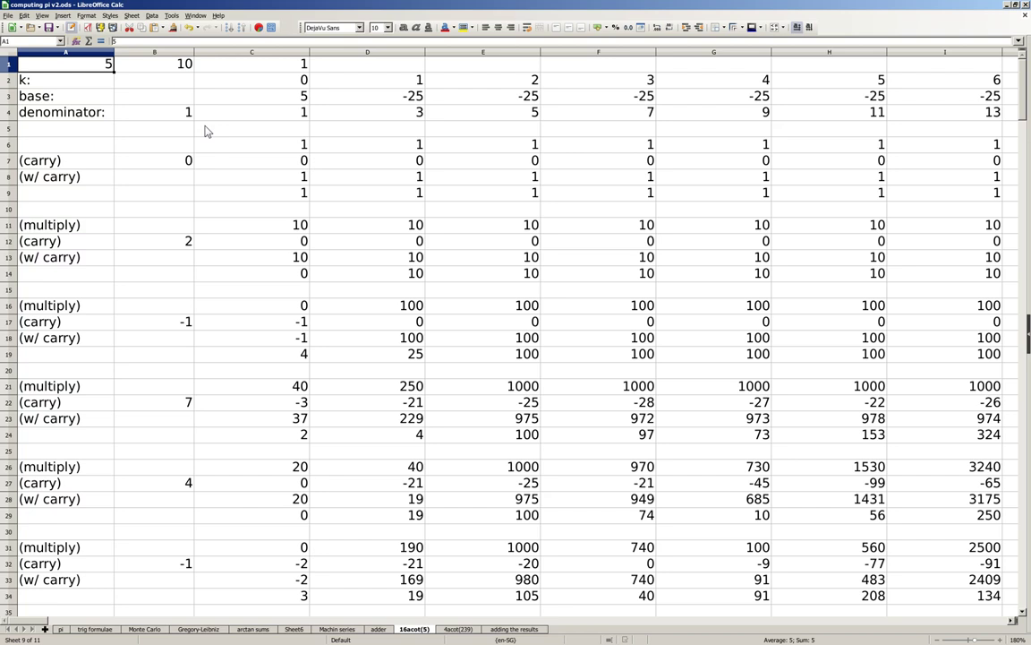
mouse_move(215, 118)
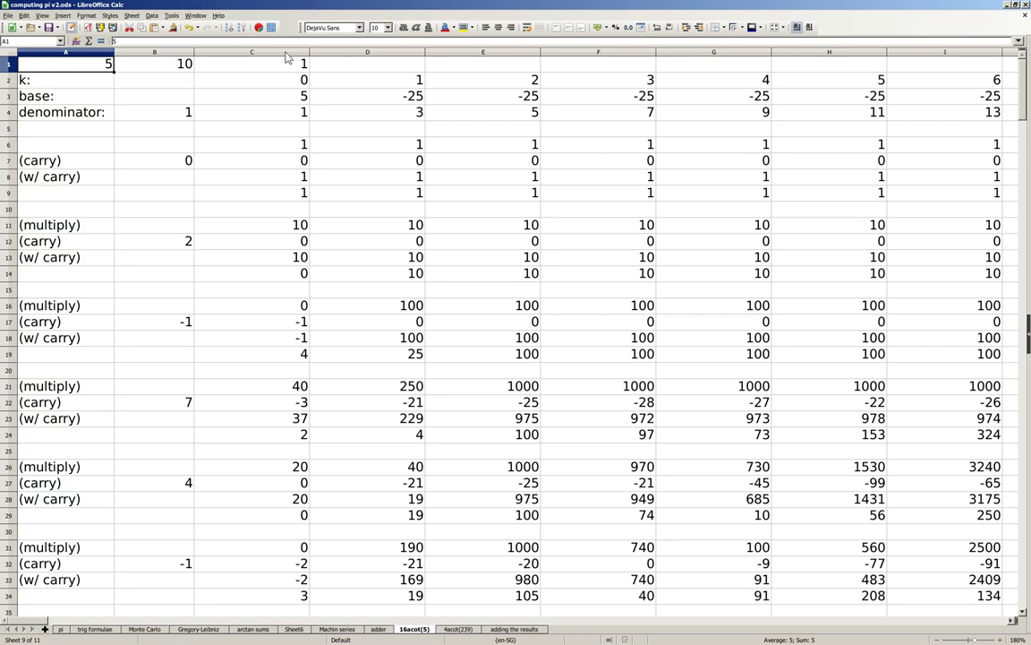
click(257, 56)
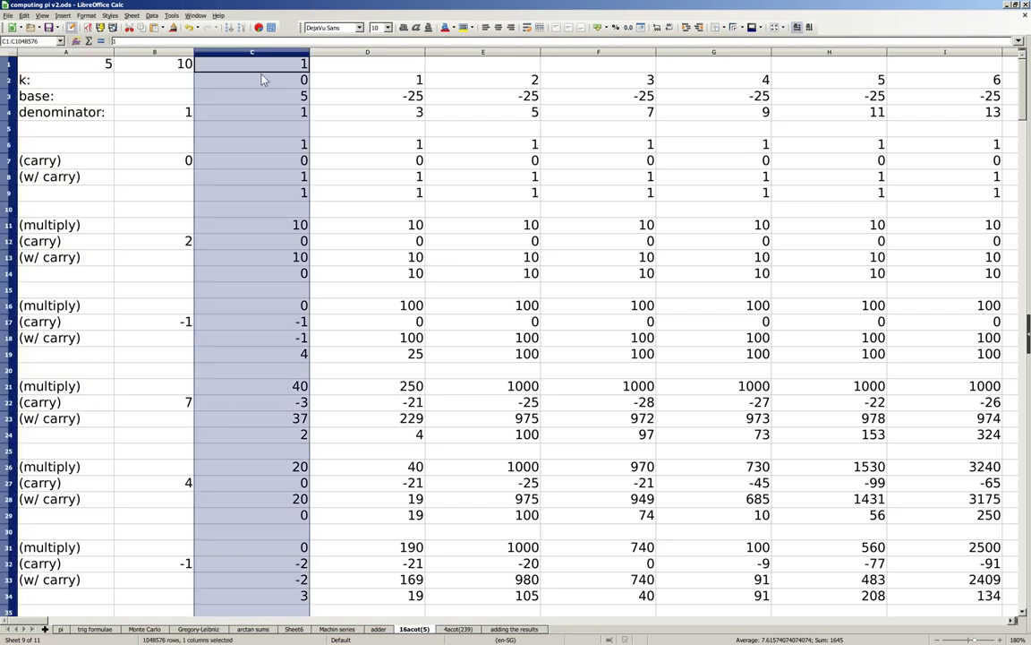
mouse_move(358, 93)
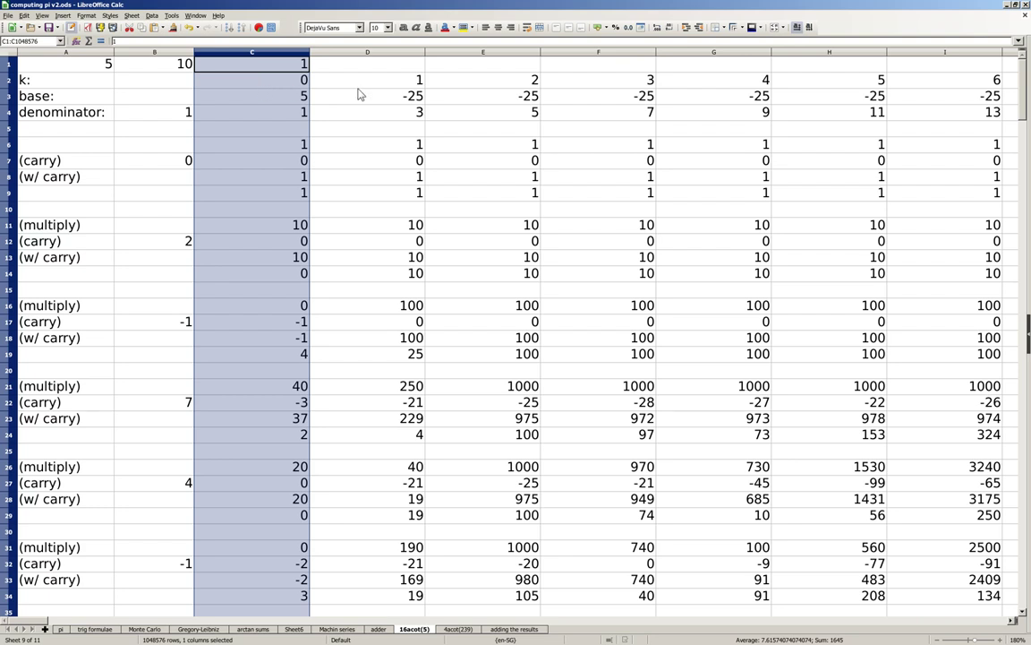
click(365, 50)
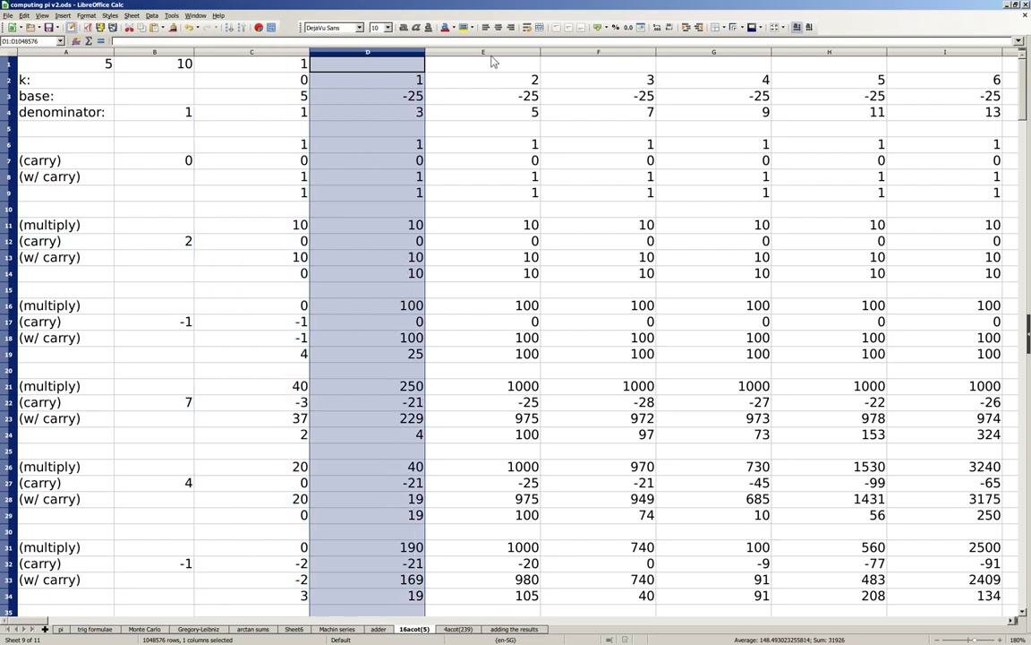
click(598, 52)
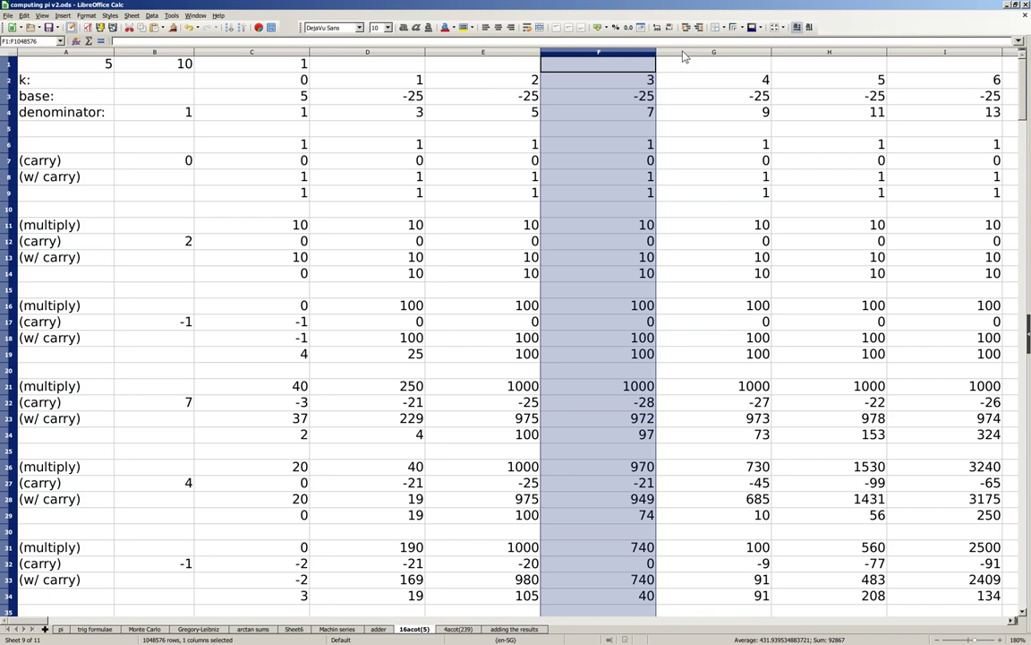
click(713, 51)
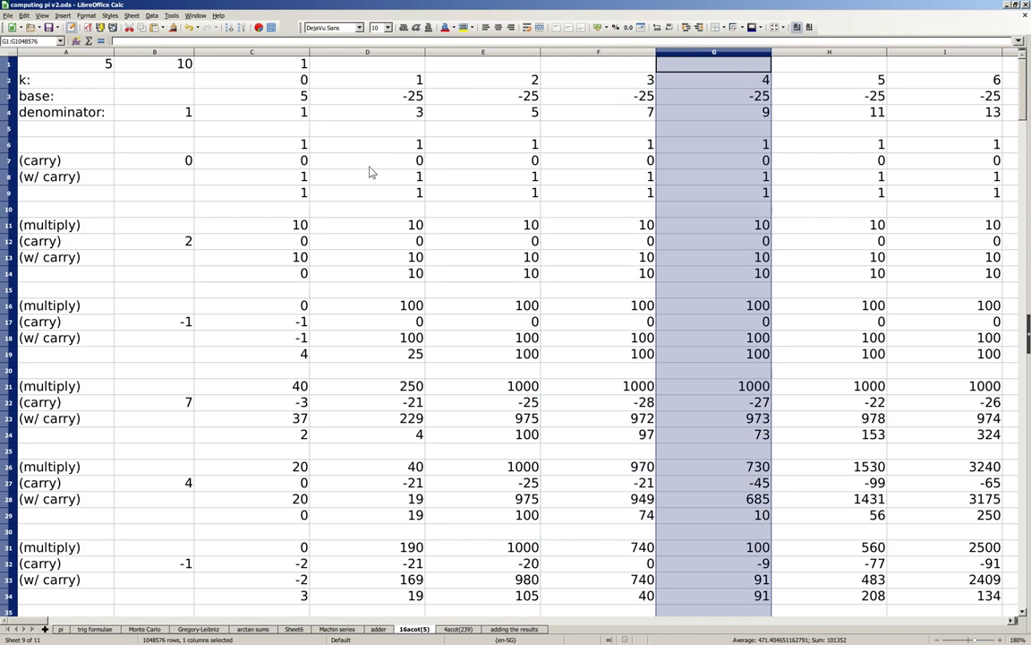
mouse_move(304, 199)
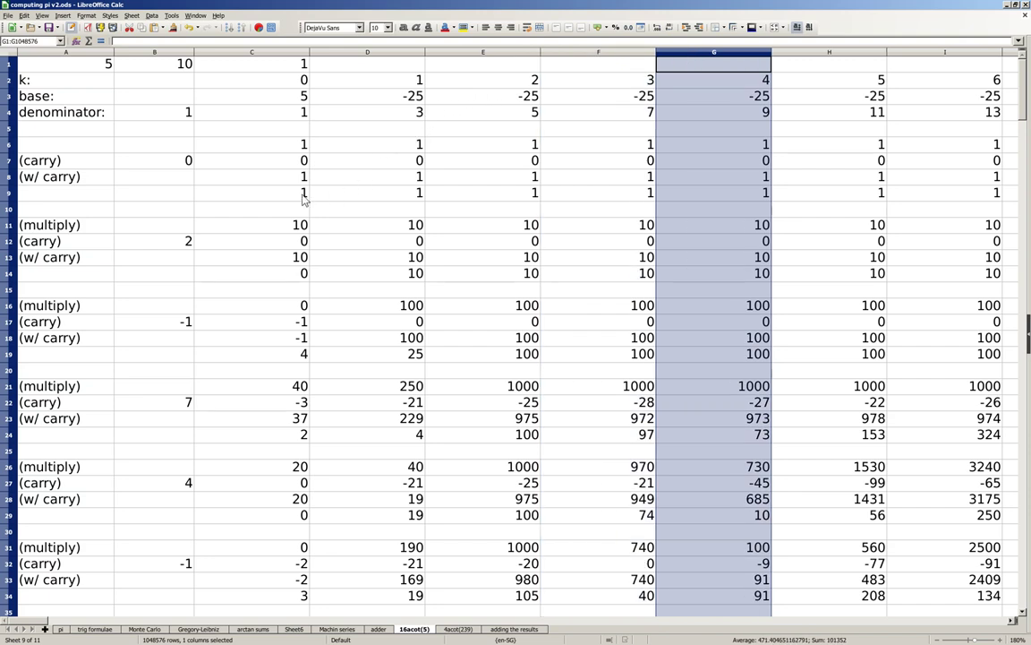
click(279, 96)
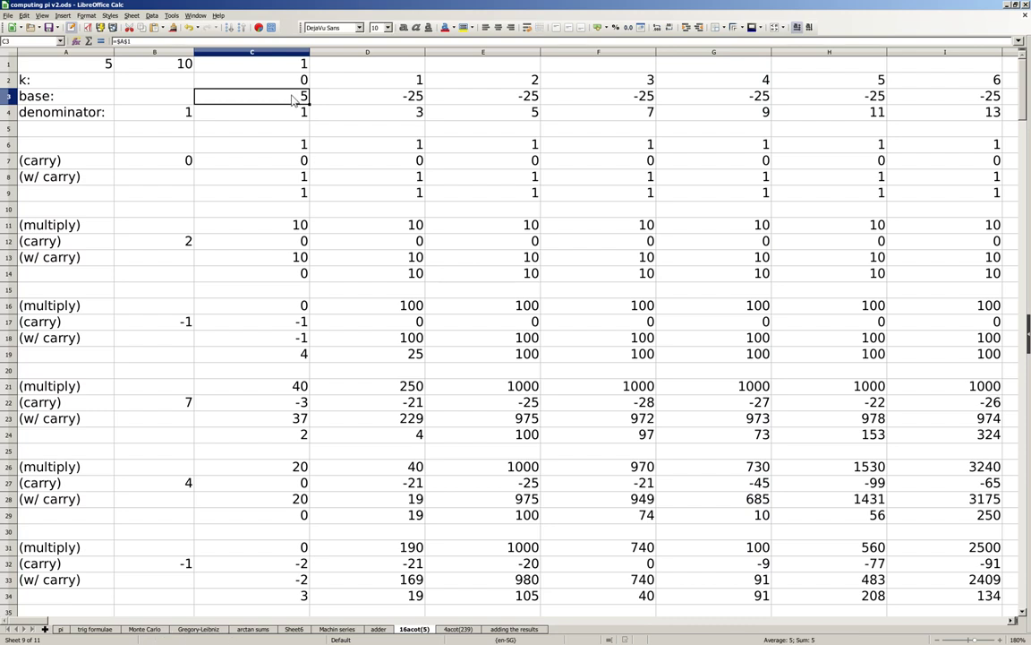
mouse_move(376, 106)
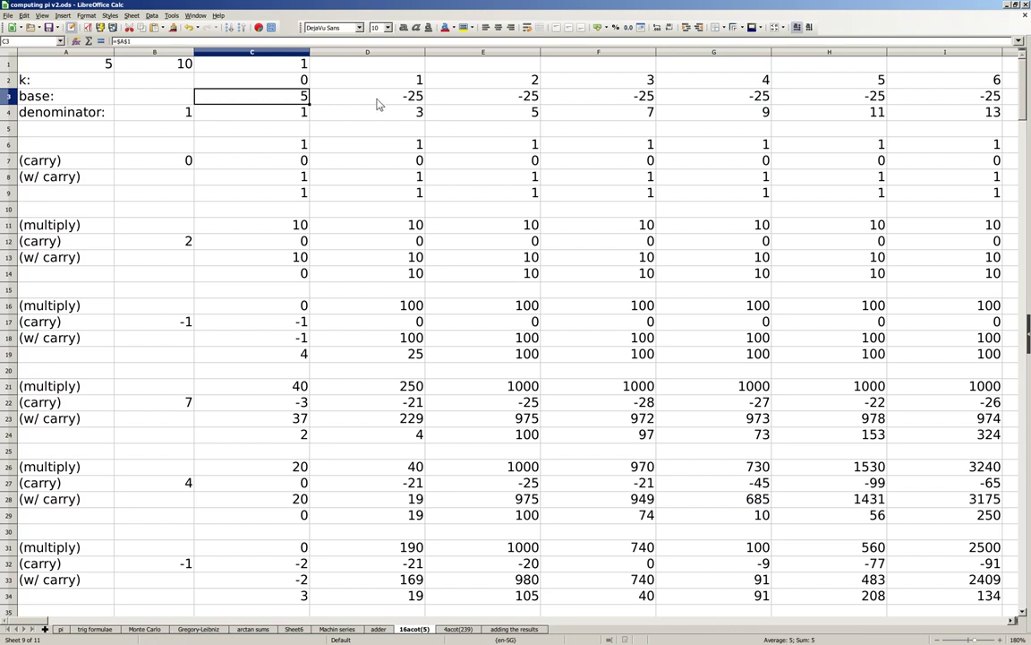
click(367, 96)
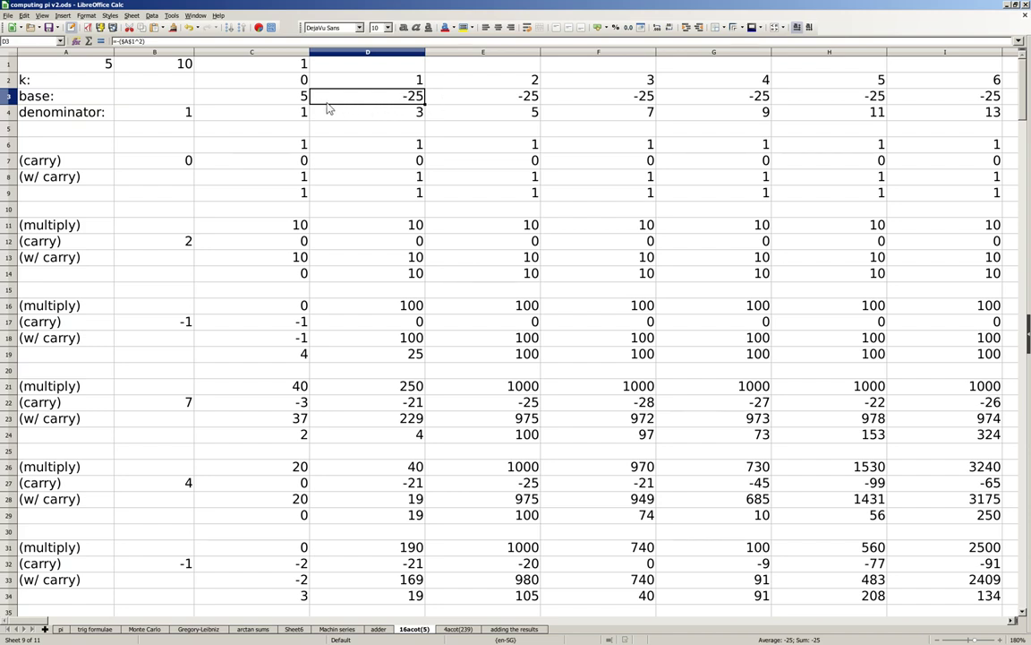
click(250, 143)
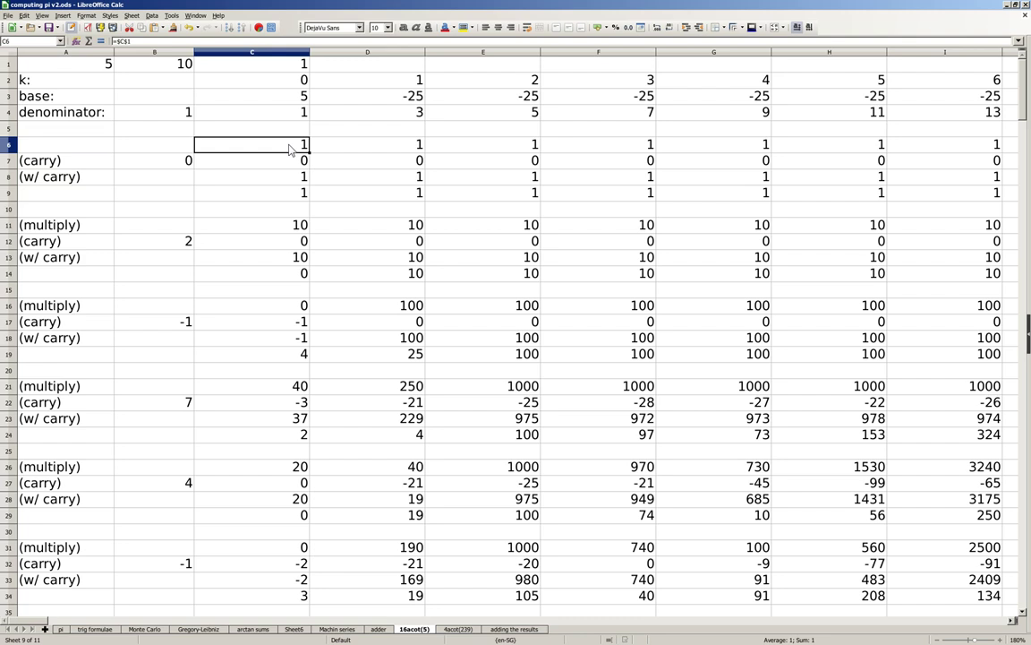
mouse_move(356, 148)
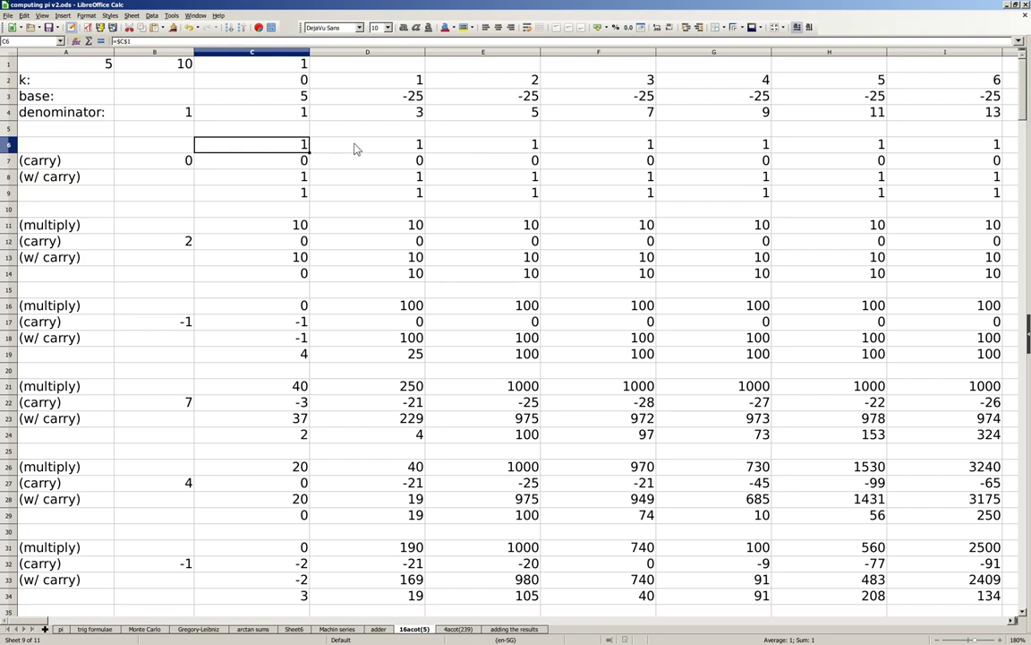
click(484, 143)
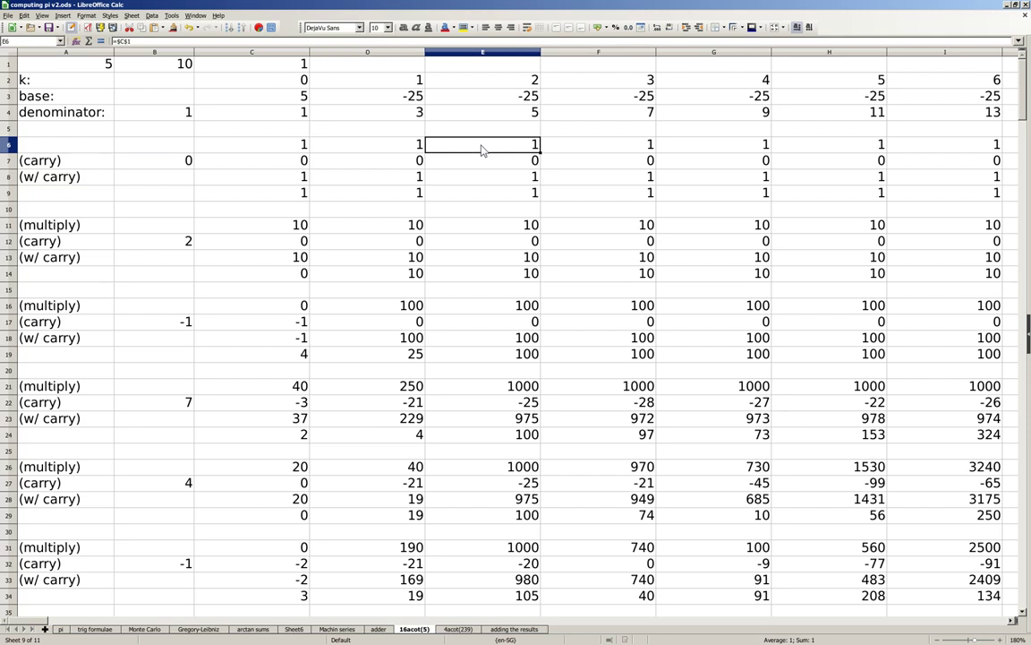
mouse_move(490, 154)
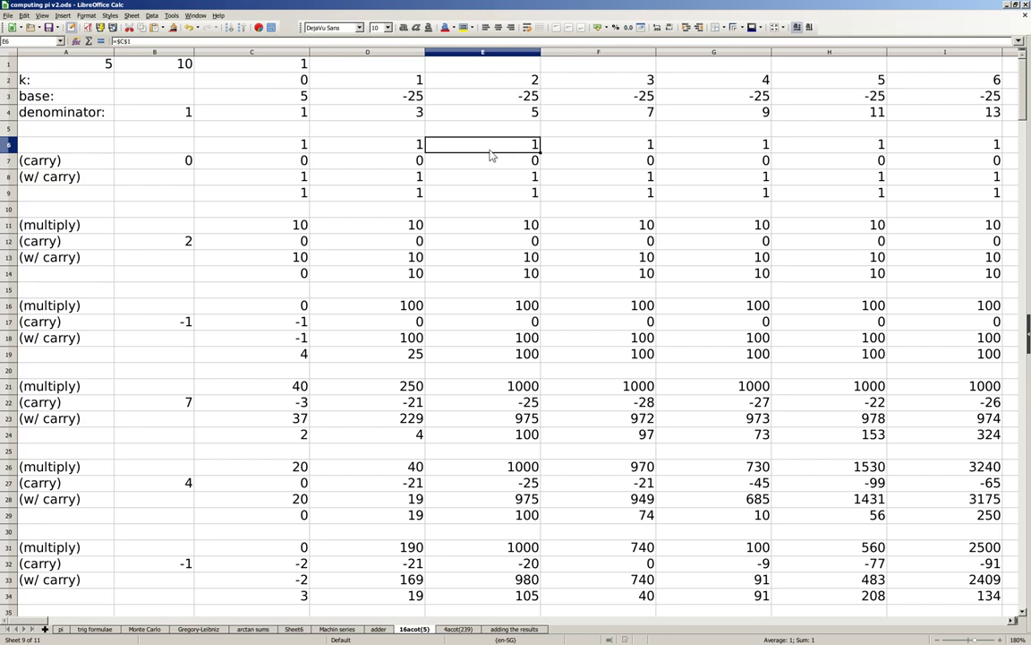
mouse_move(323, 136)
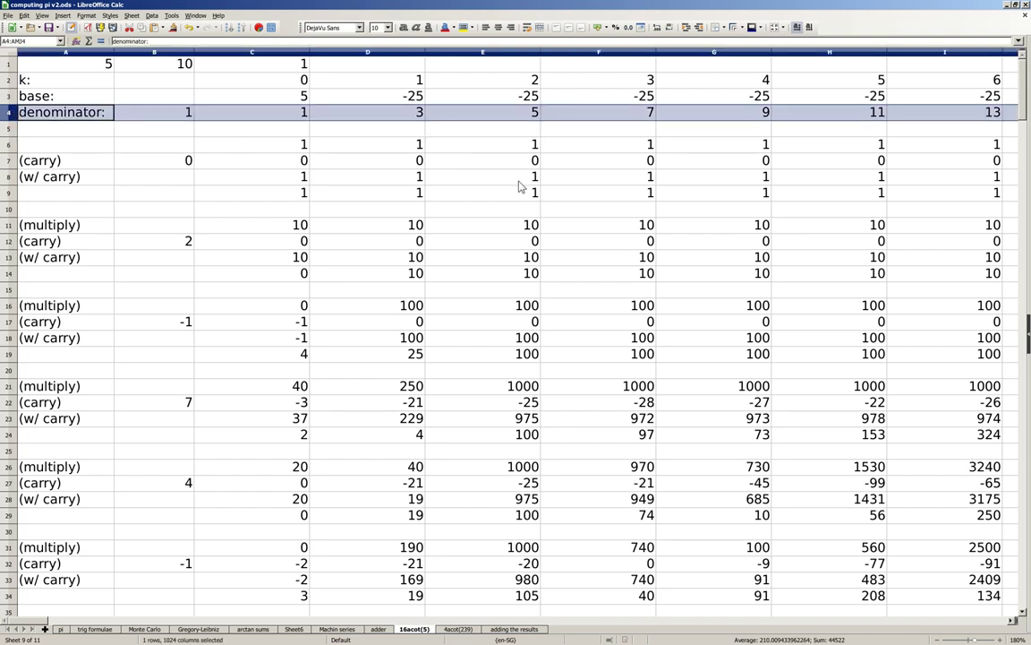
click(501, 194)
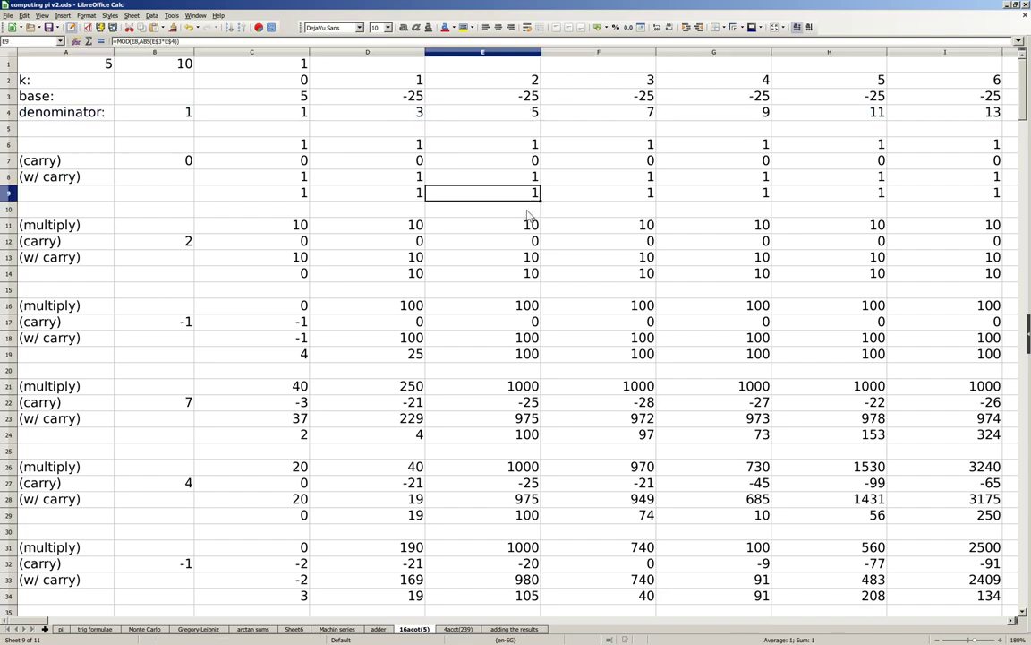
mouse_move(510, 304)
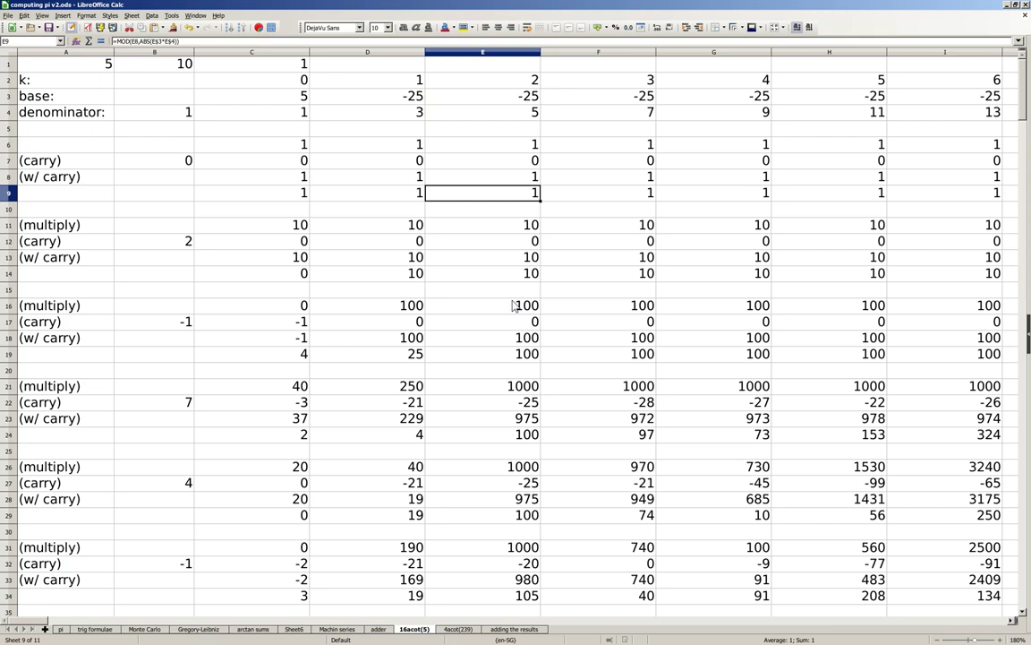
mouse_move(515, 261)
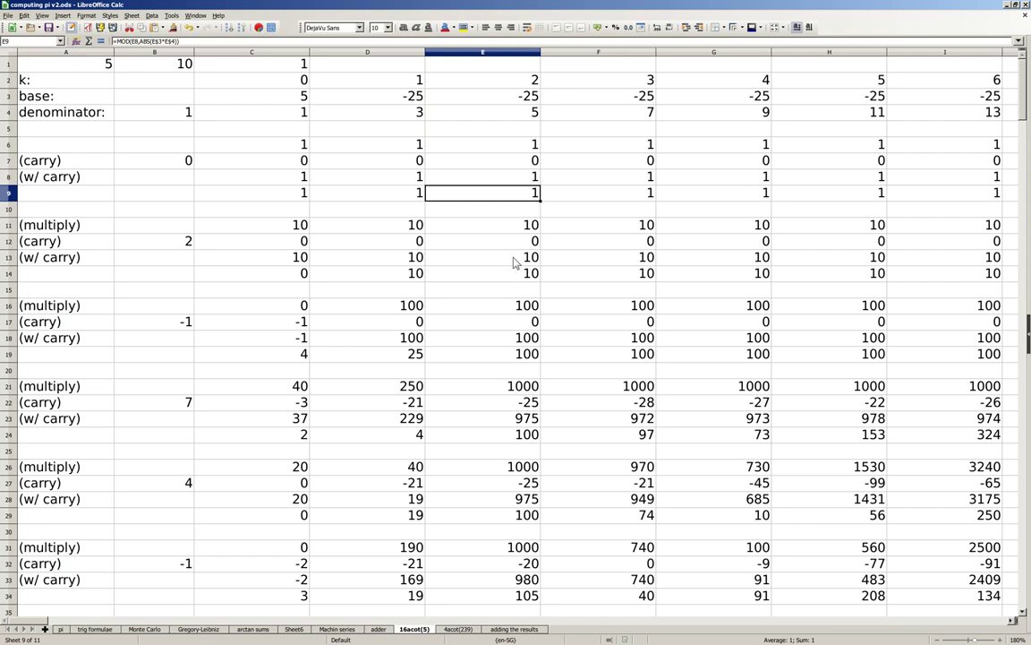
mouse_move(433, 230)
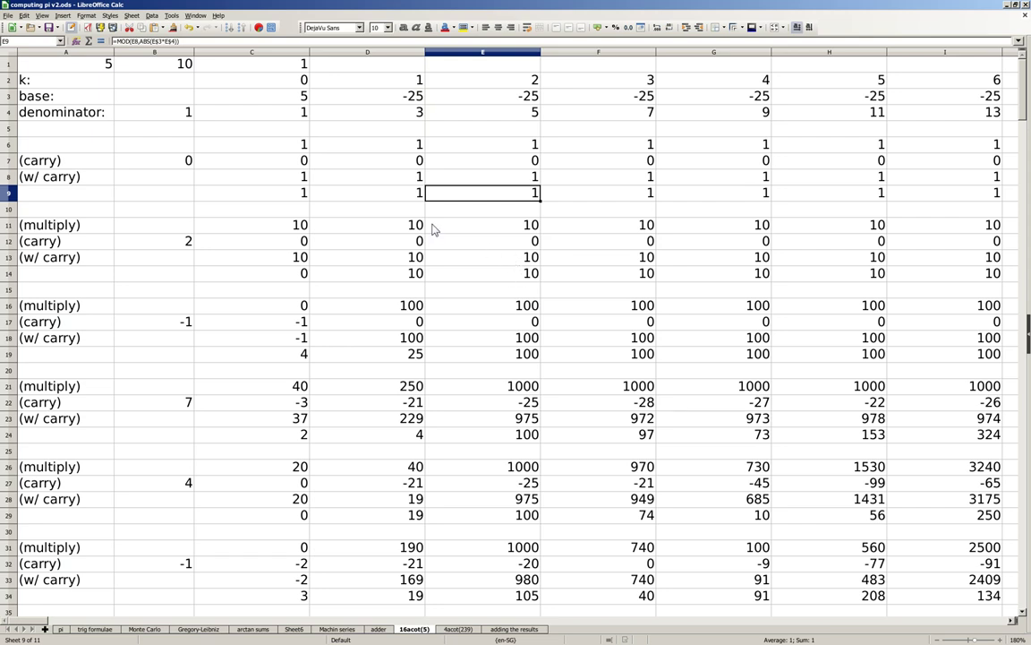
click(367, 143)
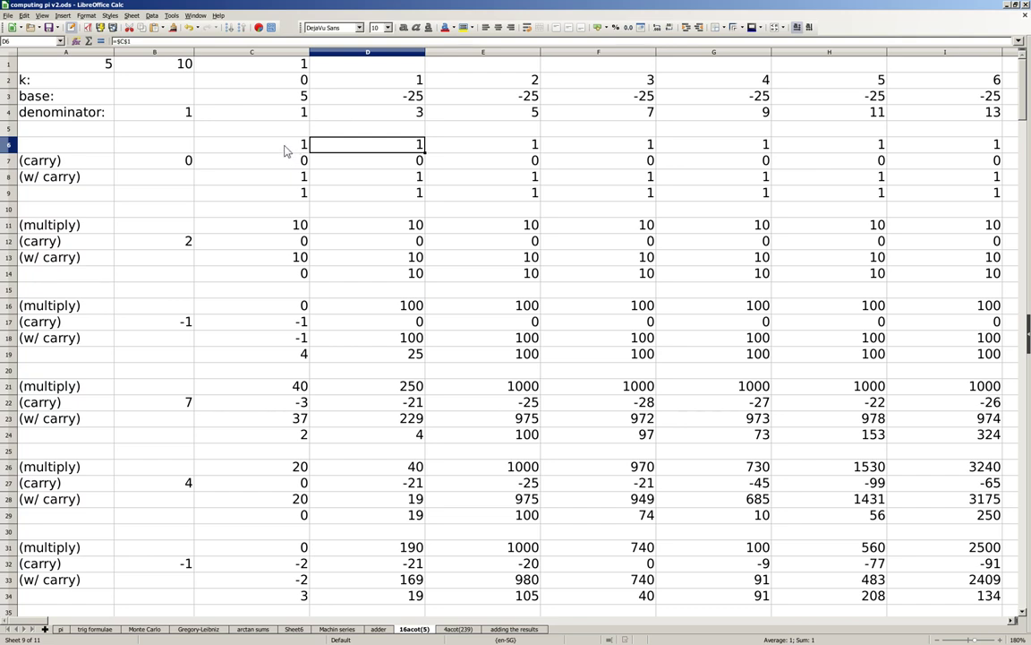
mouse_move(387, 125)
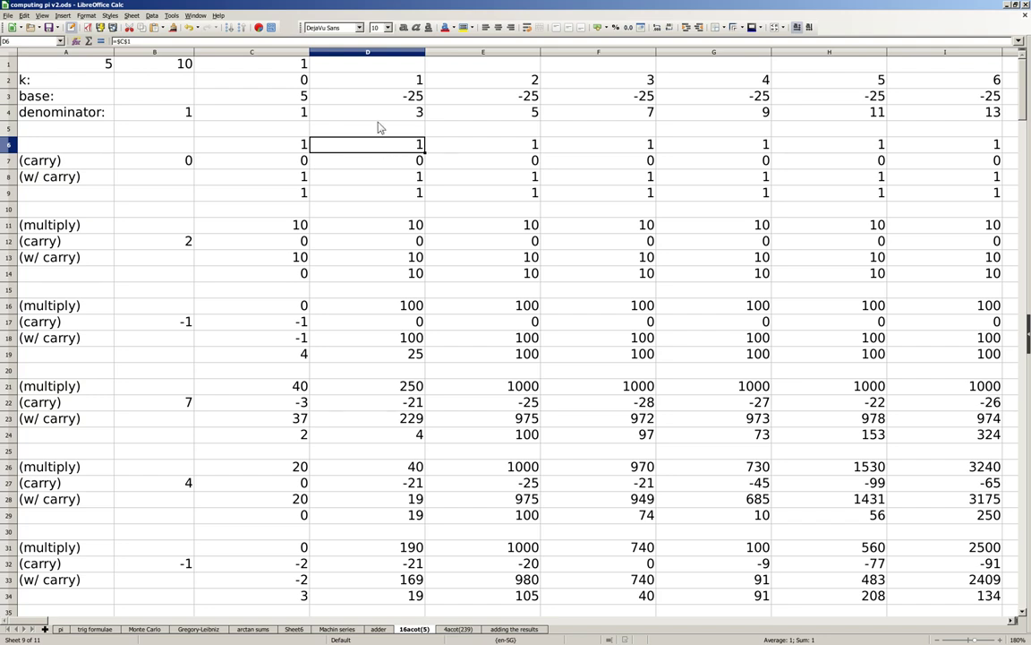
mouse_move(400, 160)
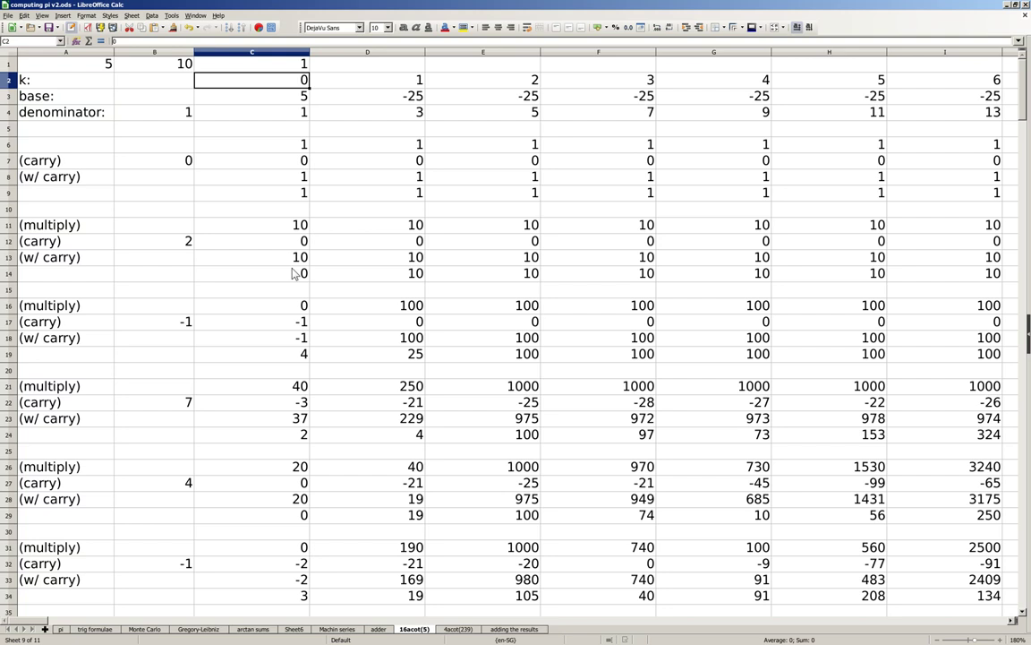
mouse_move(249, 42)
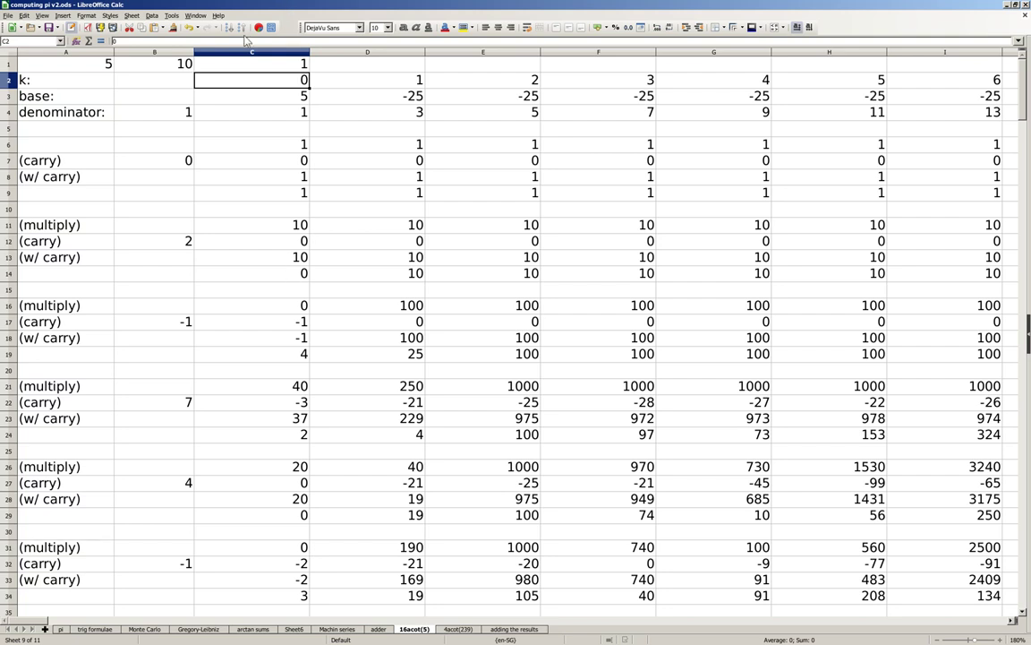
click(175, 64)
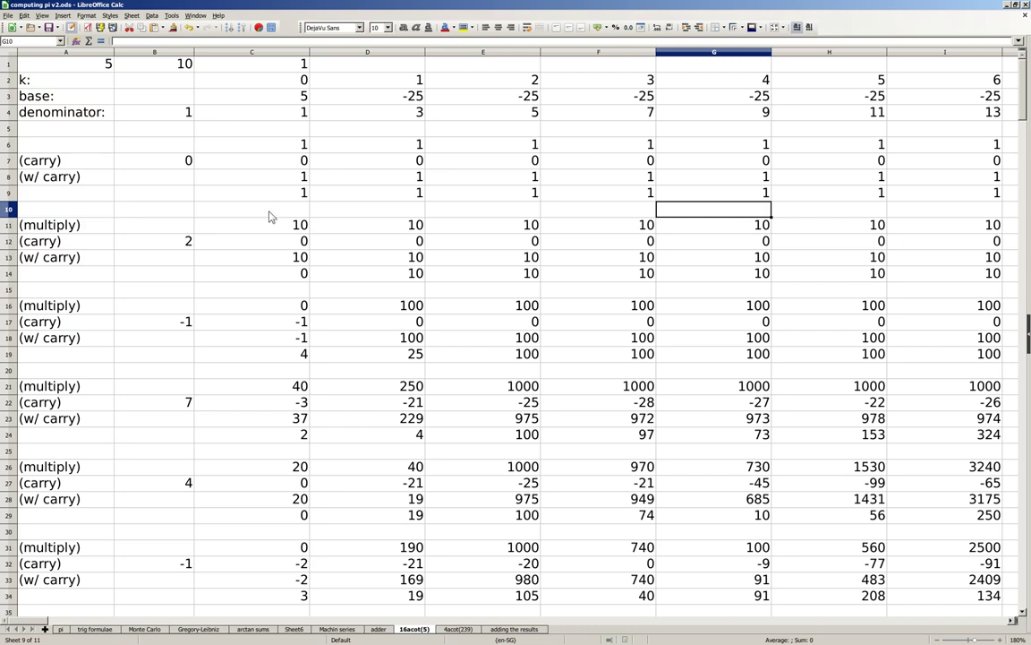
click(154, 240)
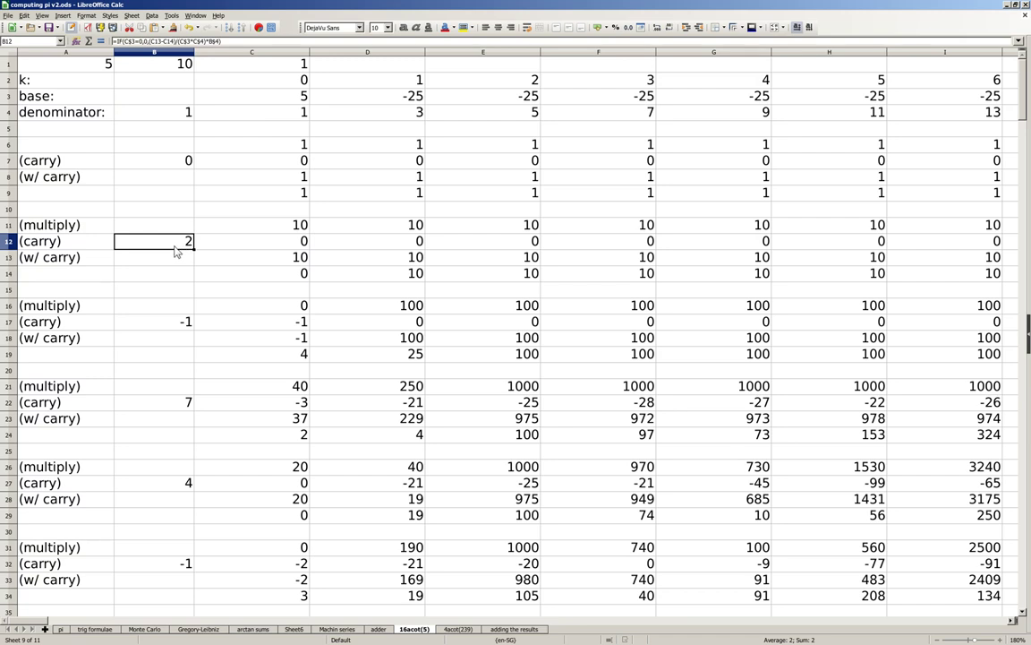
mouse_move(300, 336)
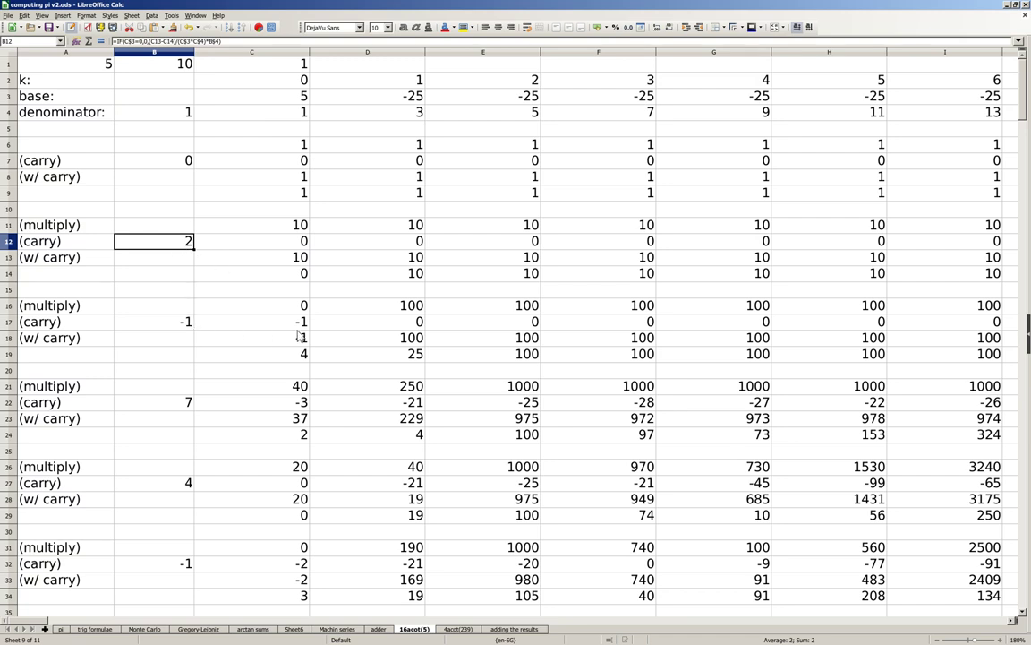
click(154, 320)
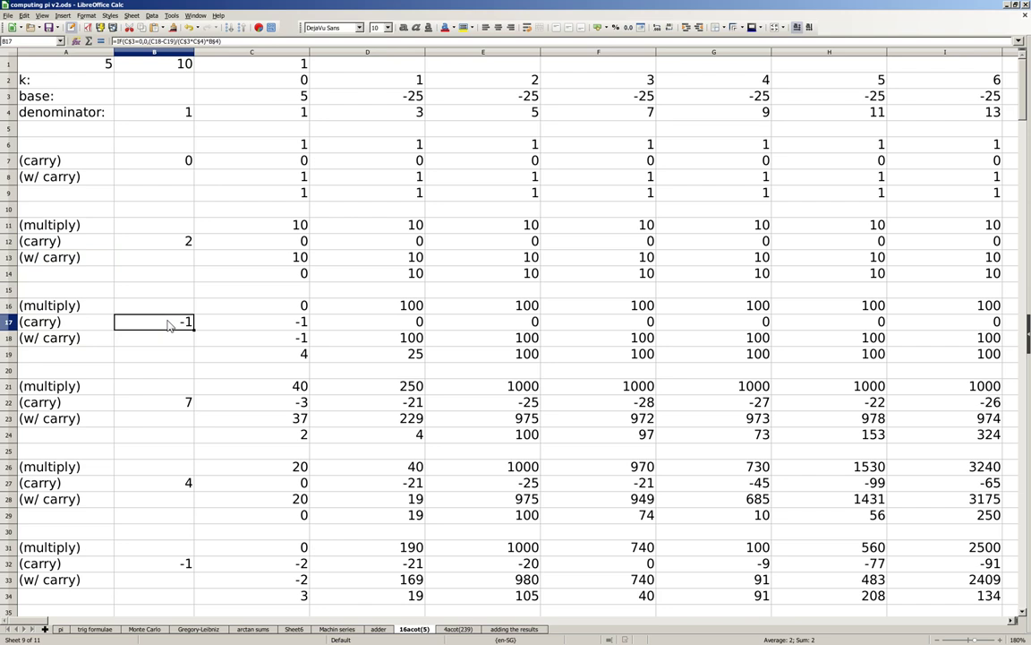
mouse_move(172, 341)
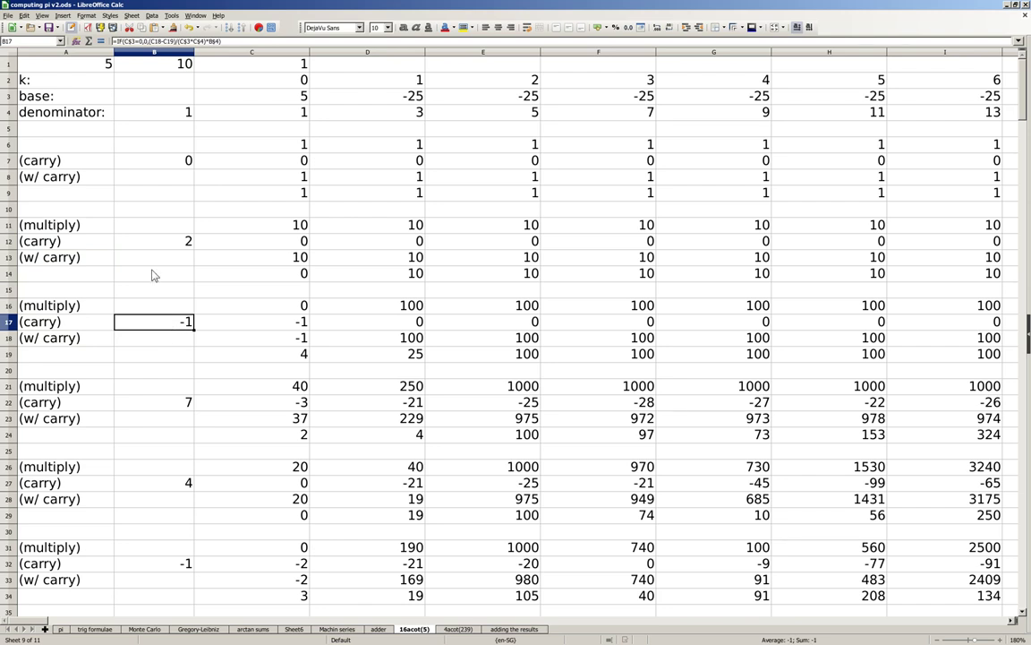
mouse_move(169, 361)
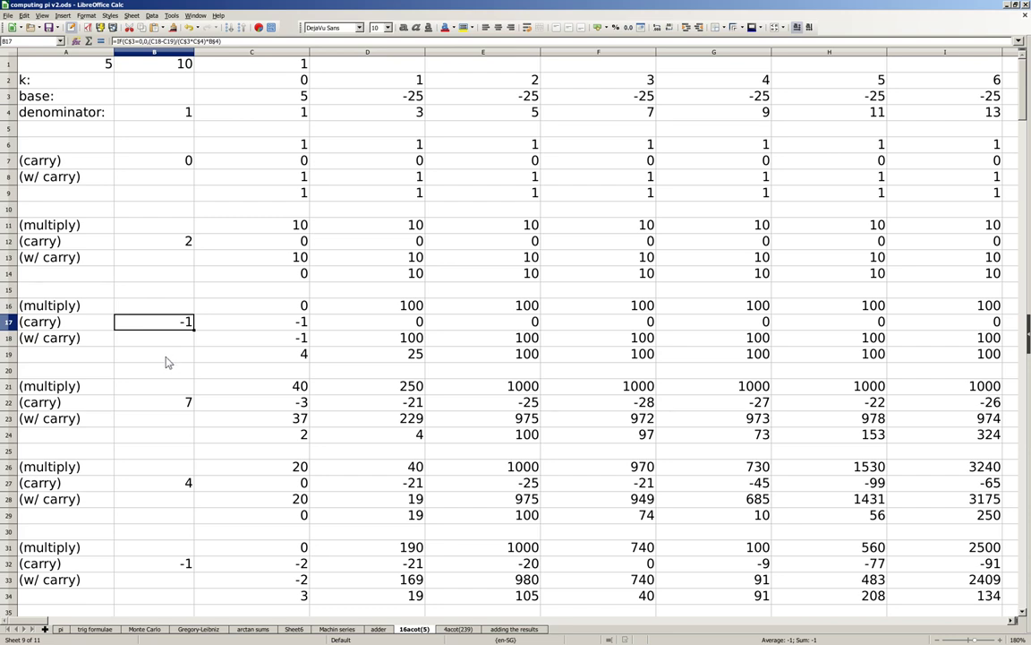
mouse_move(383, 140)
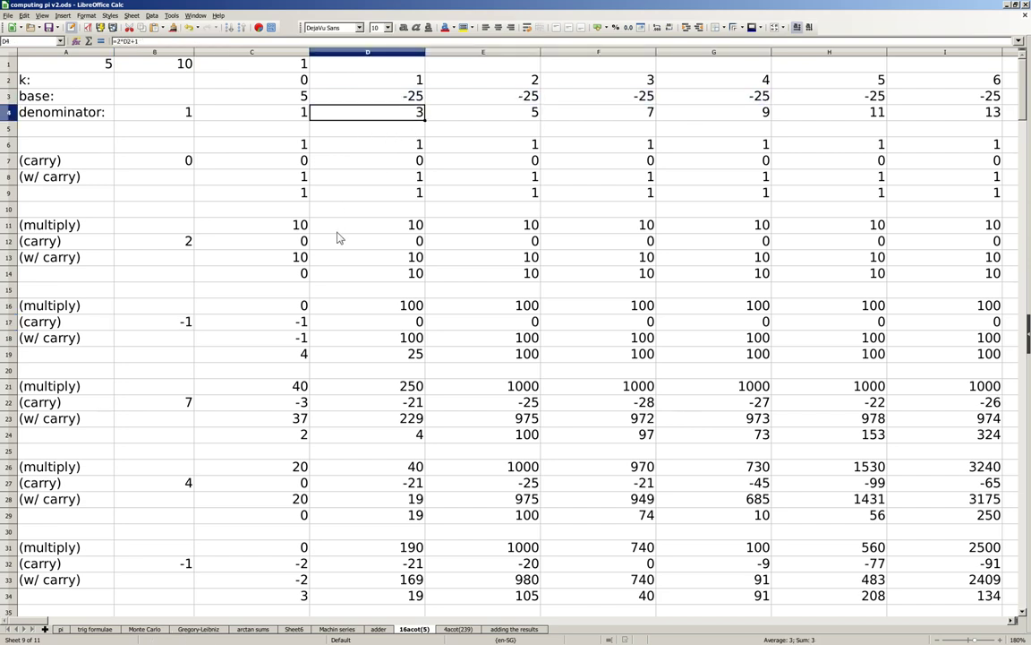
mouse_move(344, 229)
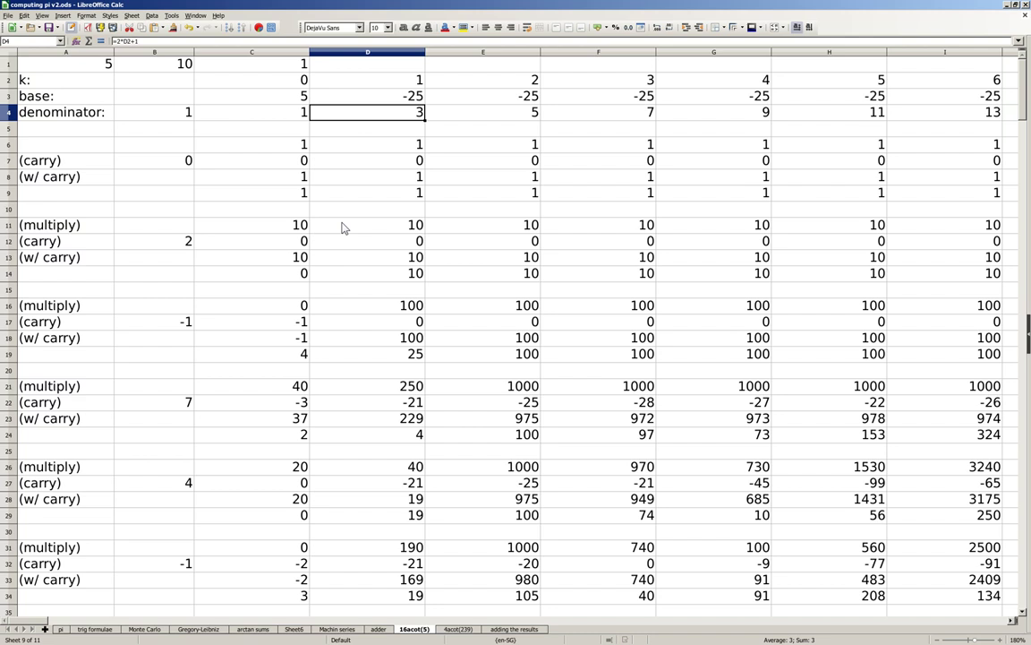
mouse_move(347, 285)
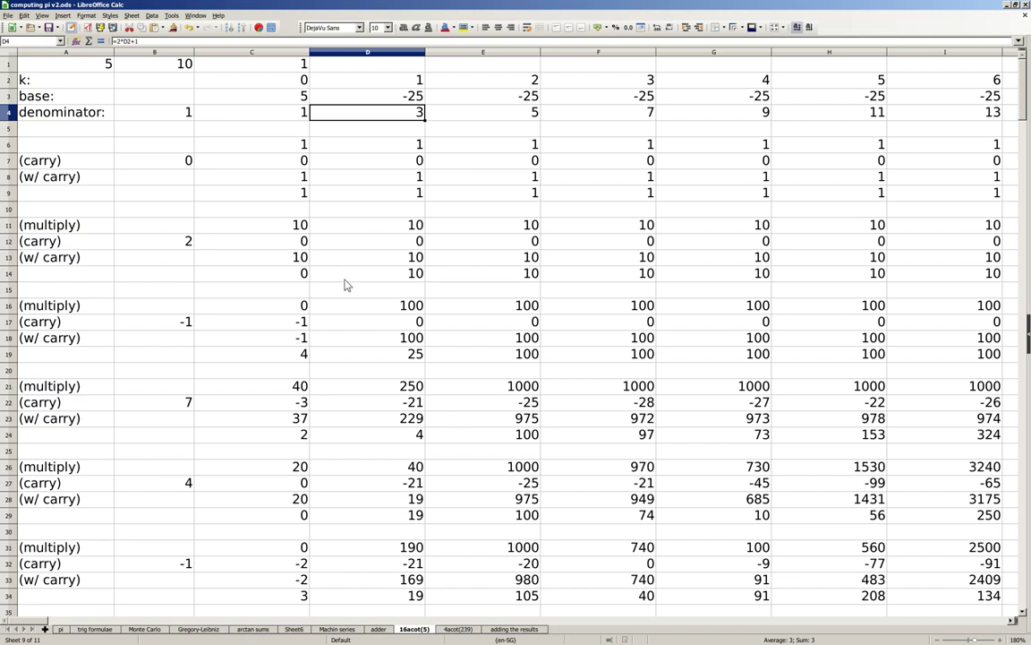
mouse_move(292, 358)
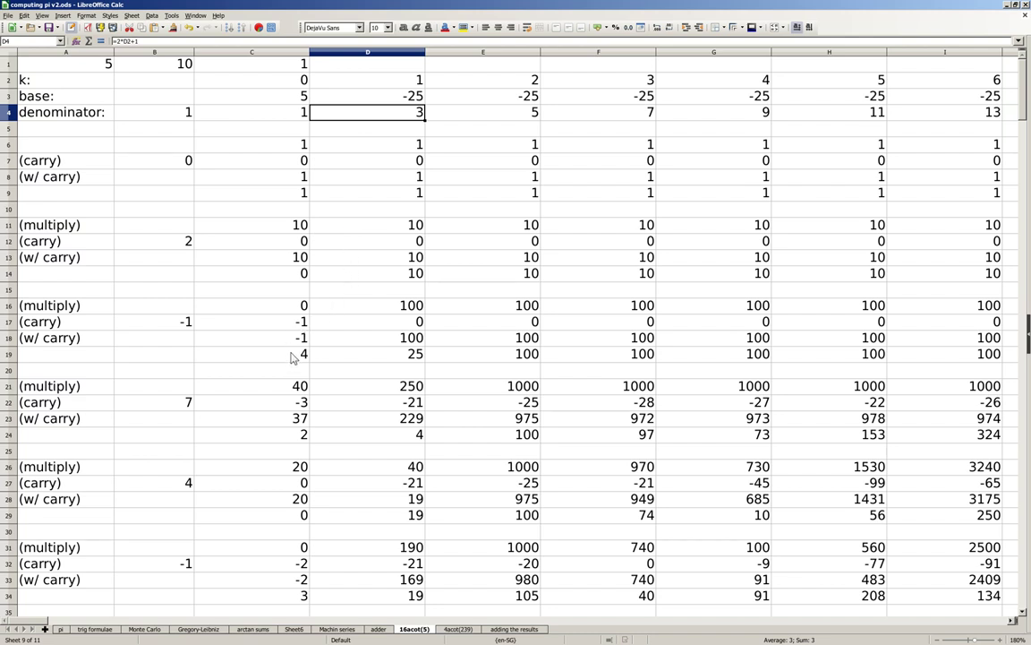
mouse_move(279, 353)
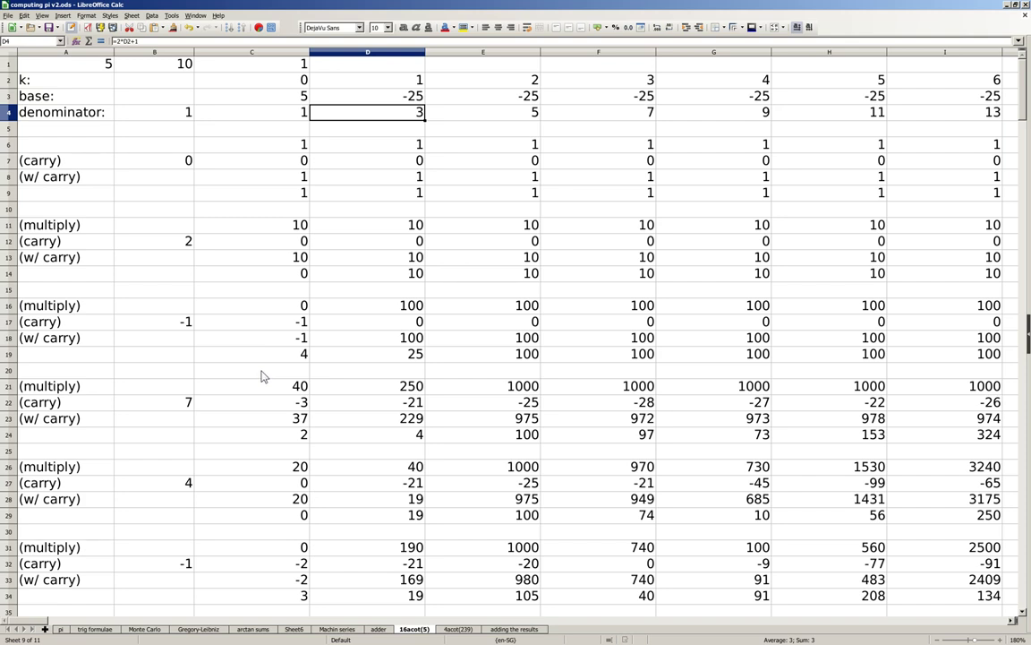
click(259, 62)
text(6)
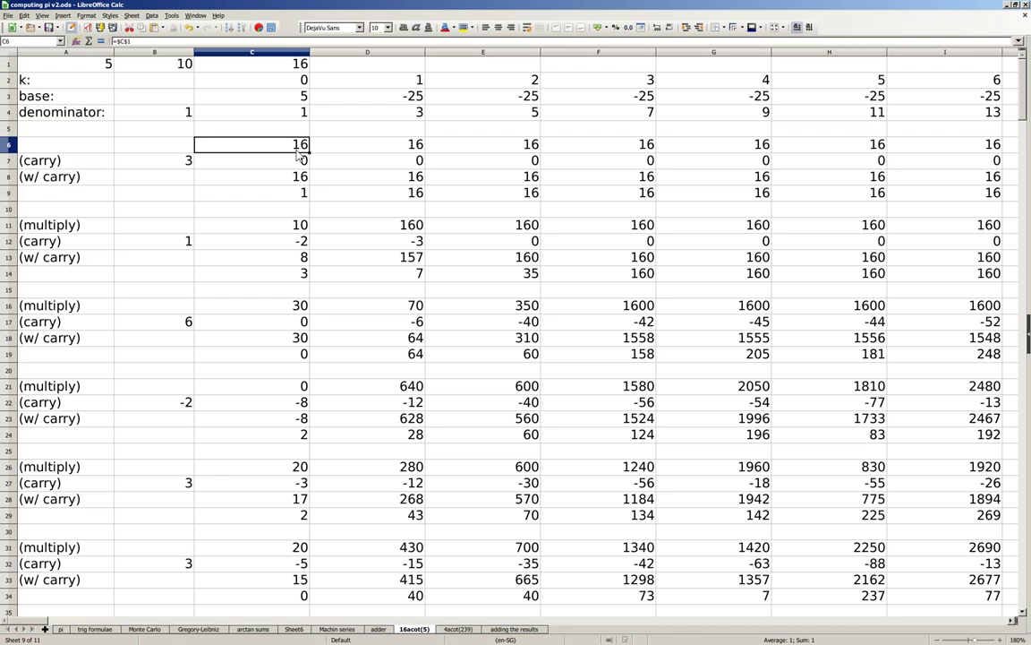
mouse_move(280, 150)
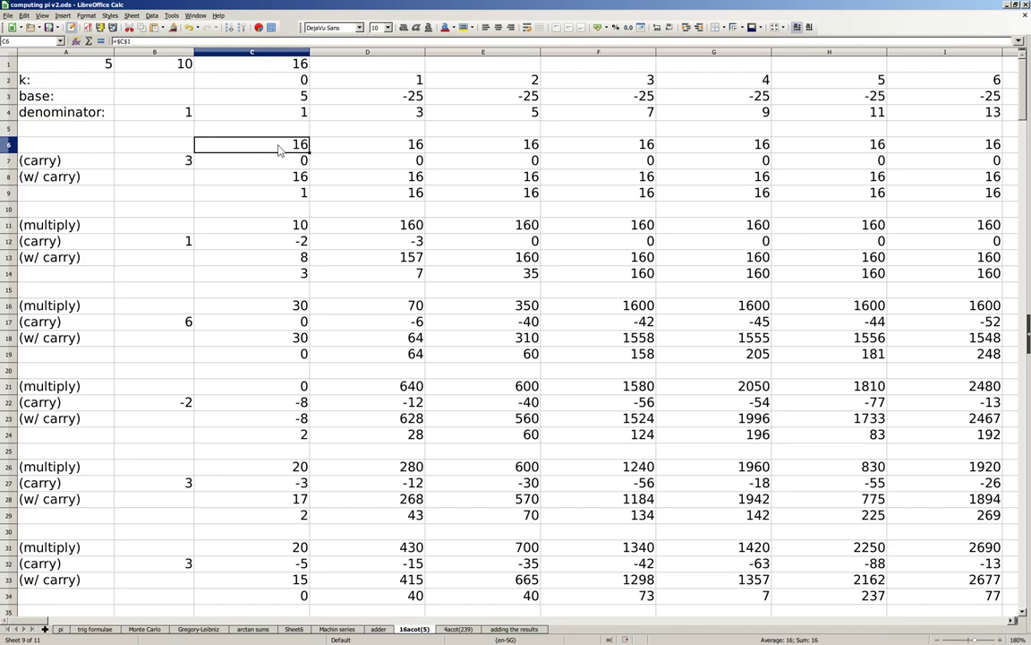
mouse_move(297, 107)
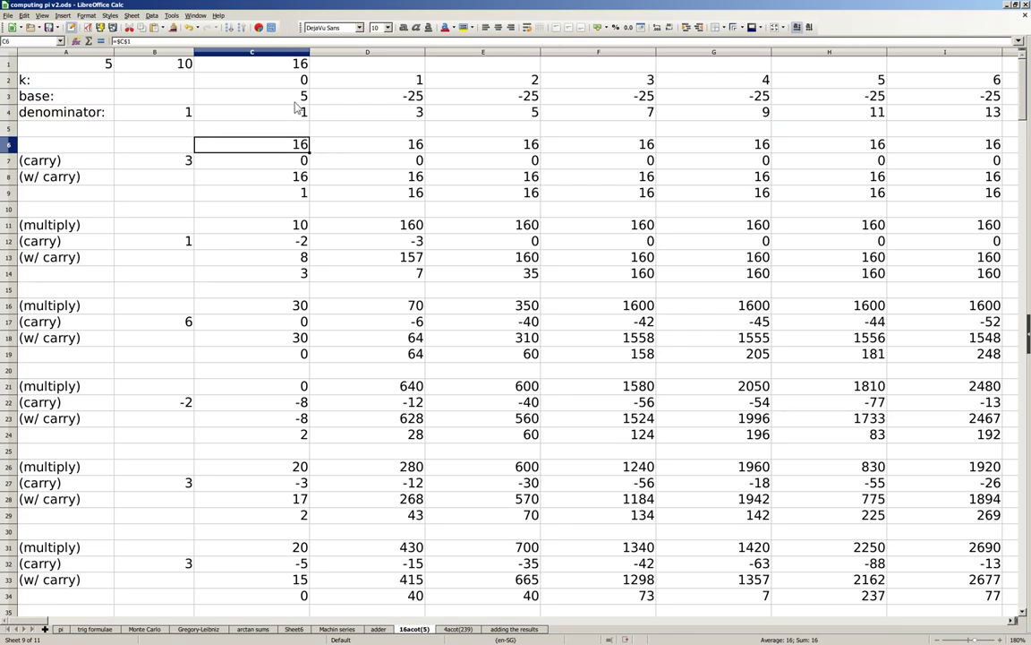
mouse_move(410, 145)
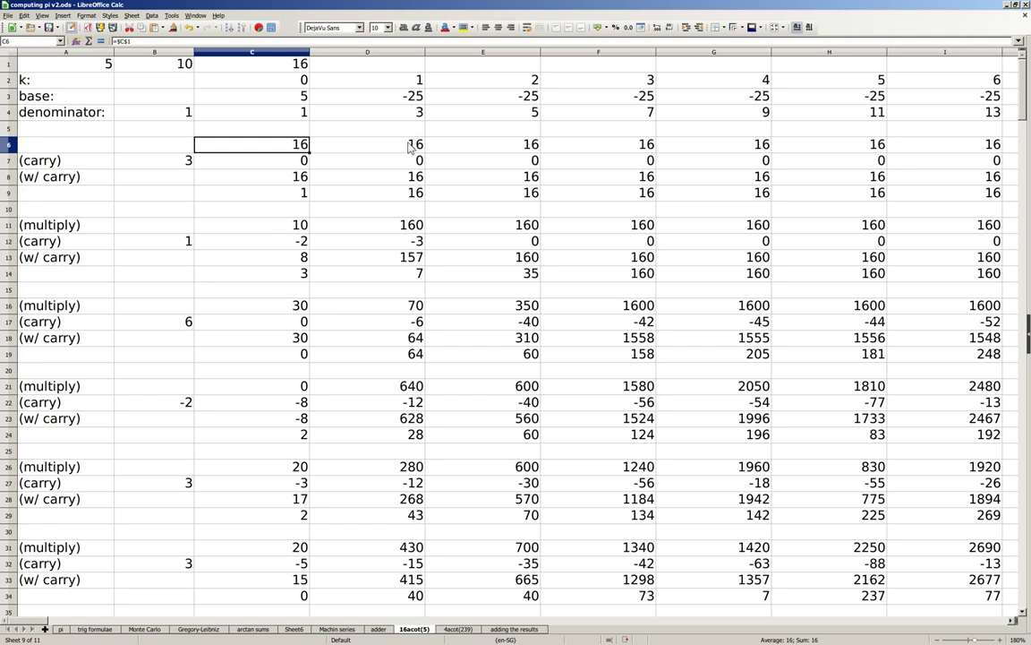
mouse_move(523, 143)
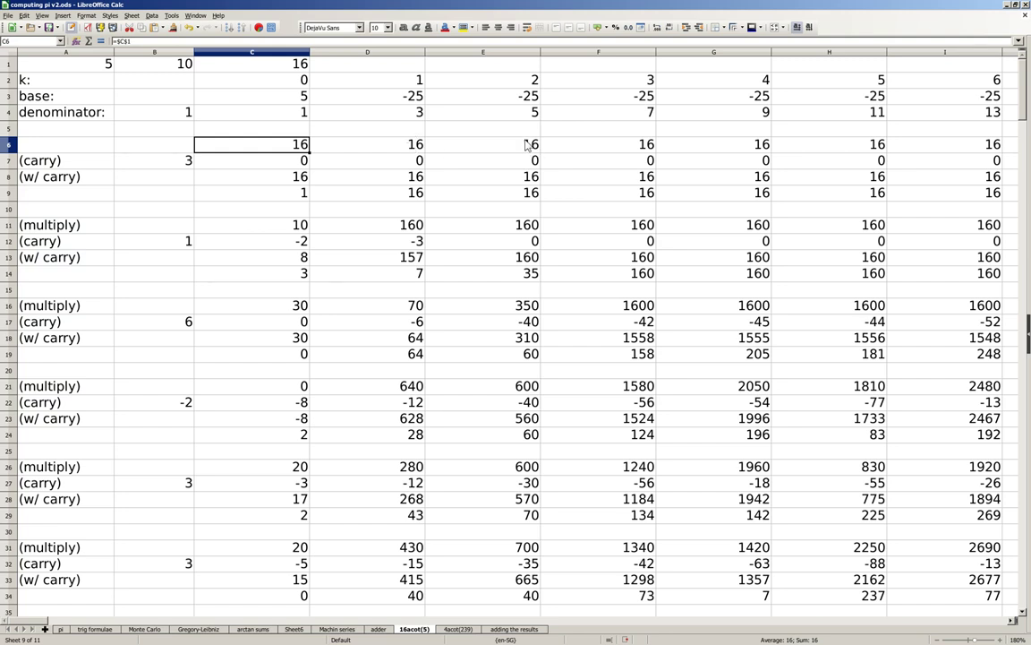
mouse_move(255, 176)
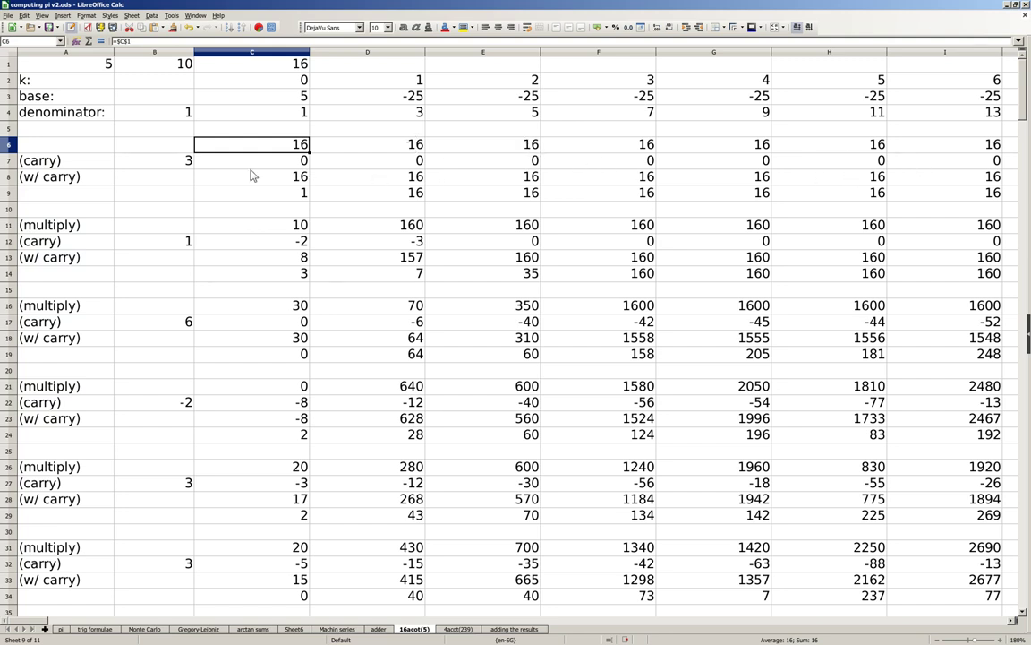
mouse_move(401, 346)
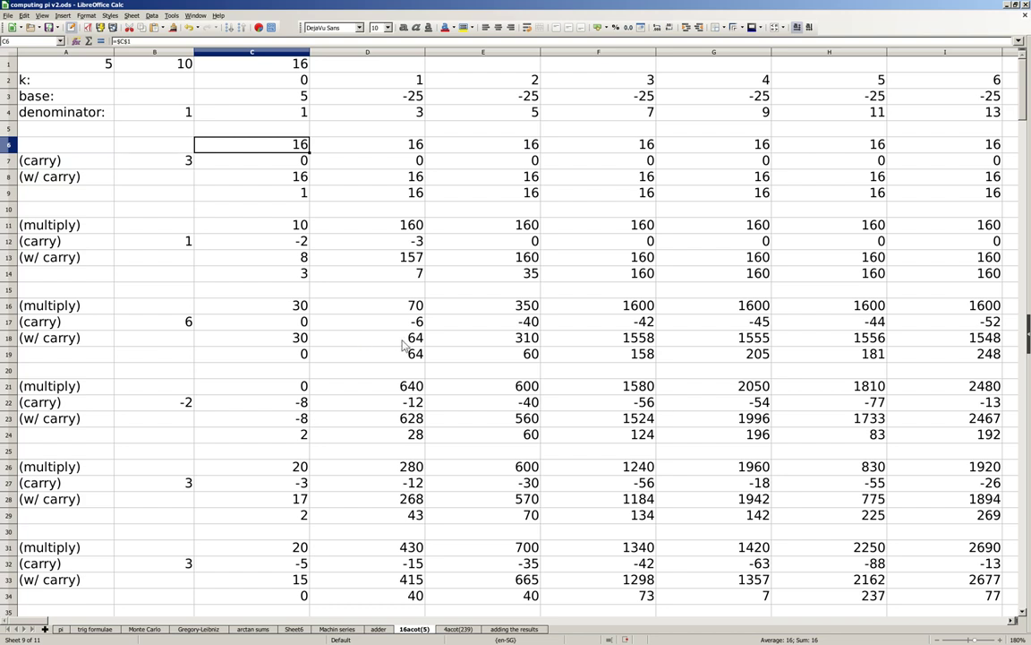
mouse_move(347, 311)
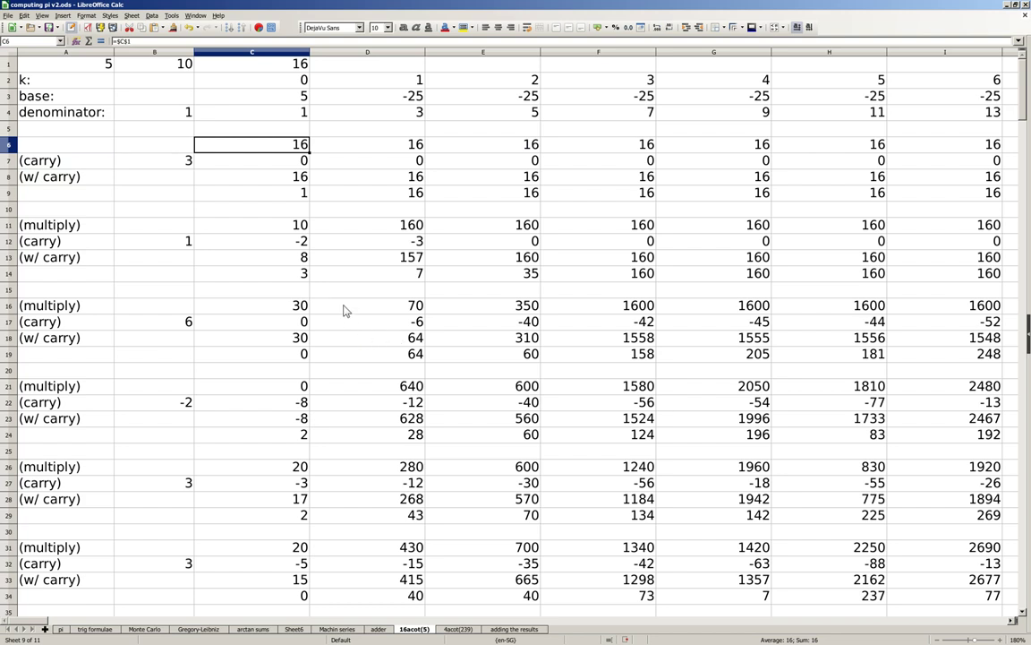
mouse_move(348, 296)
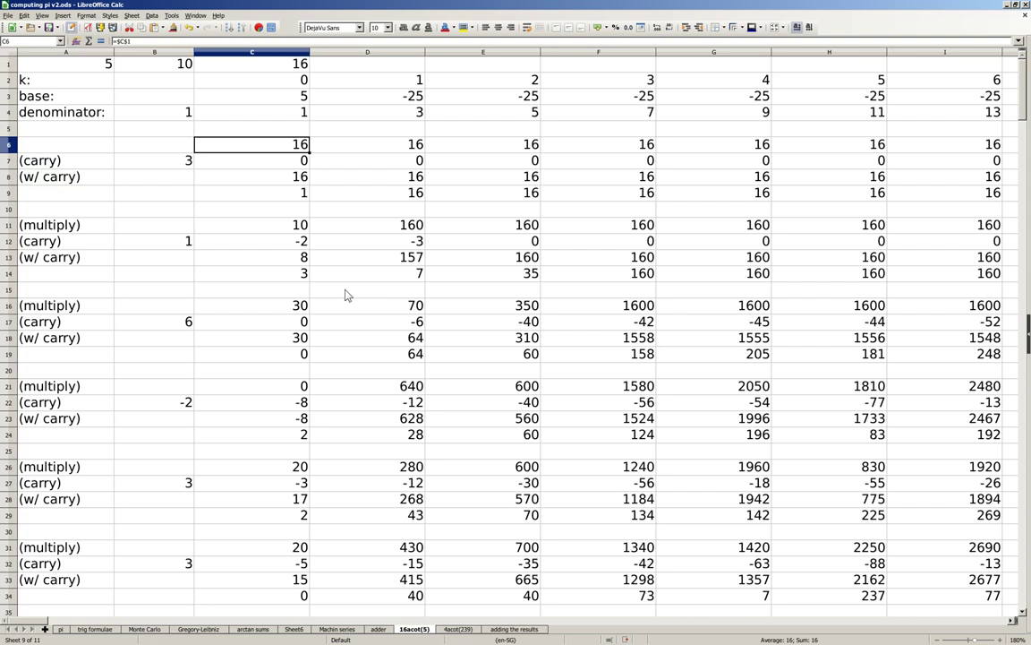
mouse_move(172, 133)
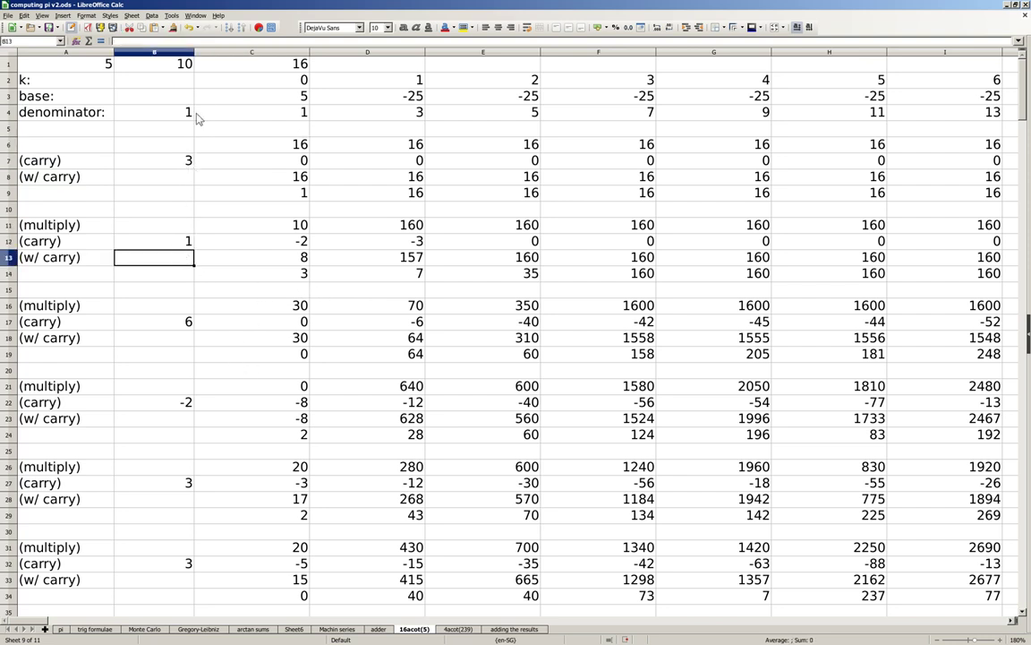
Step: Scroll down to examine the recomputed carry rows of the 16-multiplier sheet
scroll(down, 3)
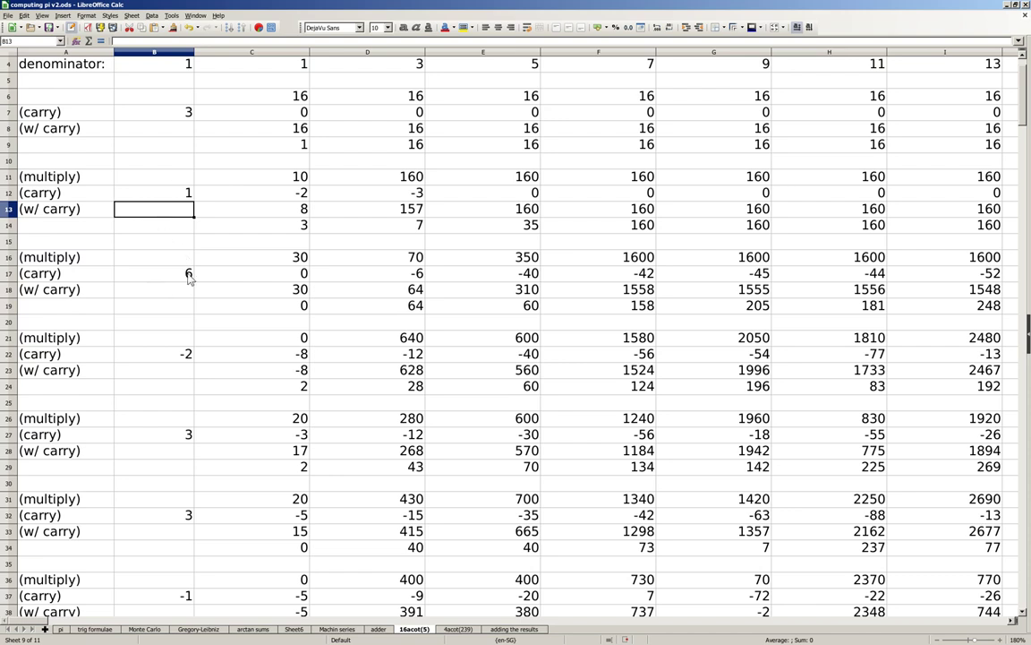
mouse_move(178, 311)
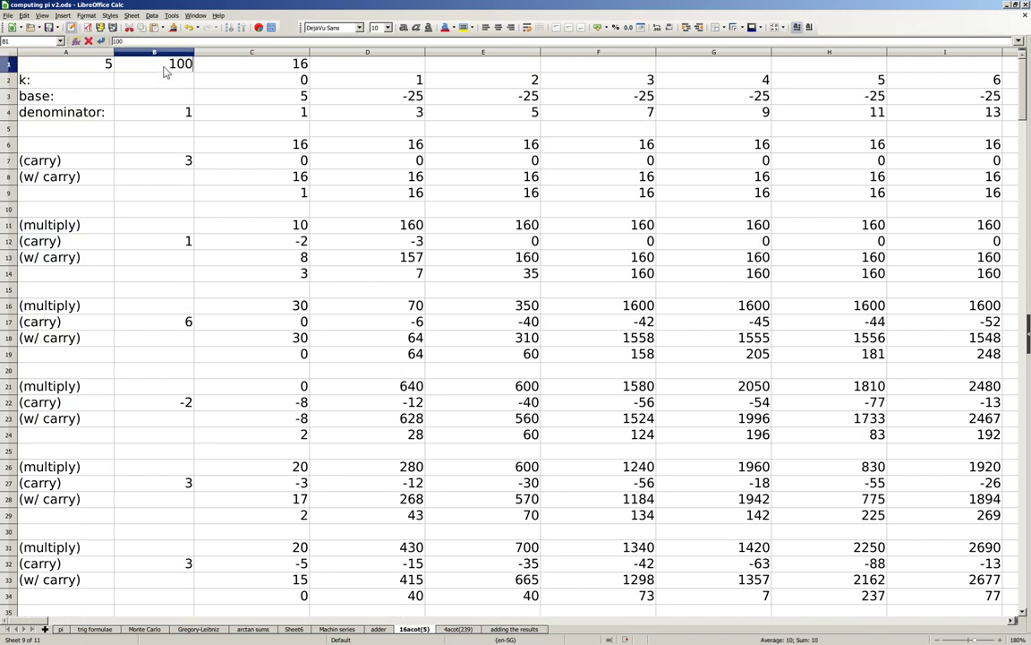
Step: Set the block base in B1 to 10000 so the sheet yields four-digit blocks, then reselect A1
text(10000)
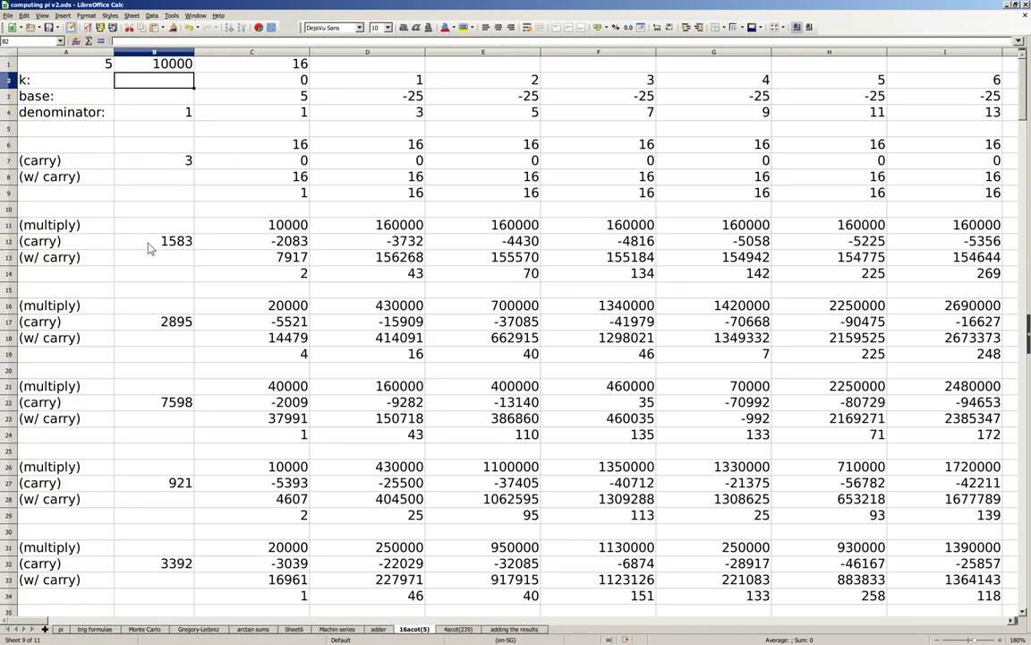
mouse_move(201, 337)
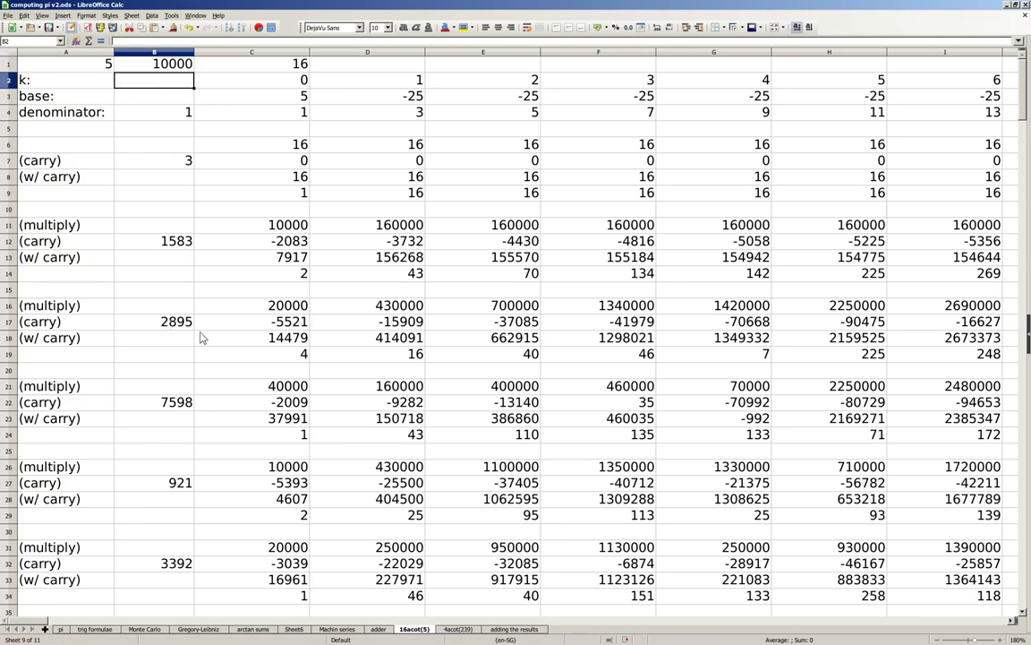
mouse_move(165, 490)
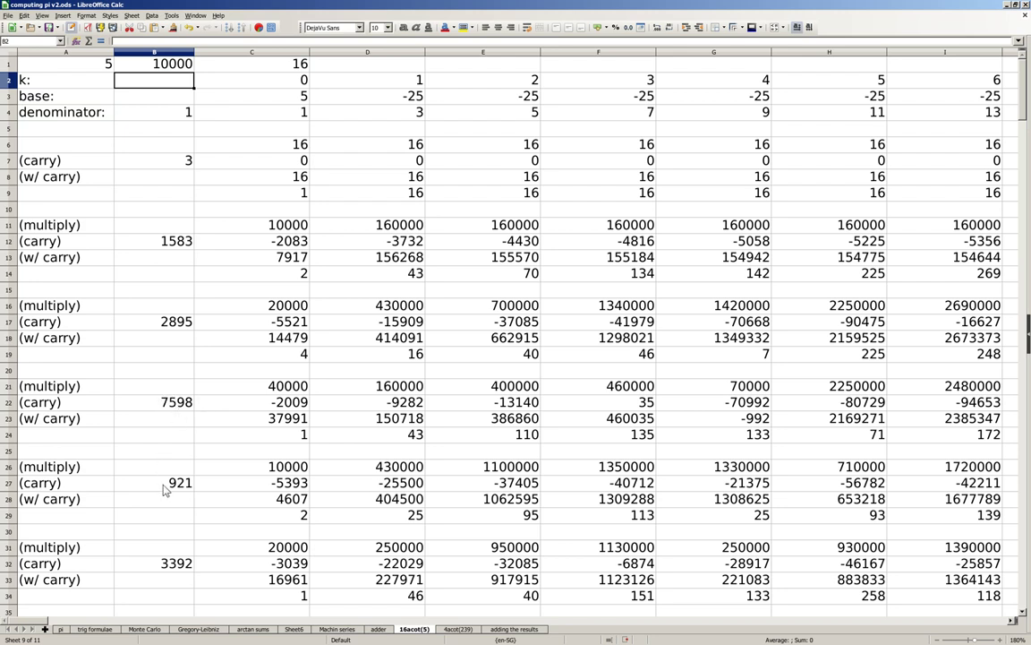
mouse_move(176, 566)
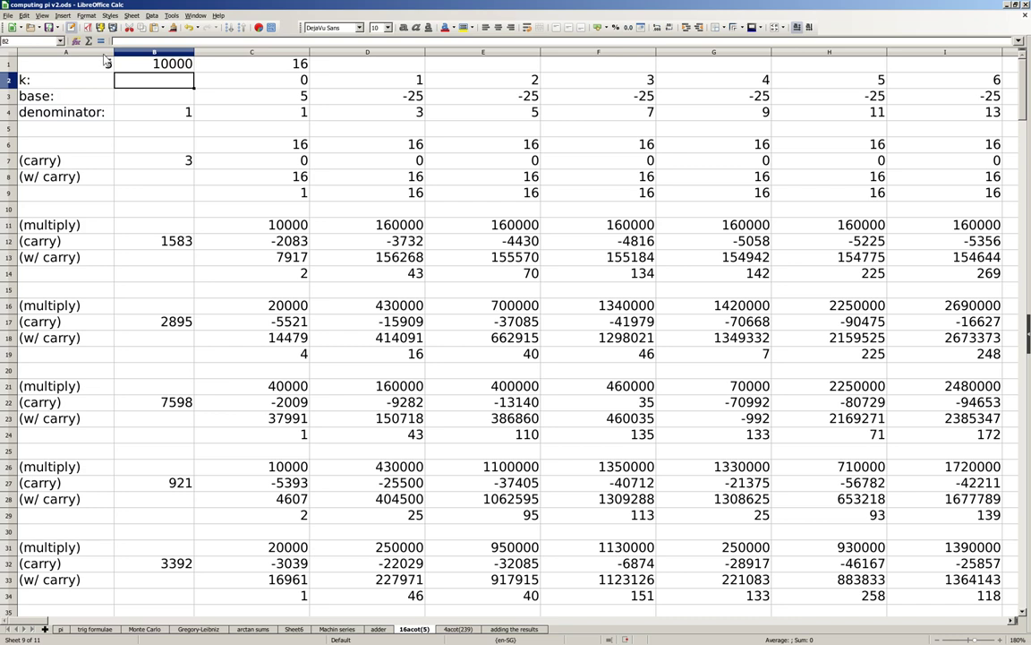
click(68, 65)
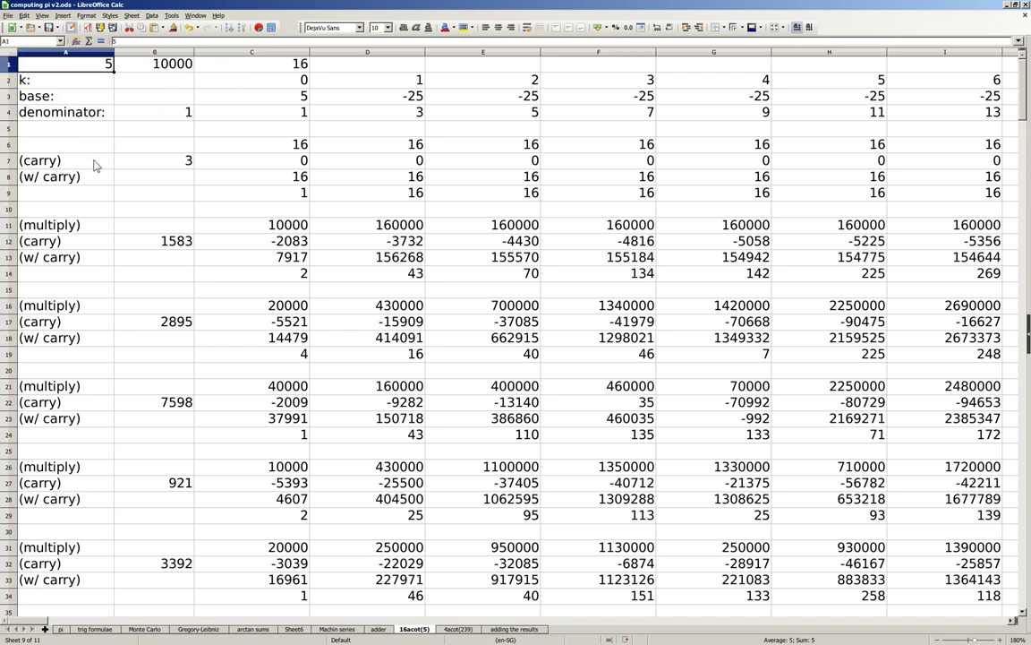
mouse_move(253, 150)
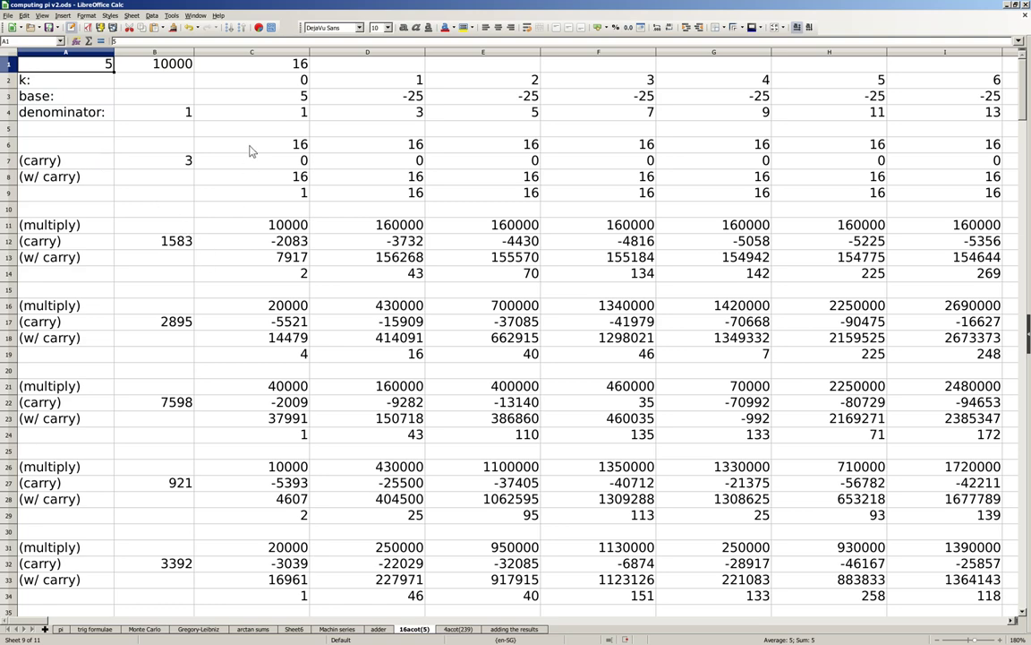
mouse_move(237, 143)
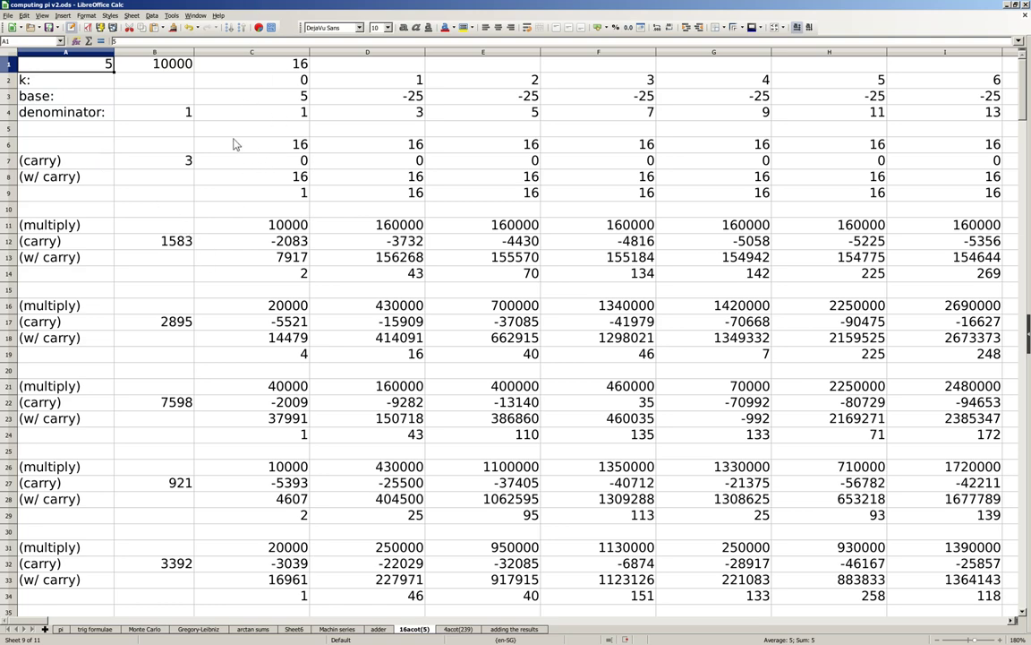
Step: Switch to the acot(239) sheet and return to its top-left cells
click(456, 623)
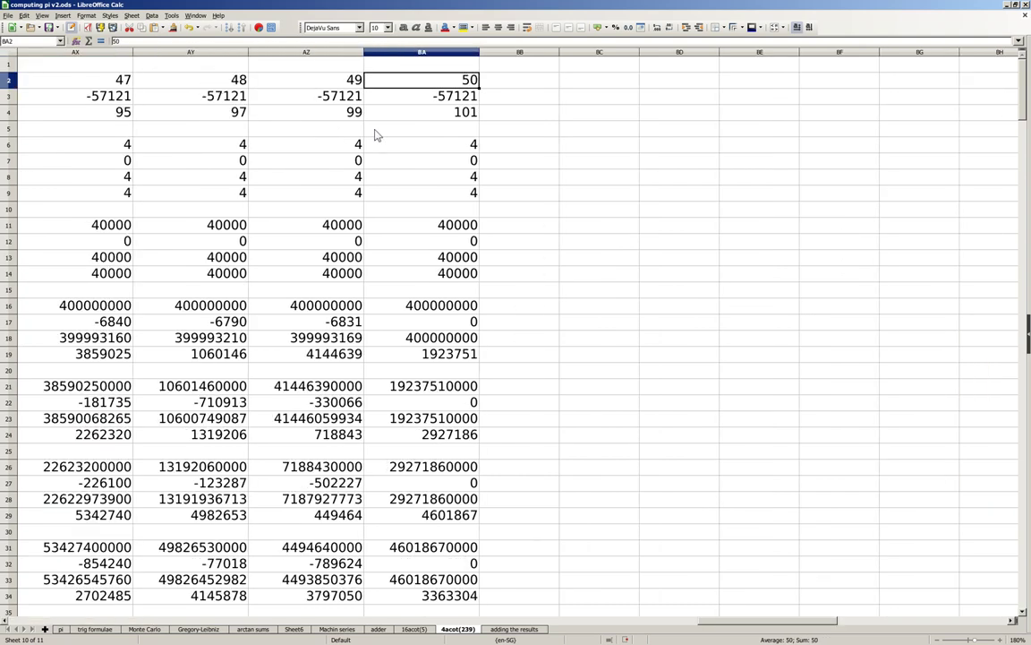
mouse_move(421, 86)
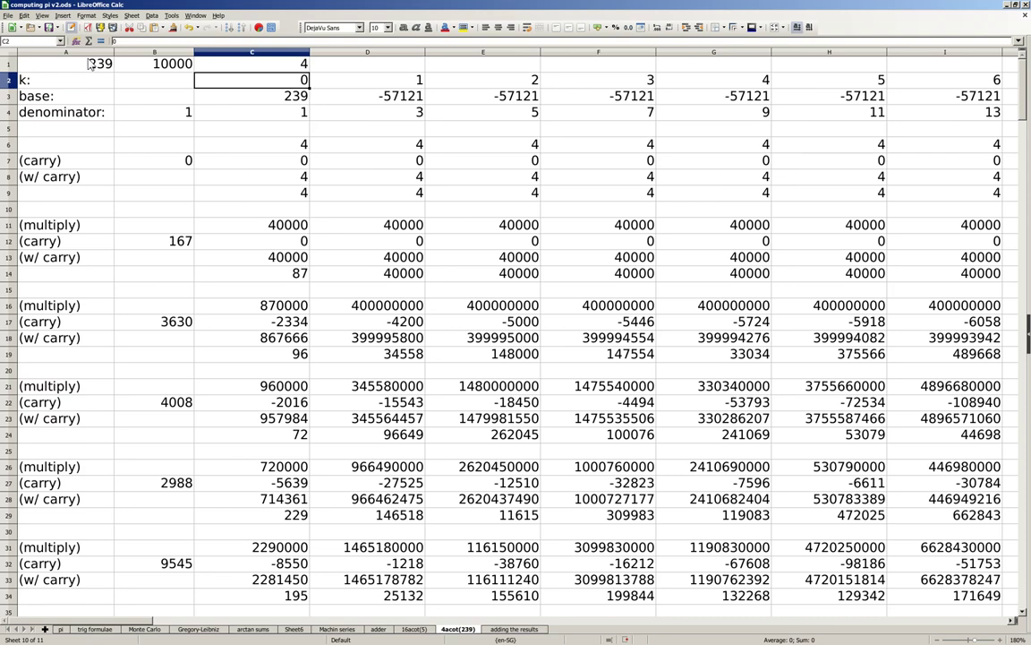
click(81, 65)
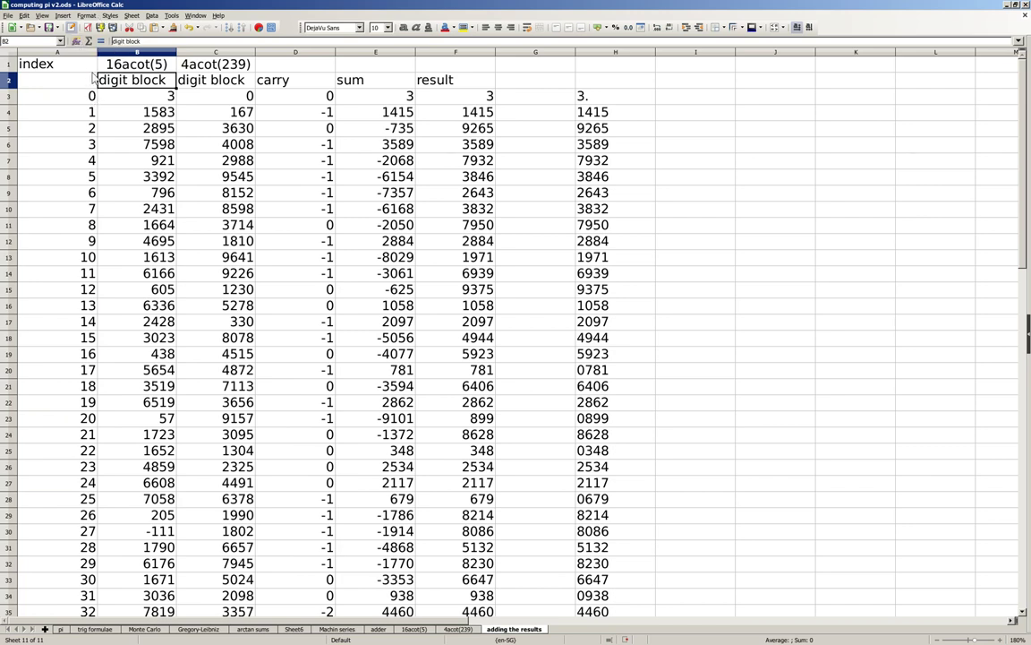
mouse_move(165, 194)
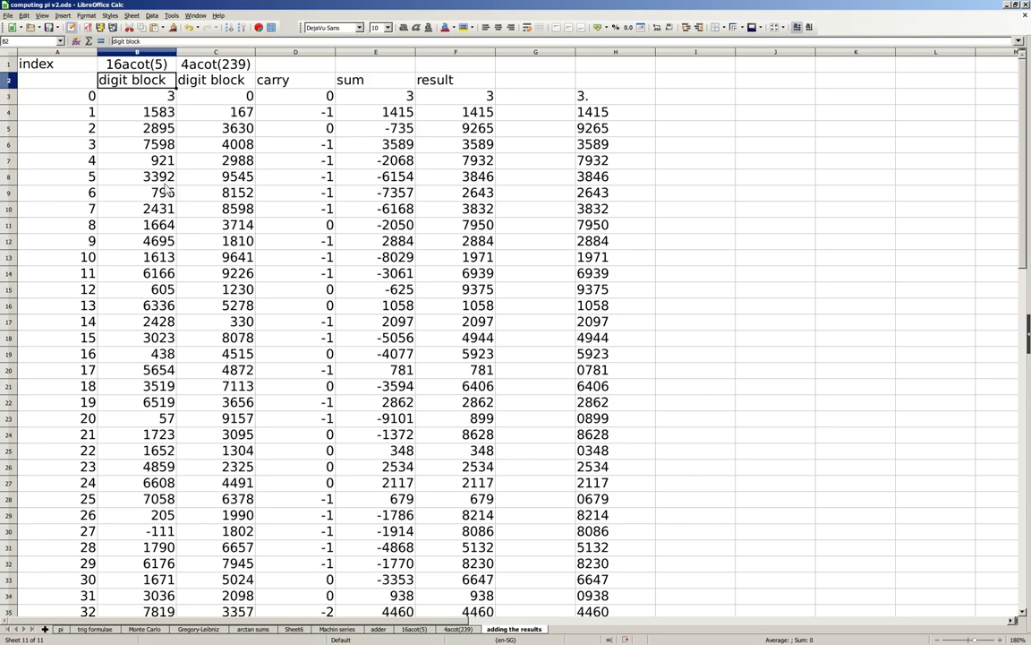
Step: Select column B cells on the acot(239) sheet, then switch to the 'adding the results' sheet
click(458, 623)
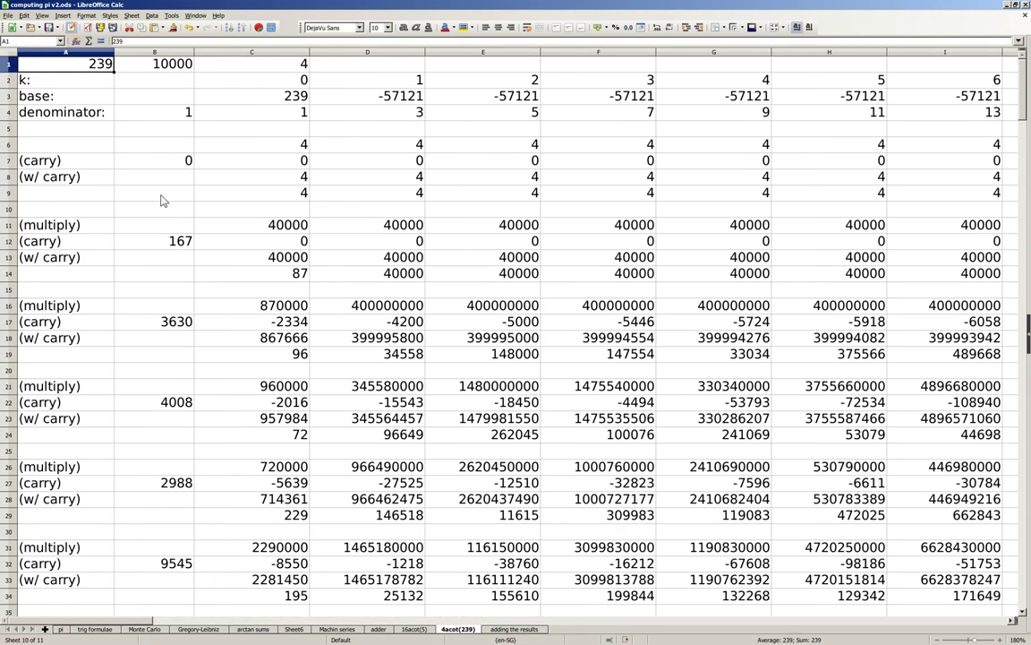
drag(154, 177, 154, 226)
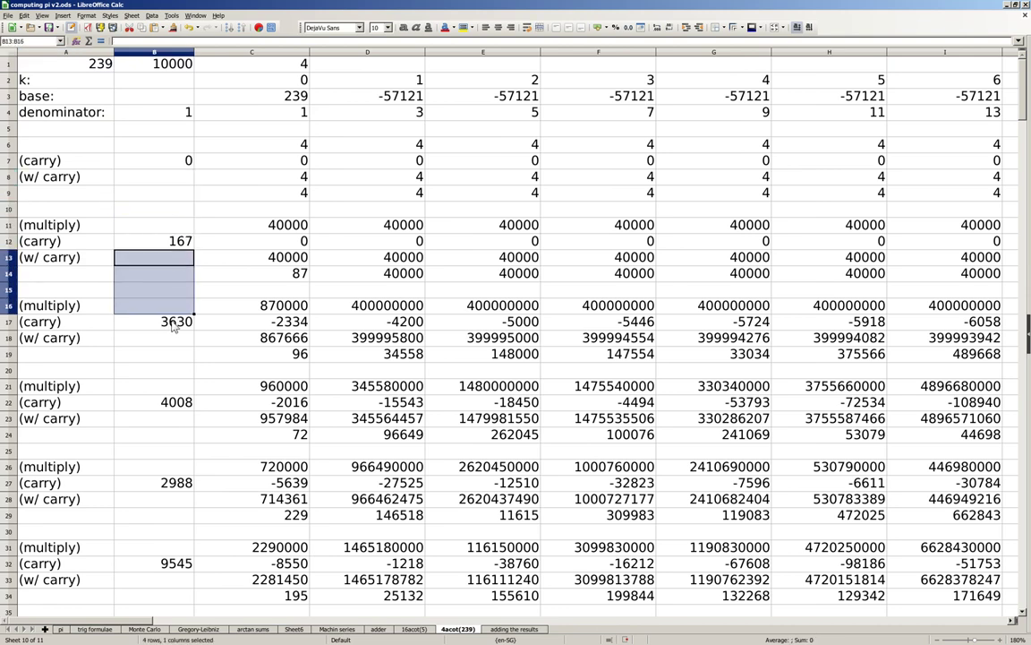
click(514, 630)
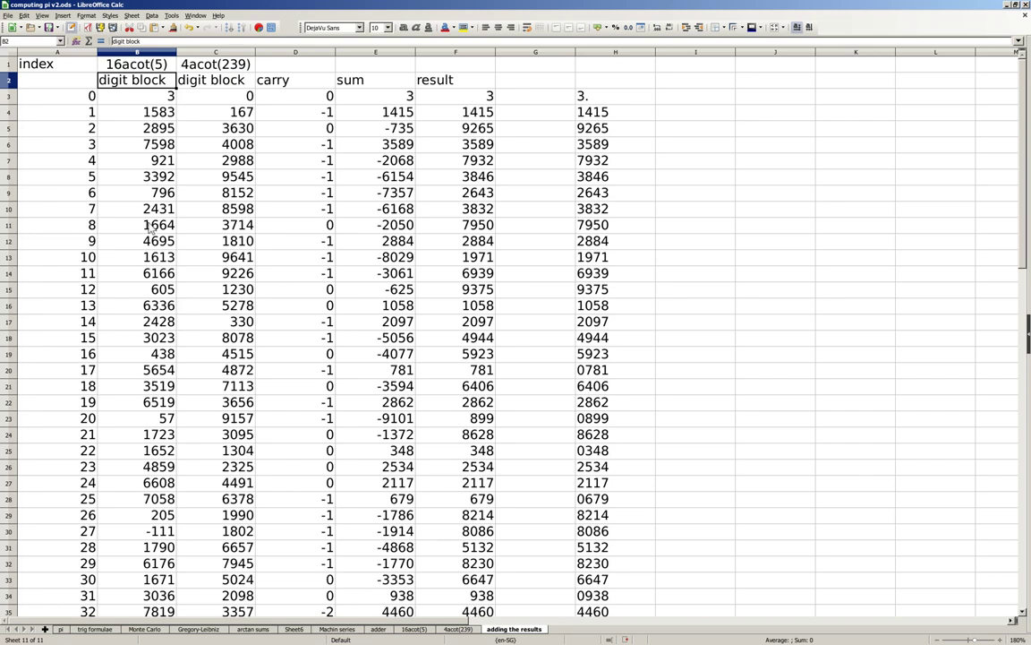
click(153, 111)
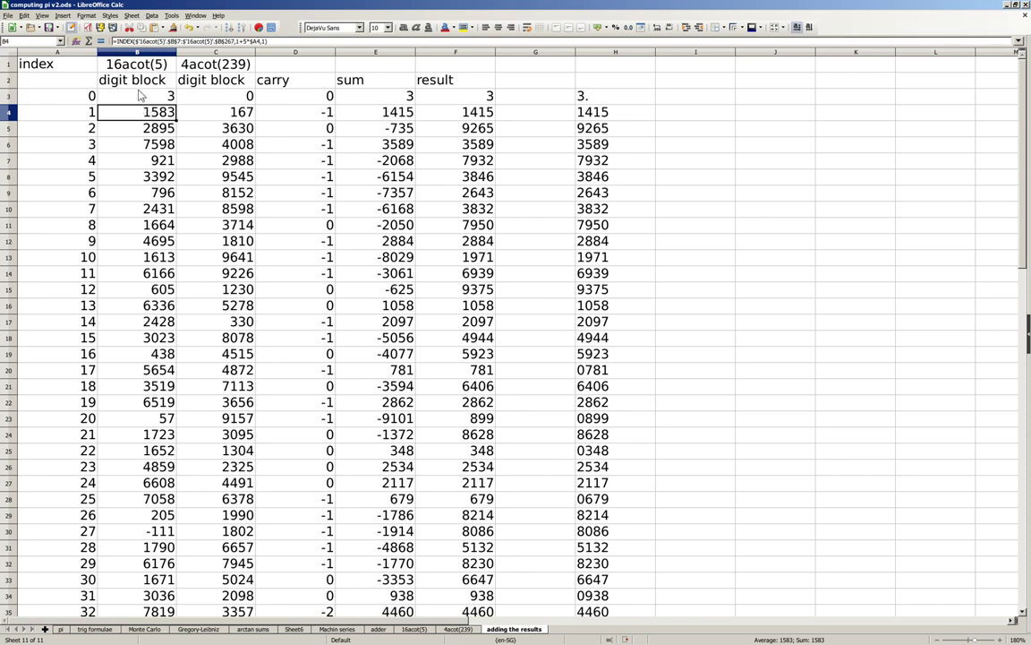
mouse_move(142, 96)
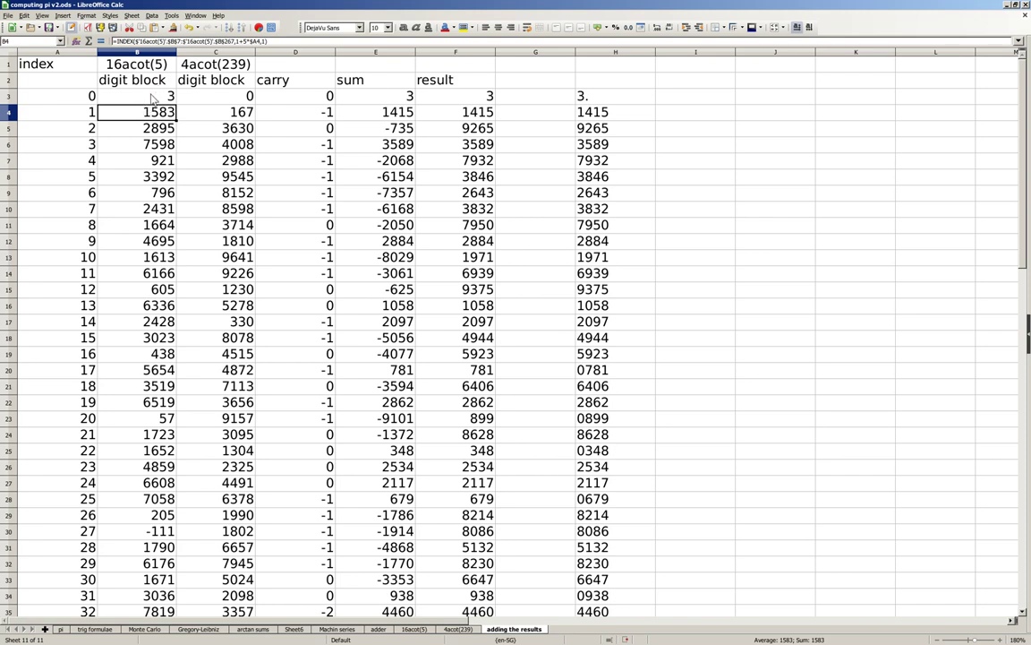
double_click(140, 95)
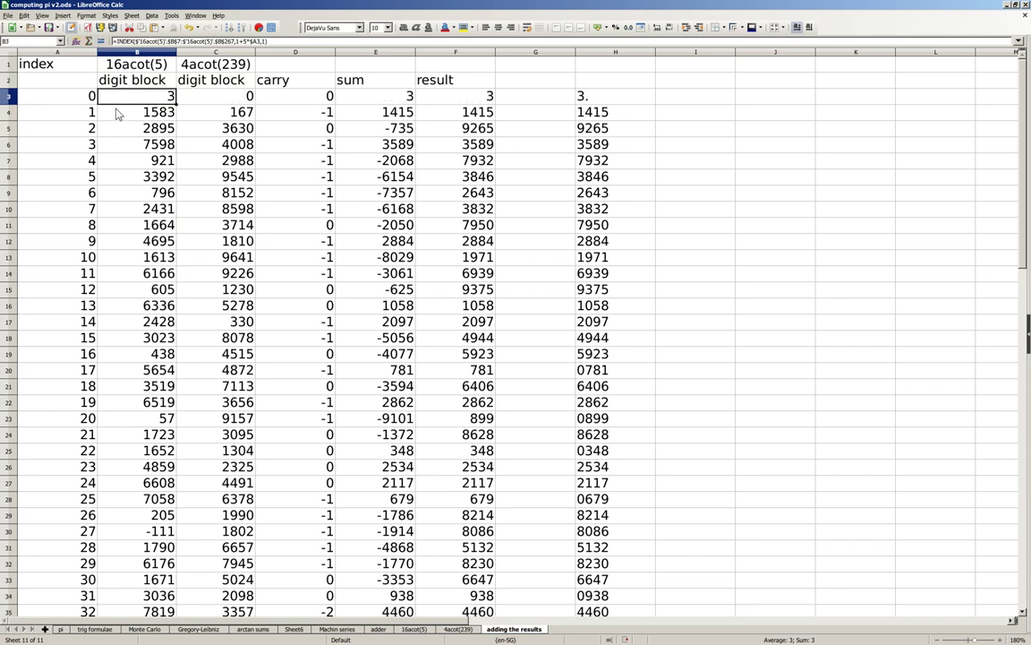
mouse_move(229, 111)
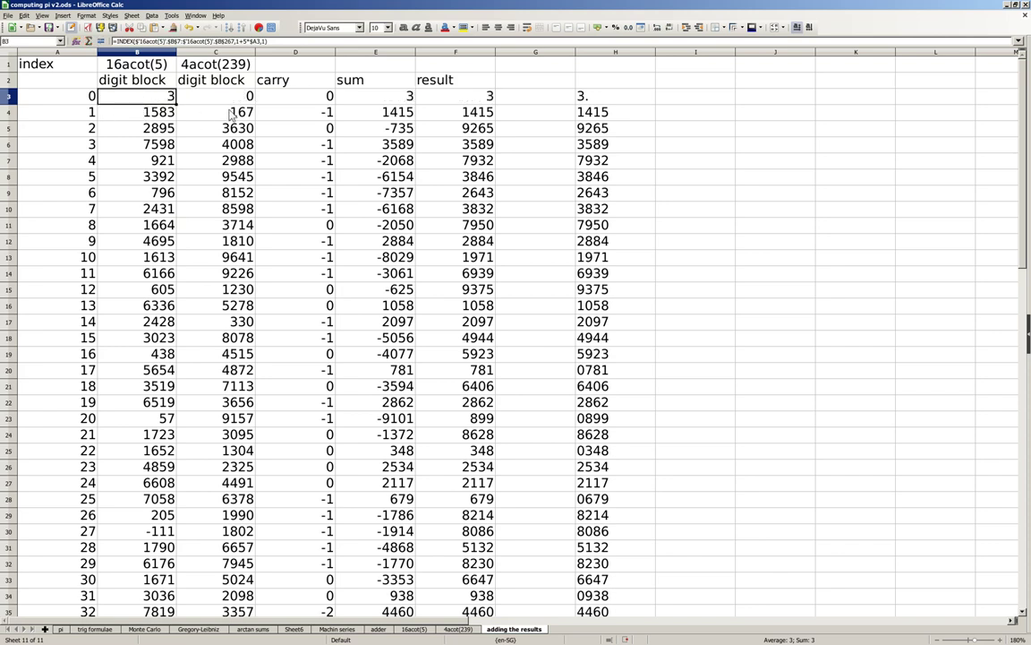
mouse_move(265, 118)
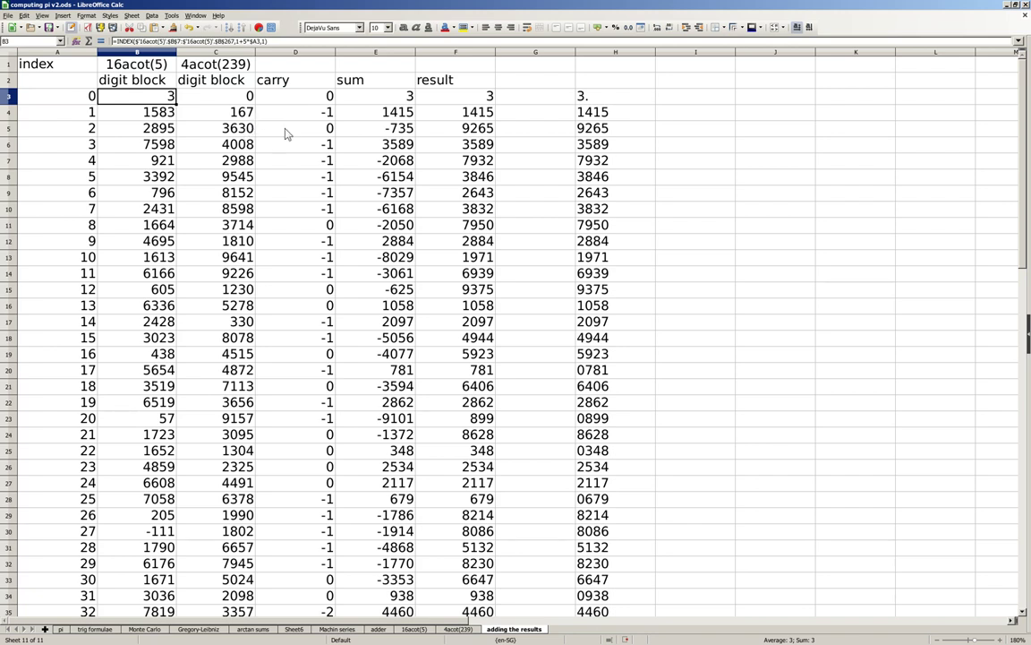
mouse_move(359, 111)
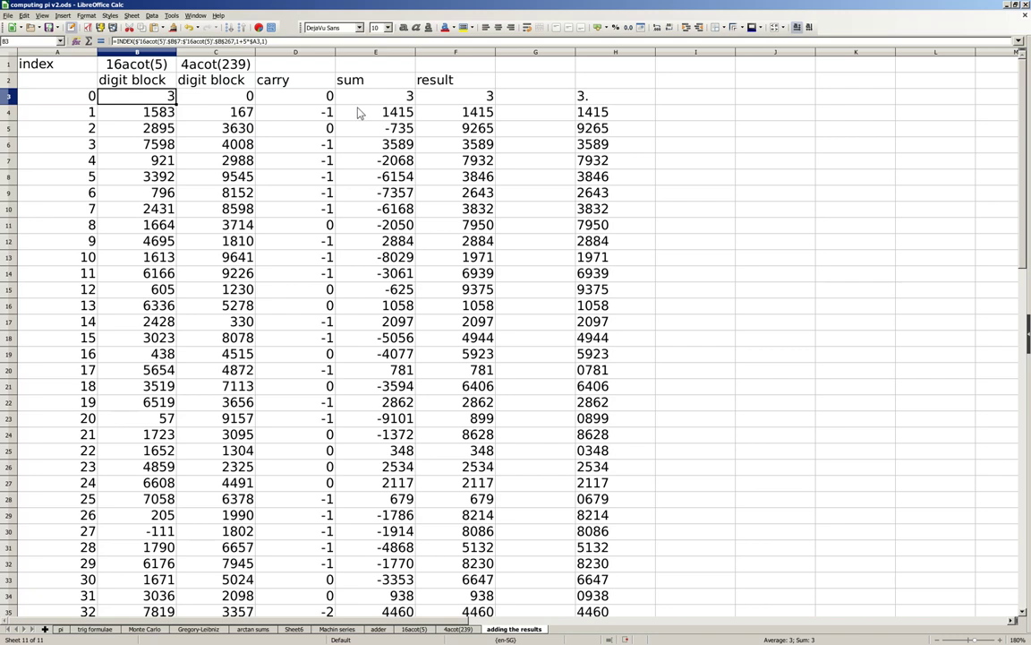
click(466, 98)
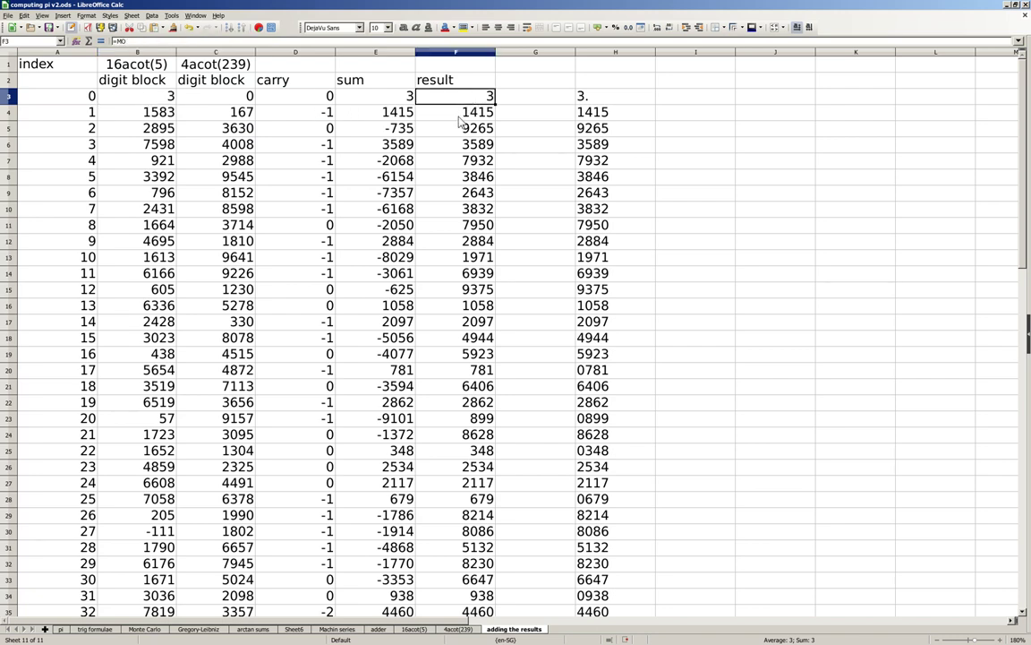
click(472, 111)
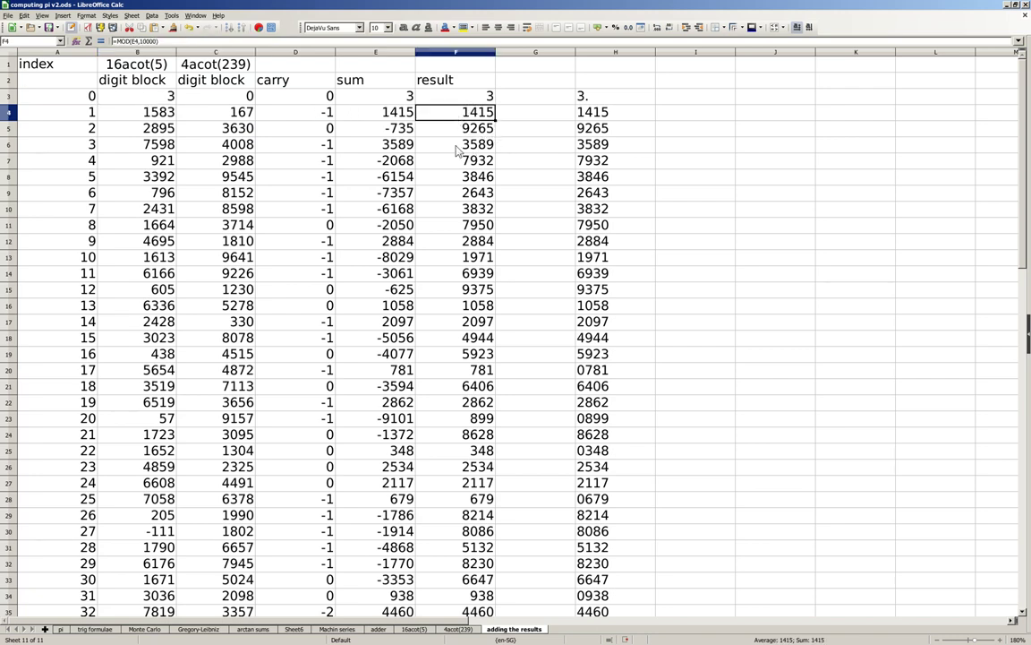
click(463, 159)
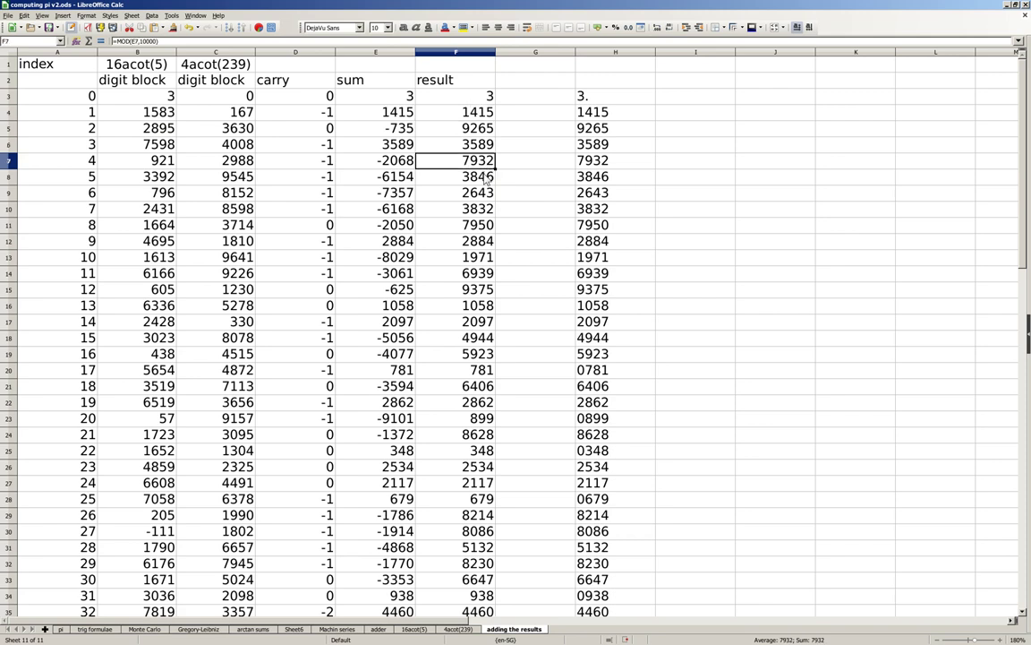
mouse_move(459, 212)
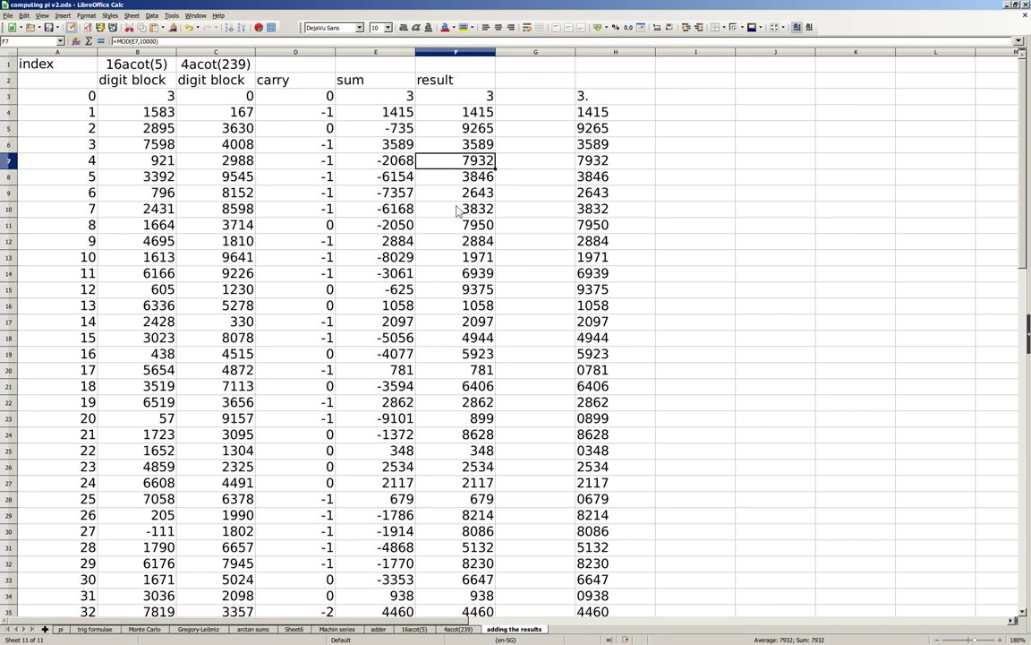
mouse_move(444, 231)
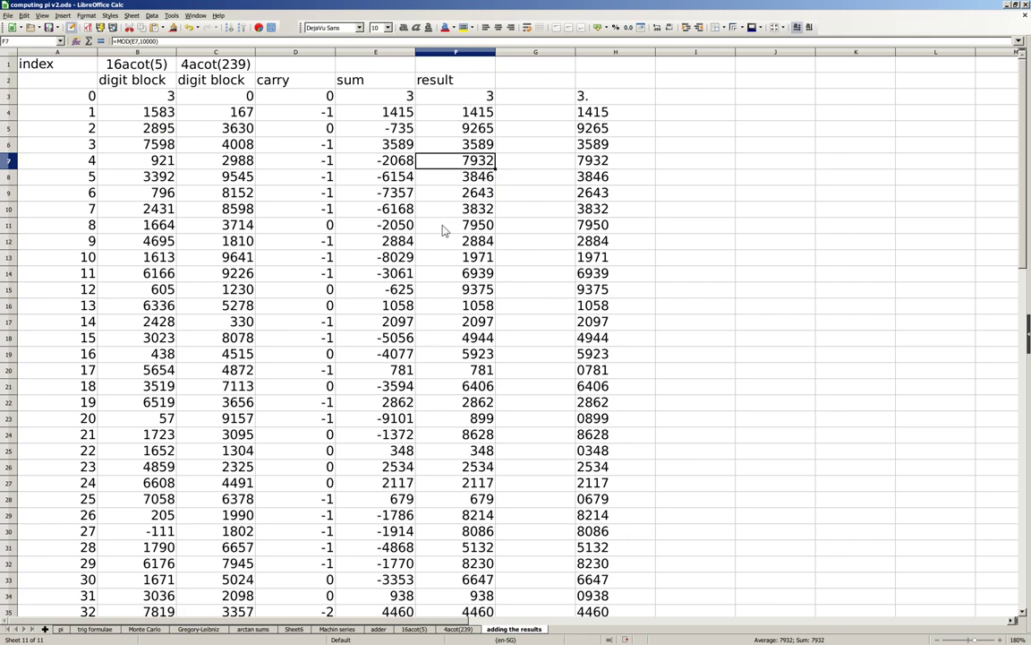
mouse_move(441, 260)
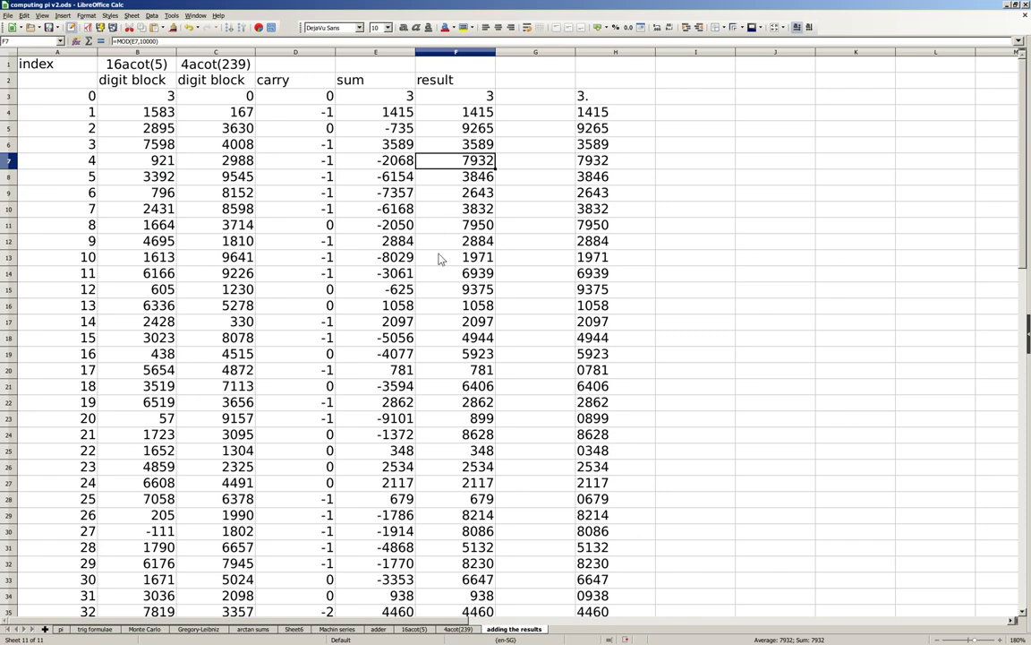
click(471, 369)
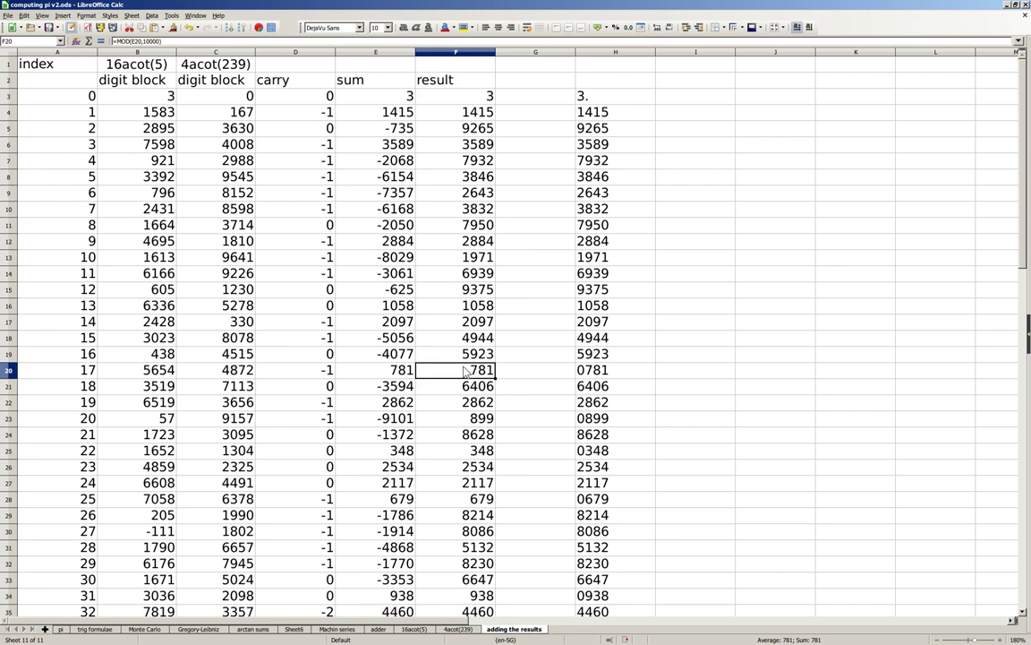
mouse_move(454, 338)
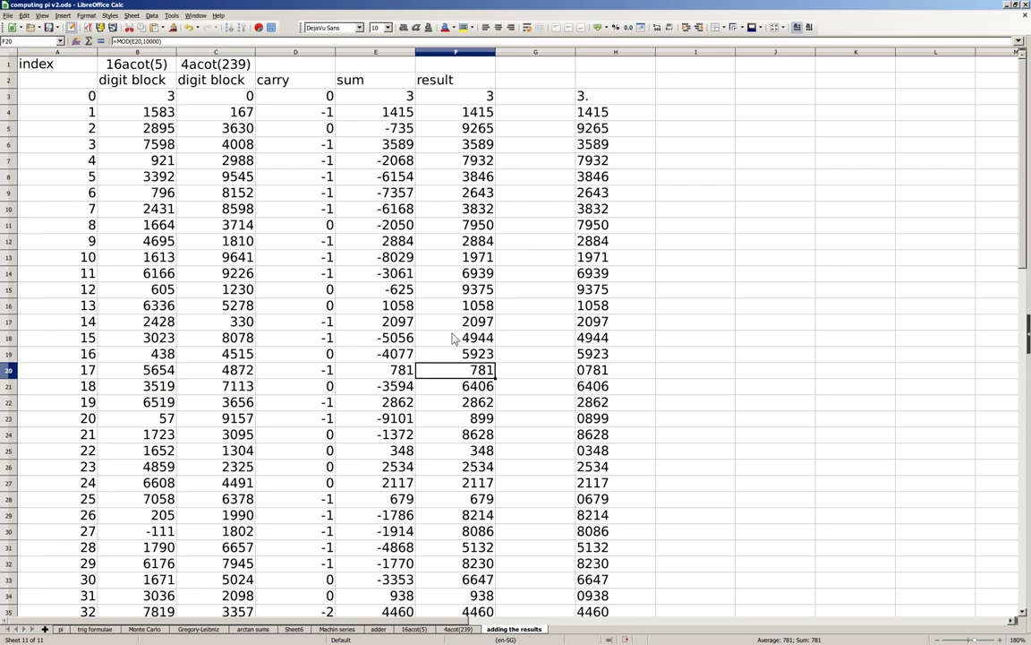
mouse_move(451, 329)
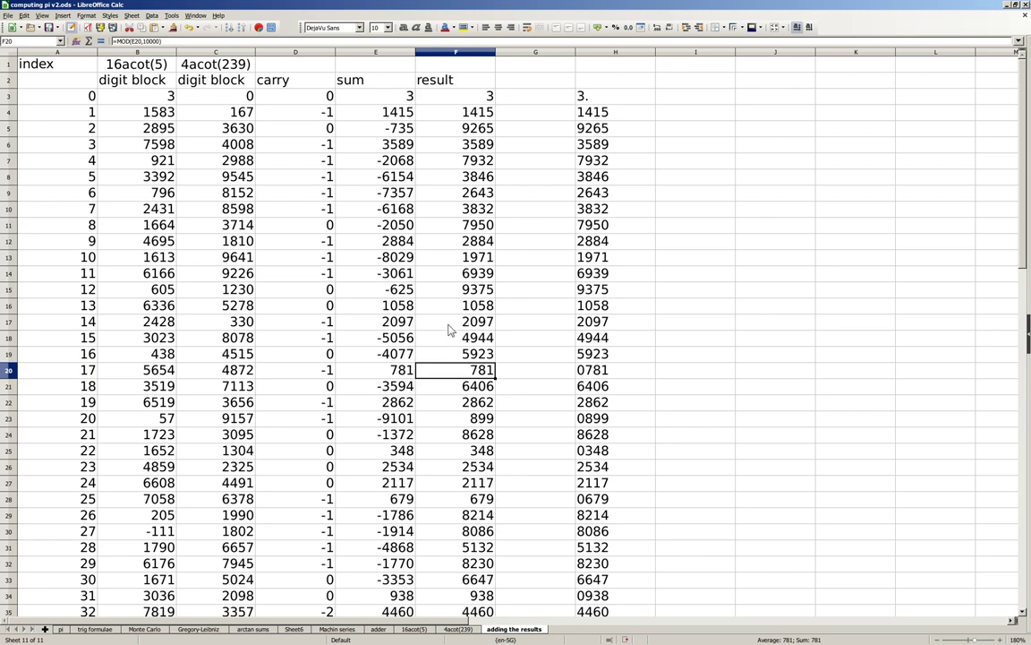
mouse_move(562, 118)
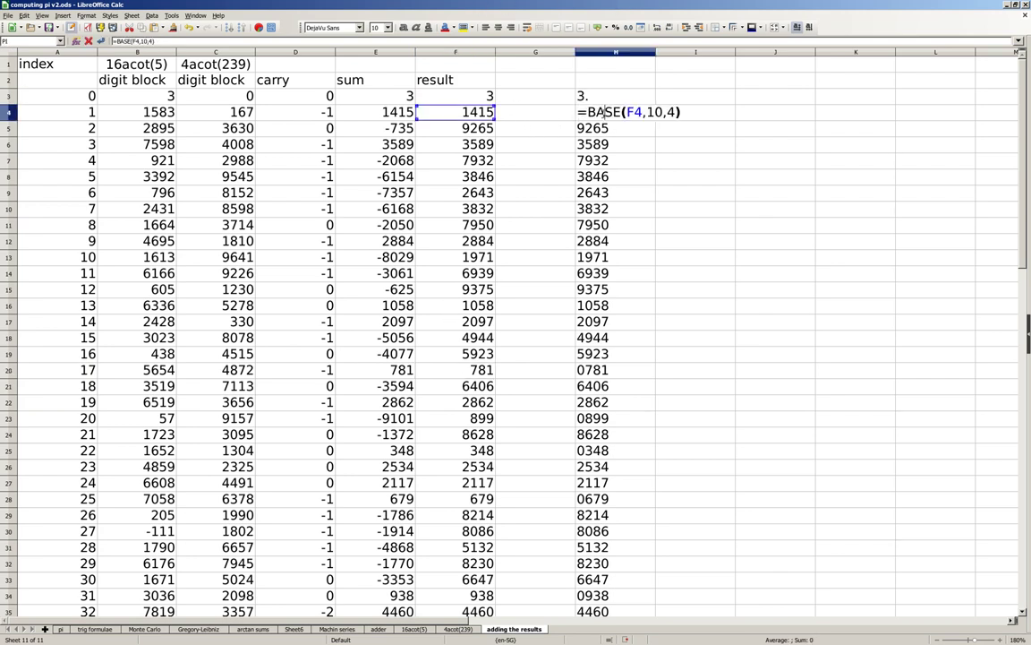
double_click(605, 111)
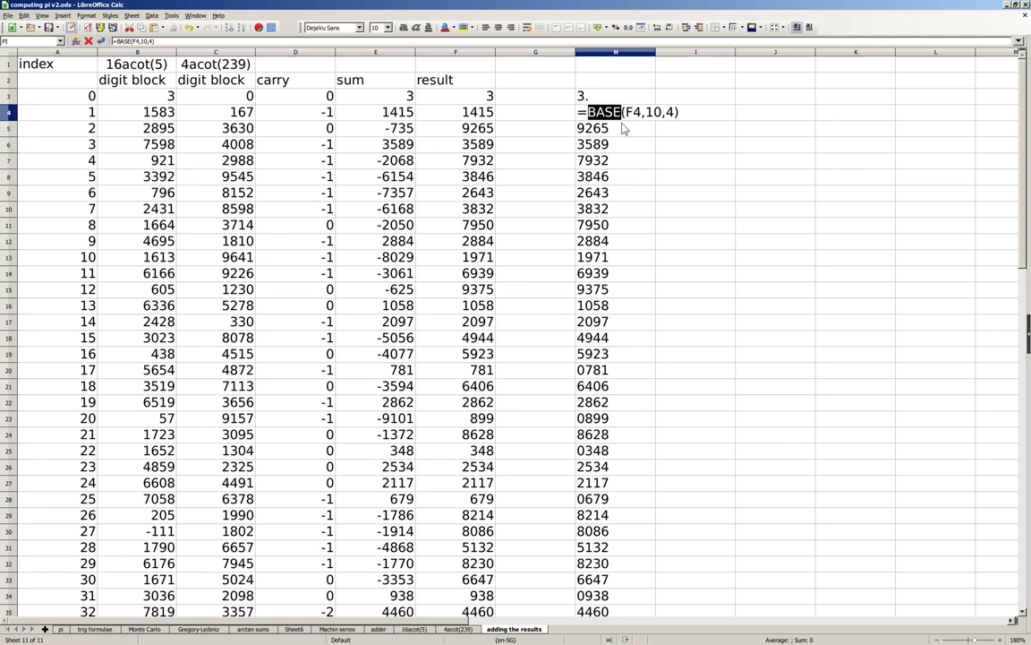
key(Return)
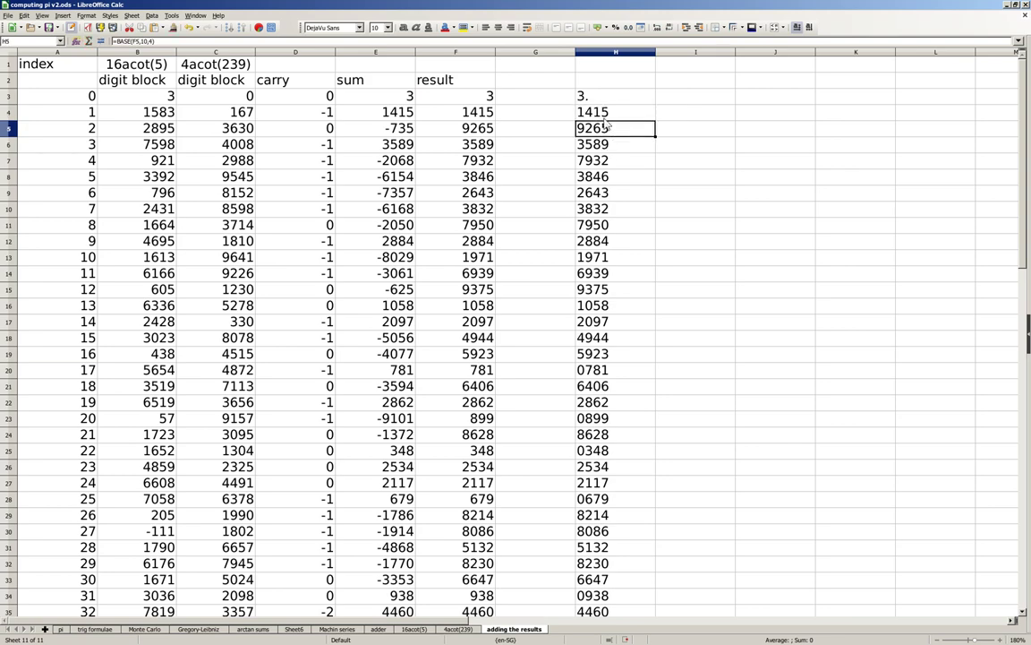
scroll(down, 3)
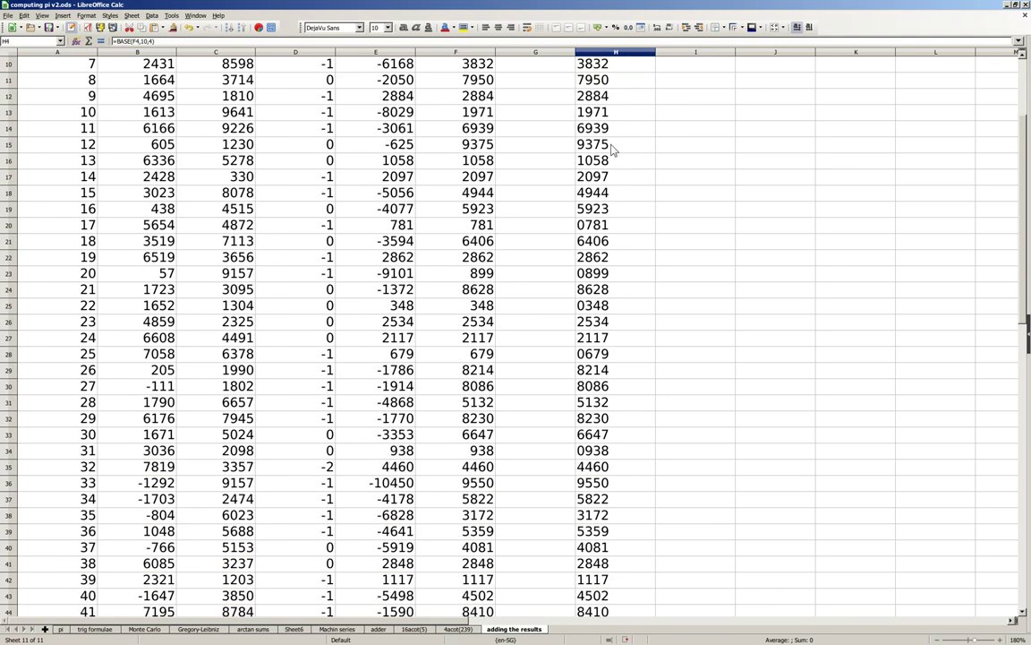
scroll(down, 3)
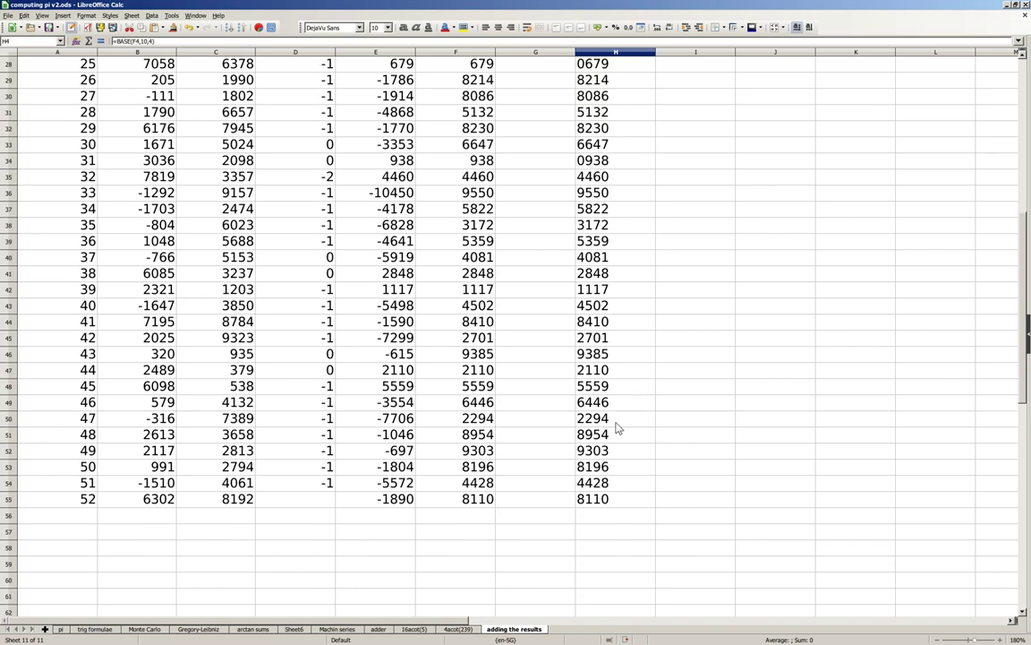
click(605, 498)
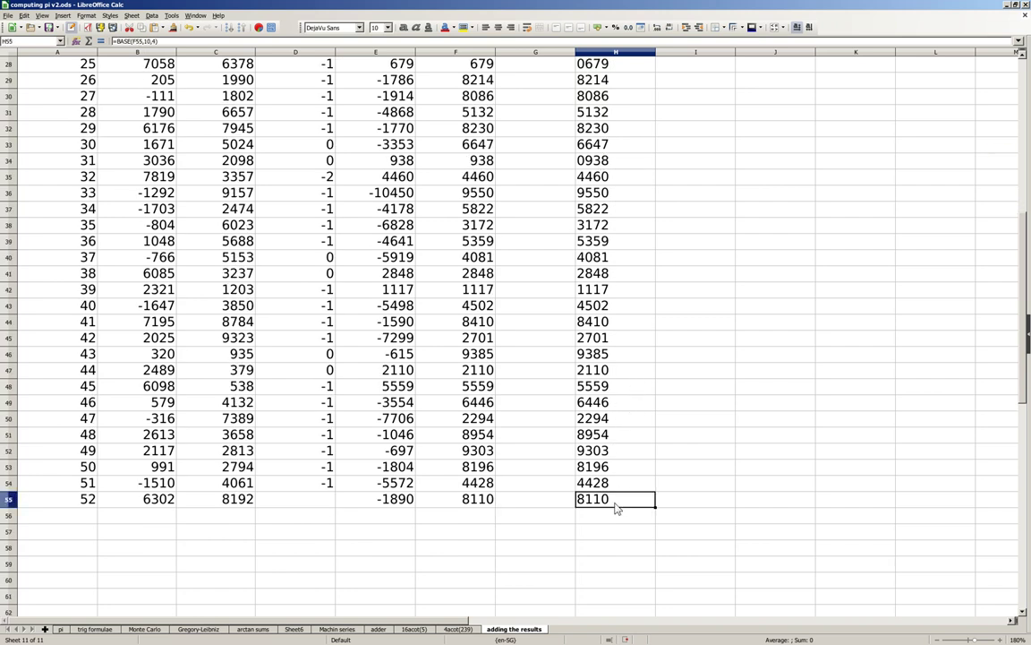
mouse_move(602, 500)
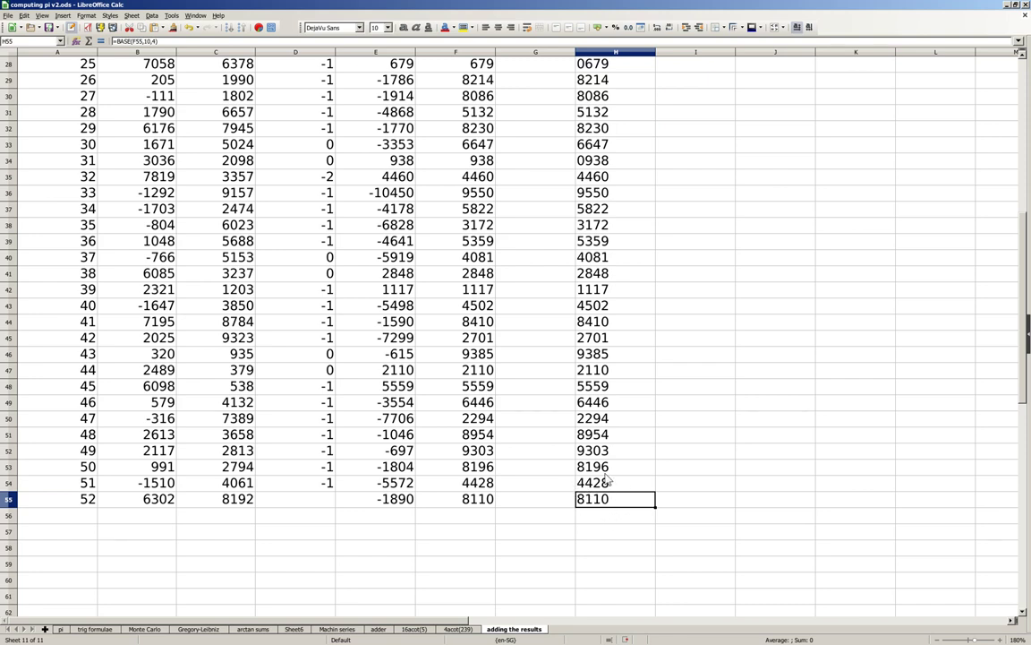
mouse_move(598, 451)
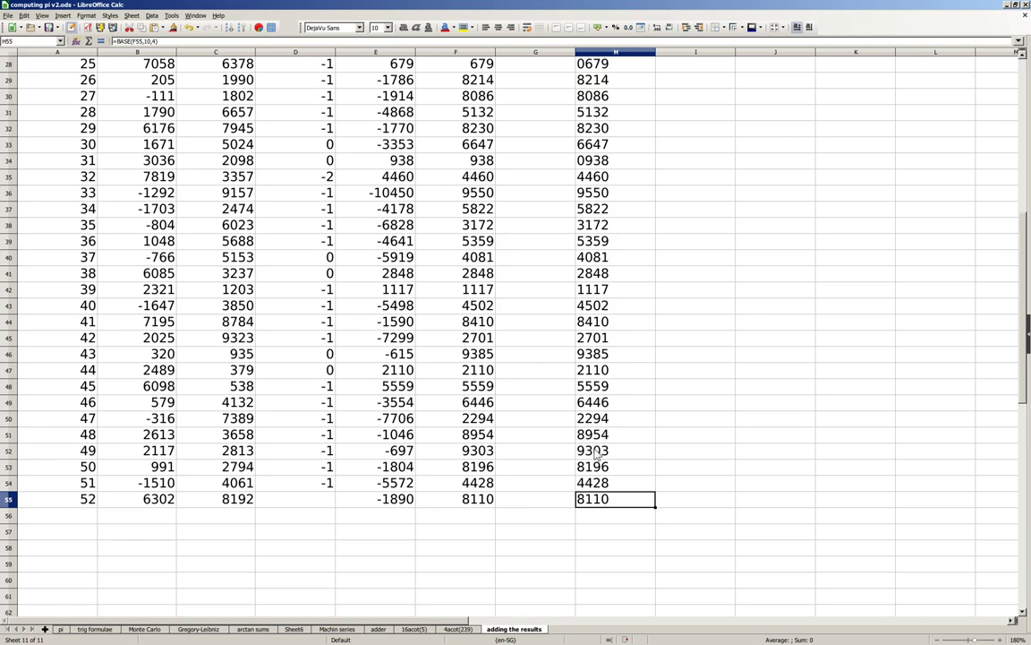